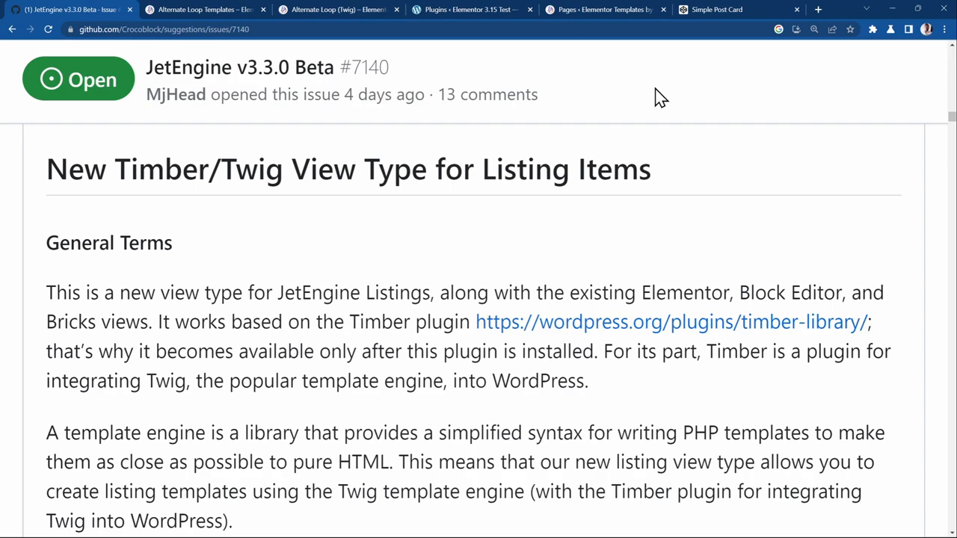
mouse_move(571, 82)
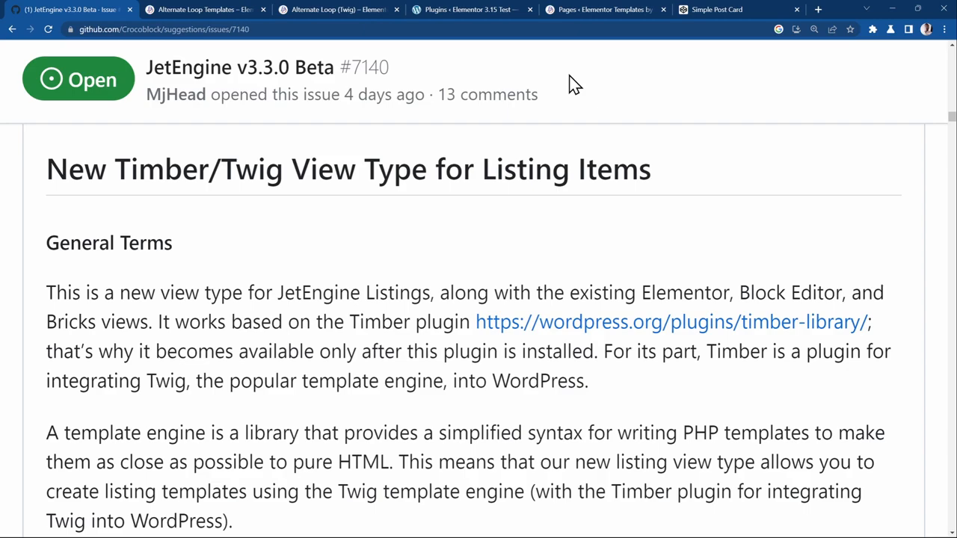
mouse_move(550, 61)
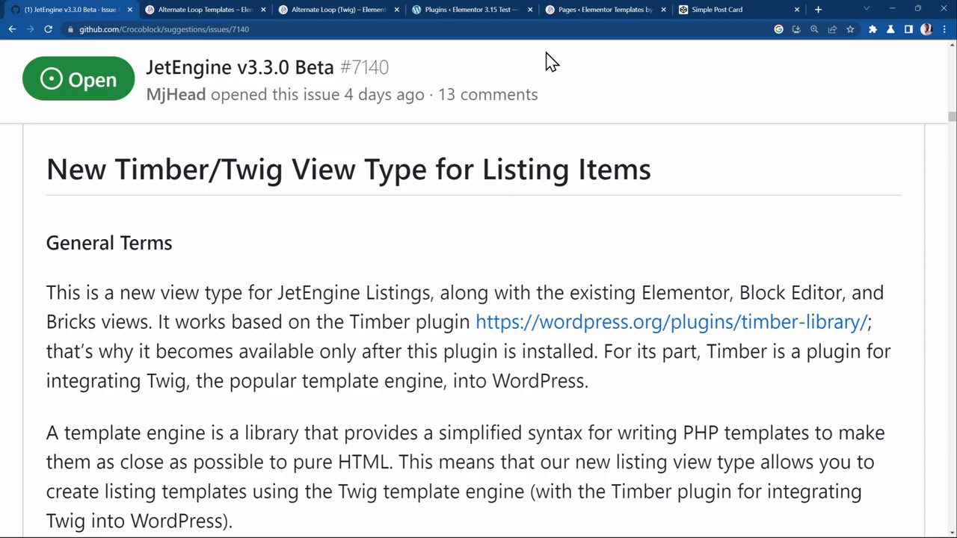
Enable the Timber/Twig view type and install Timber 1.x from WordPress.org.
left_click(464, 9)
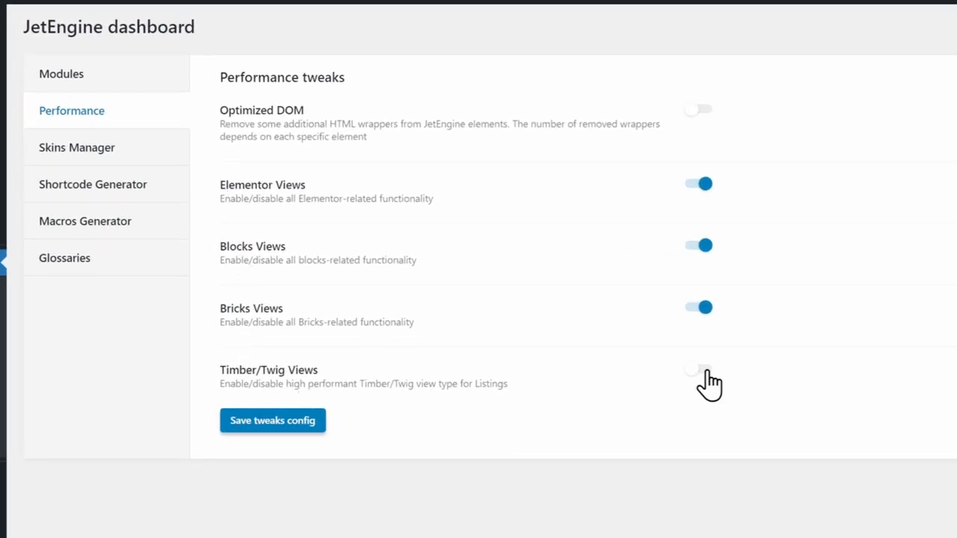
left_click(695, 369)
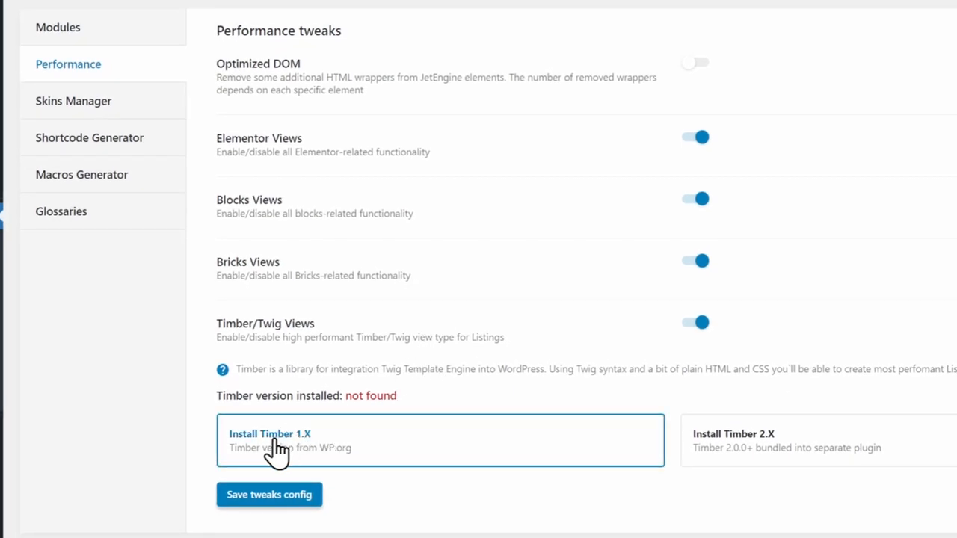
mouse_move(352, 449)
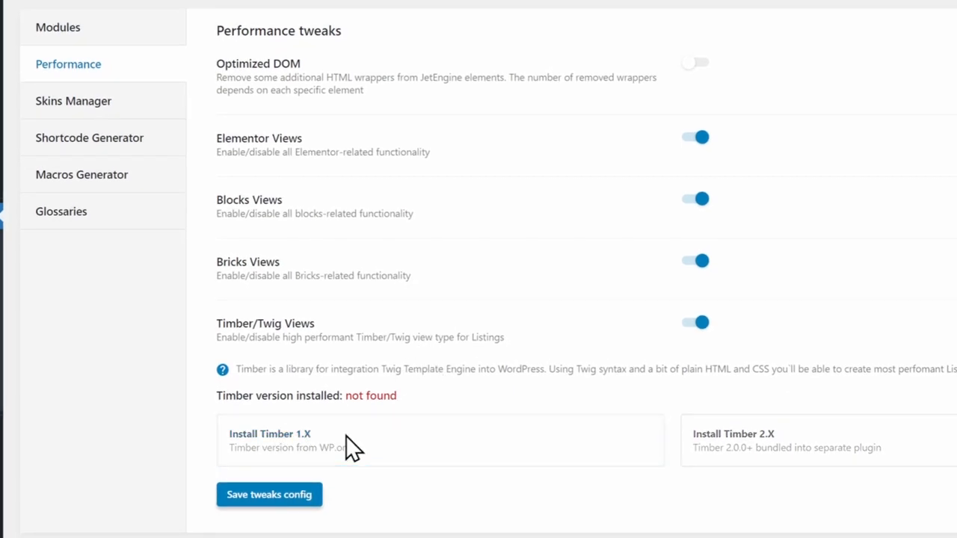
left_click(269, 440)
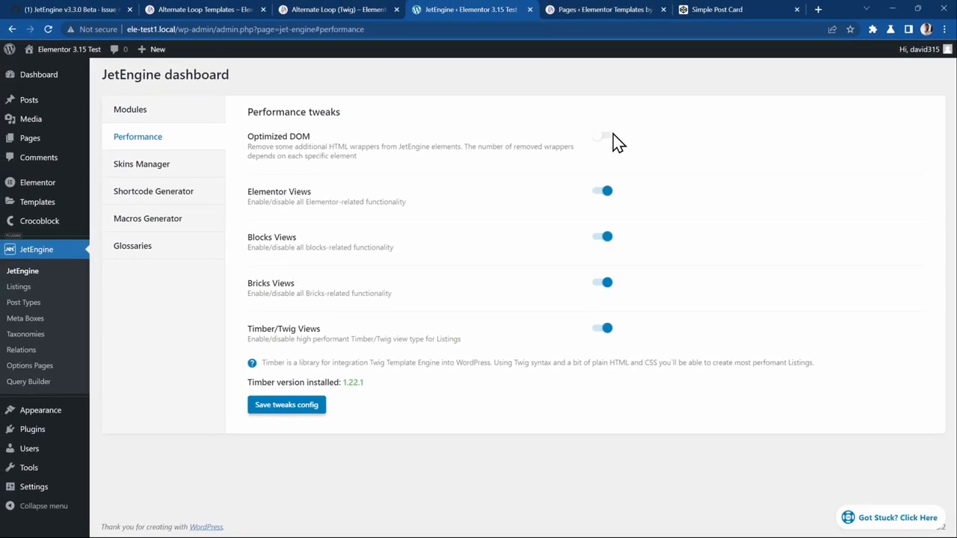
Turn on the Optimized DOM tweak and turn off Bricks Views.
left_click(601, 134)
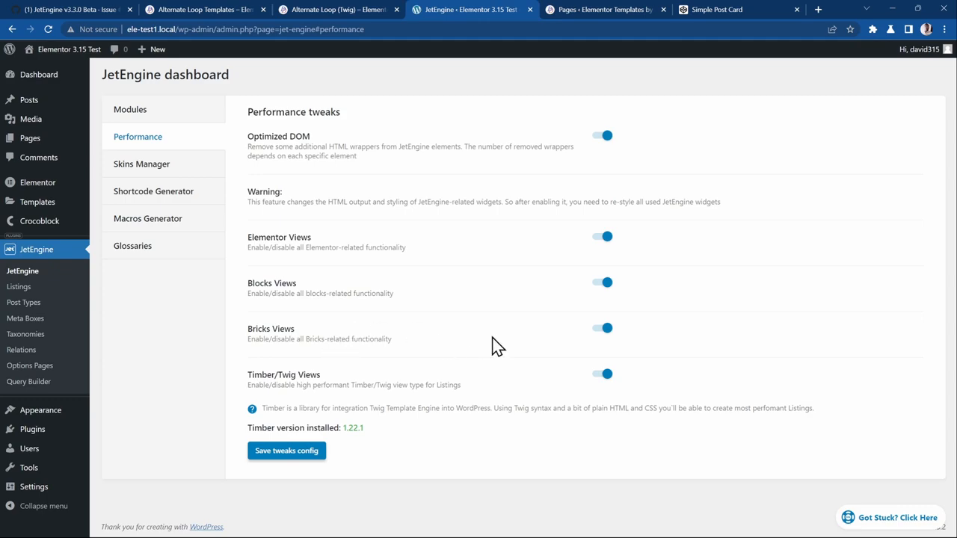
left_click(601, 328)
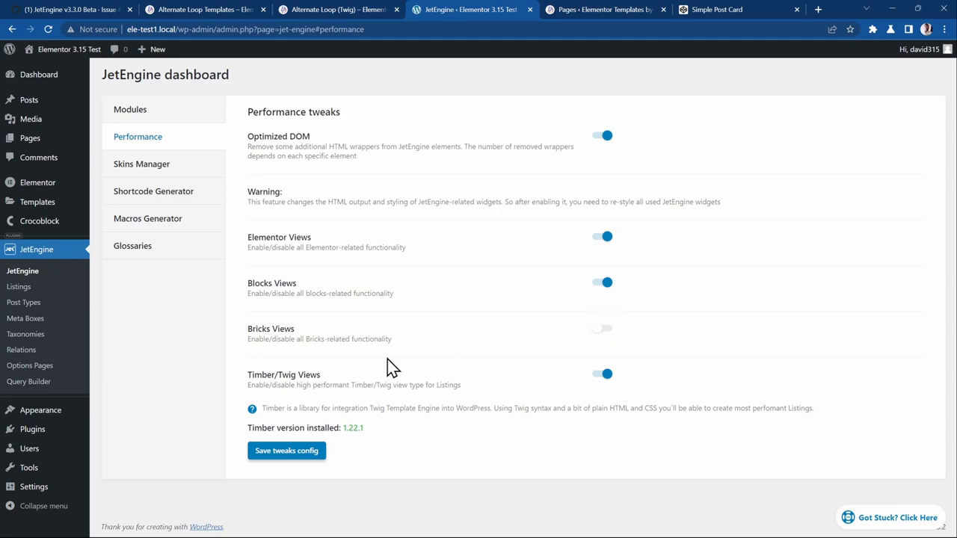
mouse_move(305, 389)
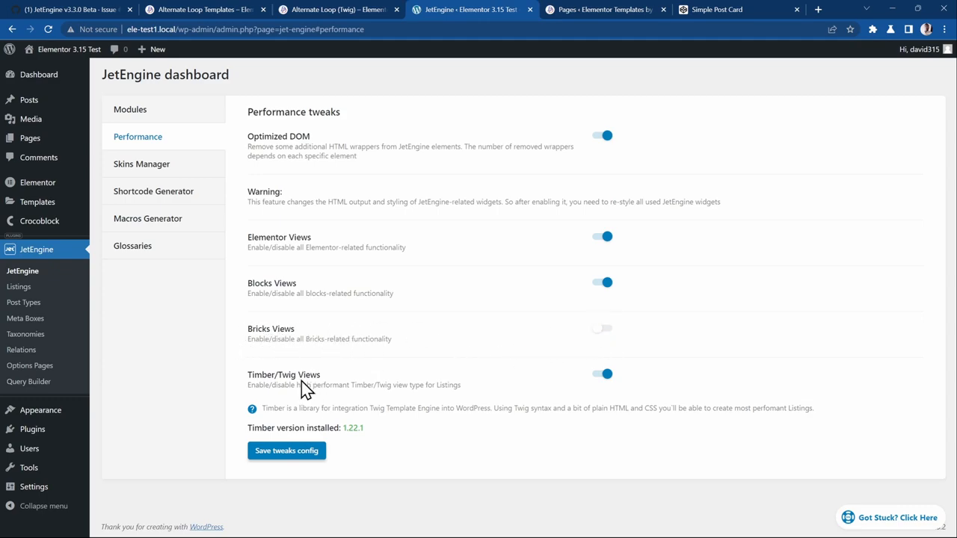
left_click(287, 450)
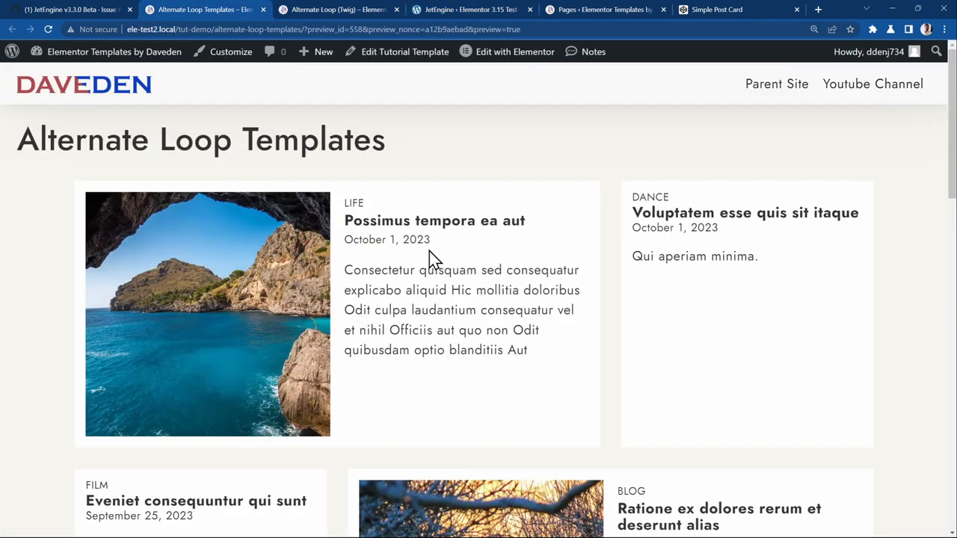
mouse_move(471, 260)
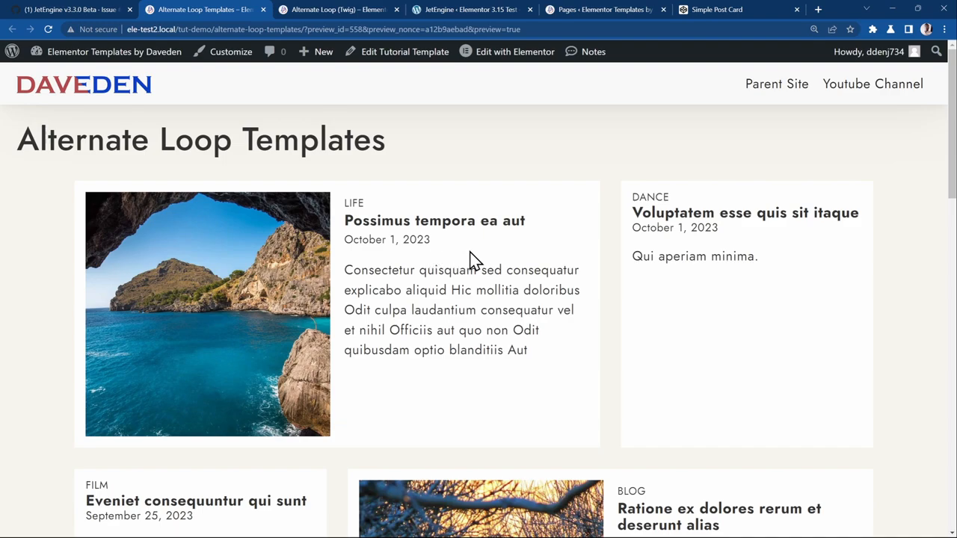
Inspect the first Alternate Loop post card and browse its nested Elementor markup in DevTools.
right_click(471, 257)
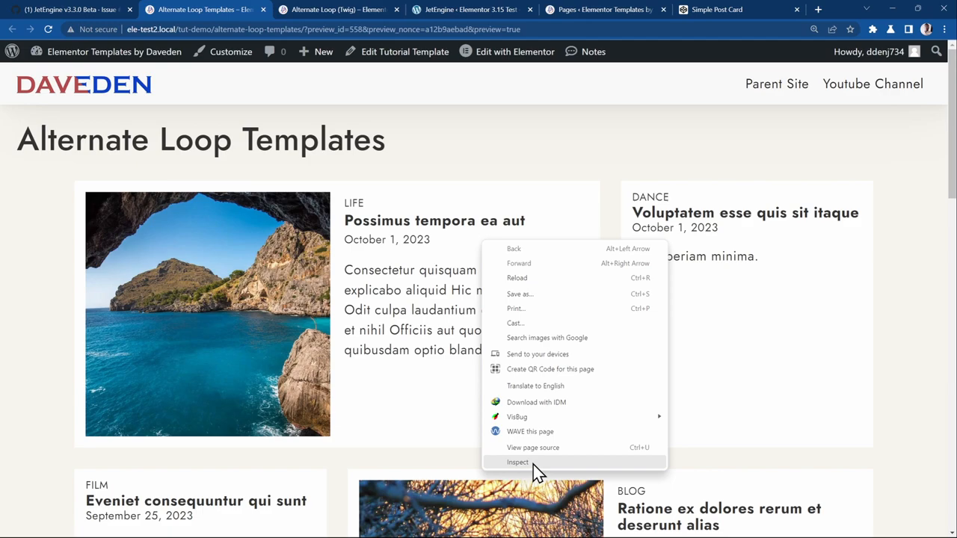
left_click(517, 462)
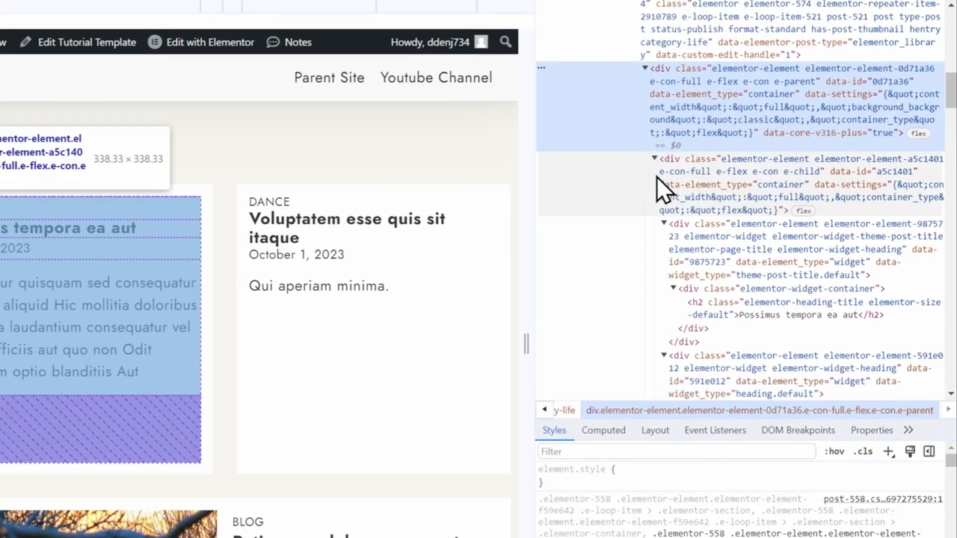
scroll("down", 3)
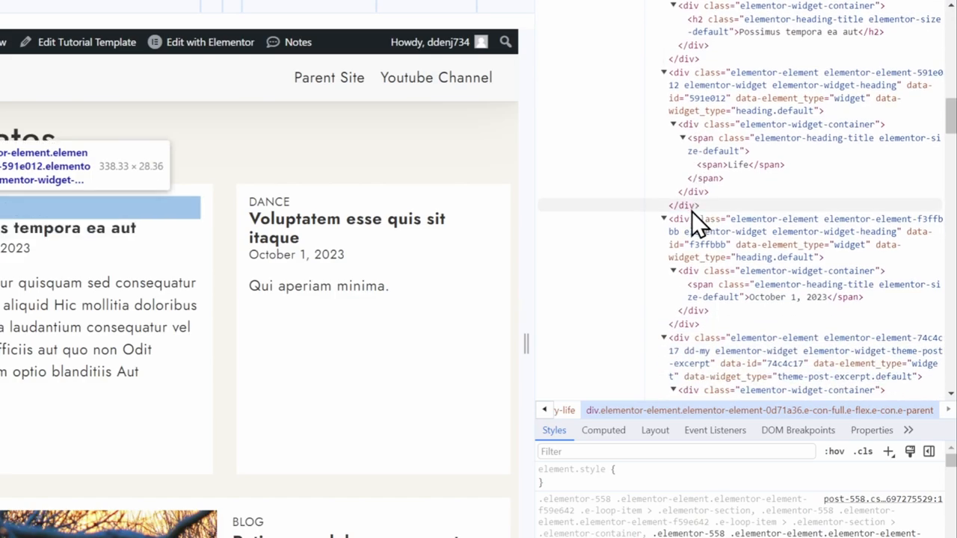
scroll("down", 3)
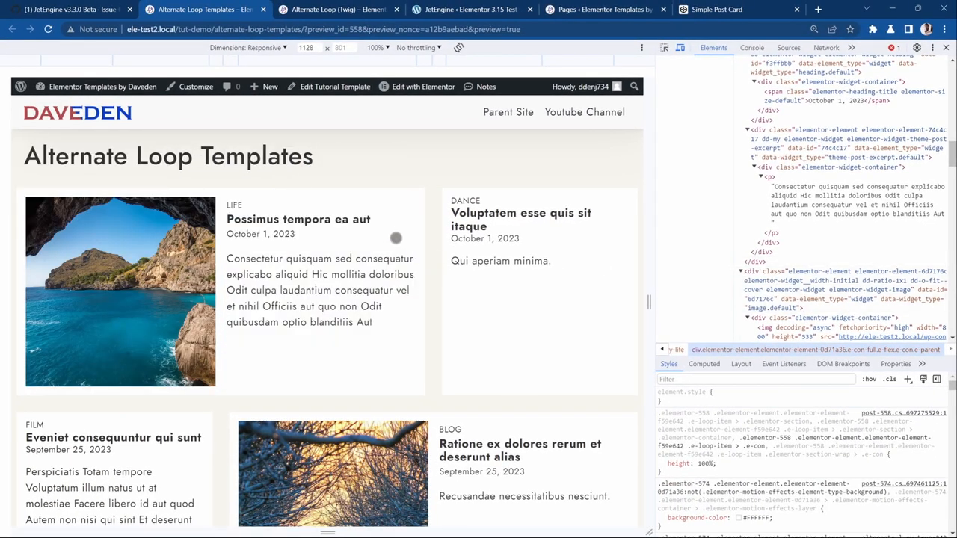
Inspect the first card on the Alternate Loop (Twig) page to see its JetEngine listing markup.
left_click(337, 9)
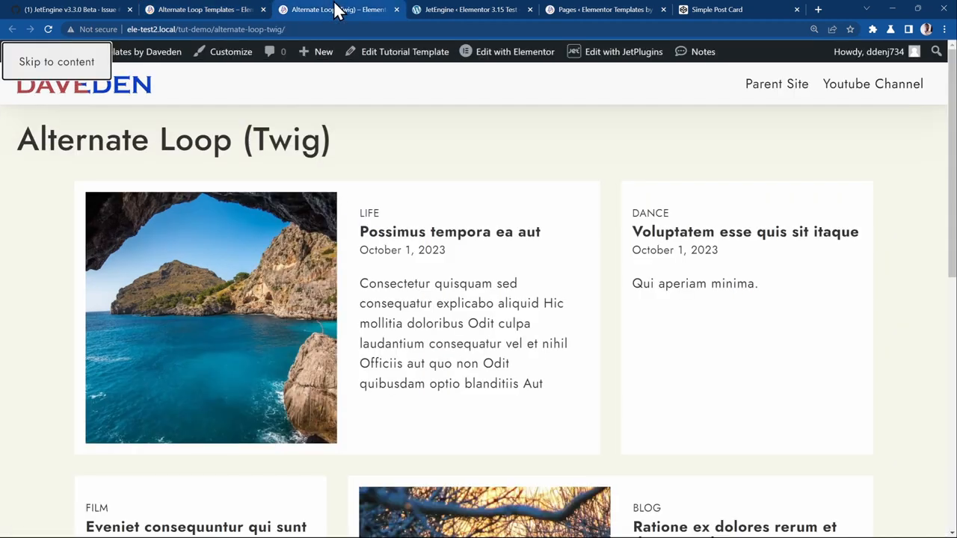
mouse_move(460, 219)
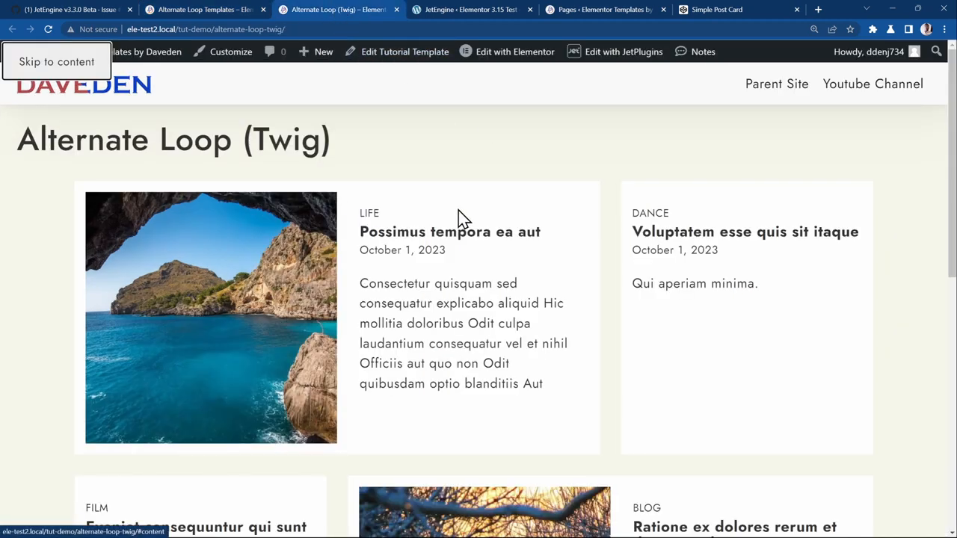
right_click(460, 217)
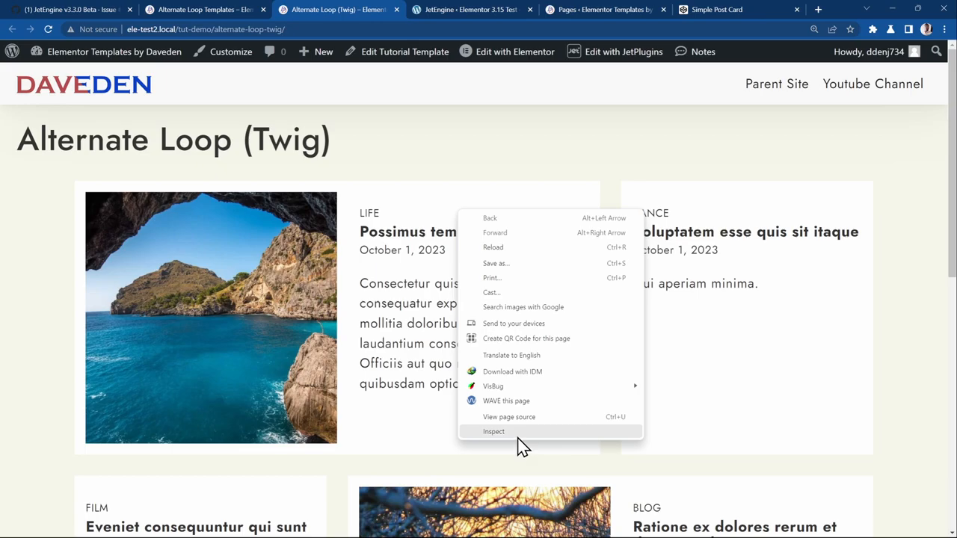
left_click(494, 431)
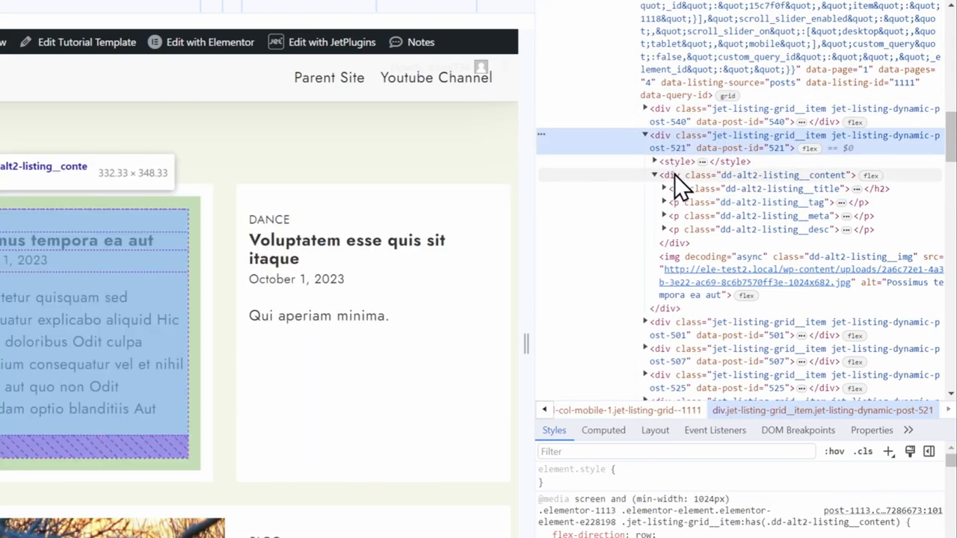
mouse_move(676, 189)
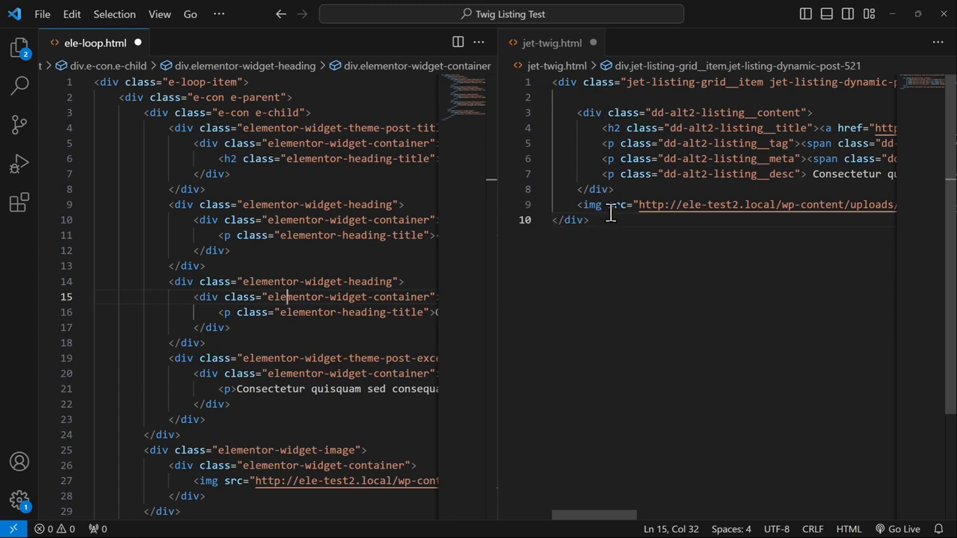
Compare the Elementor loop and JetEngine Twig card markups side by side, then return to the Twig page.
scroll("down", 3)
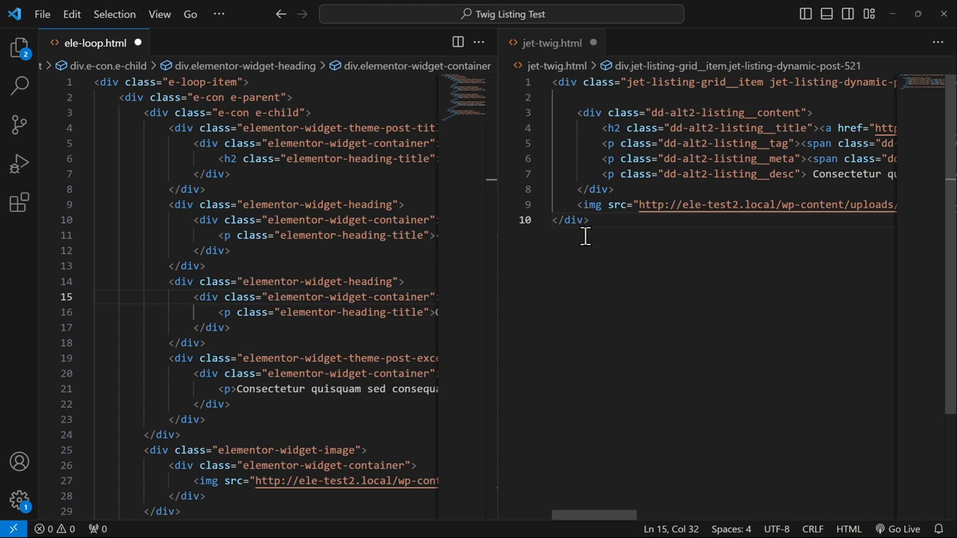
left_click(287, 296)
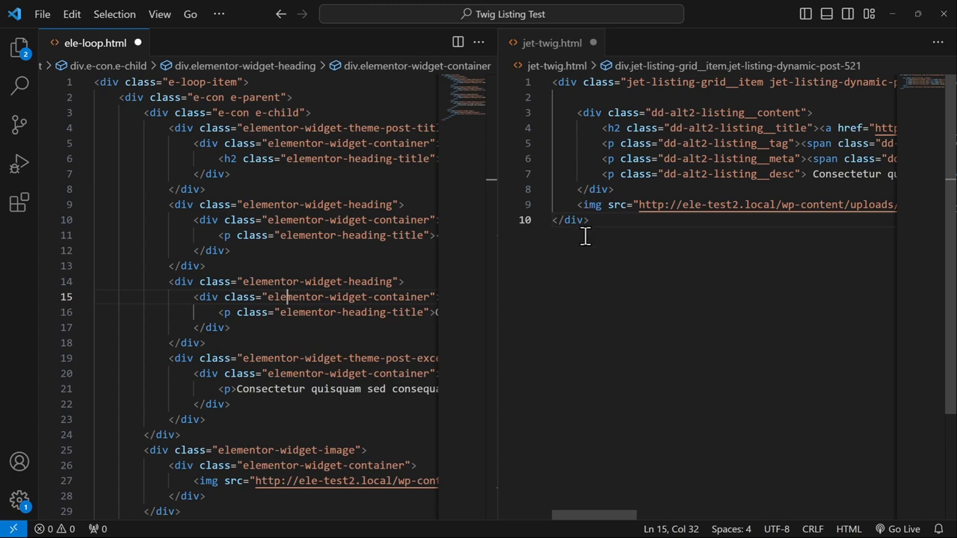
mouse_move(560, 233)
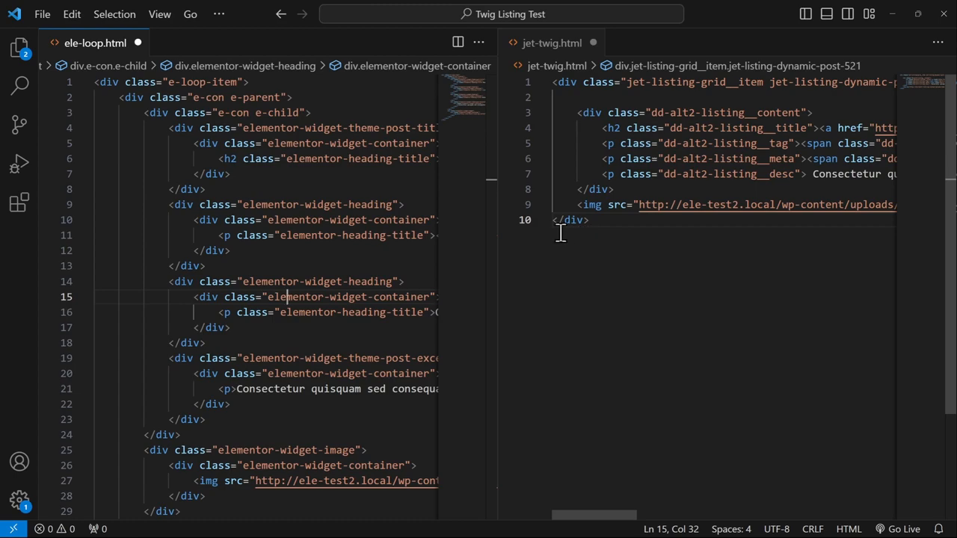
mouse_move(610, 108)
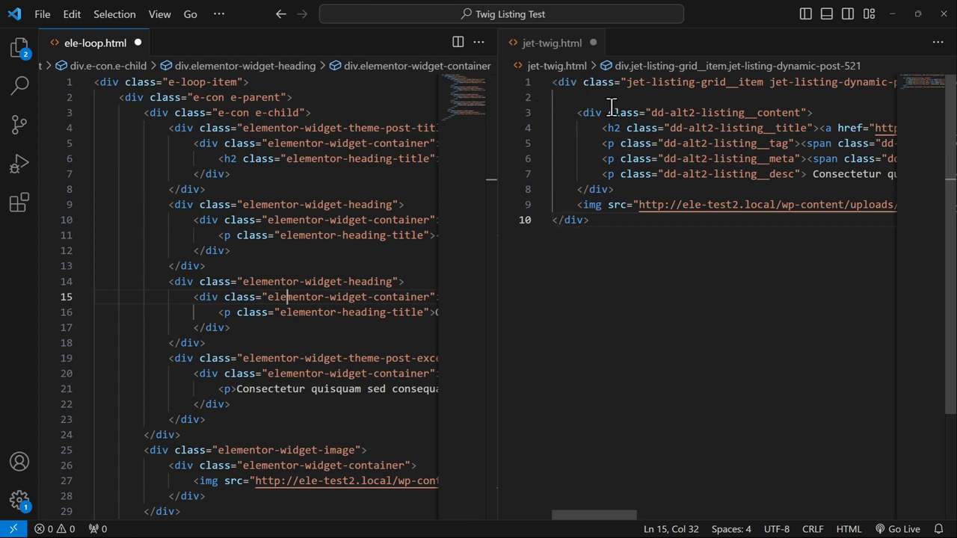
mouse_move(585, 97)
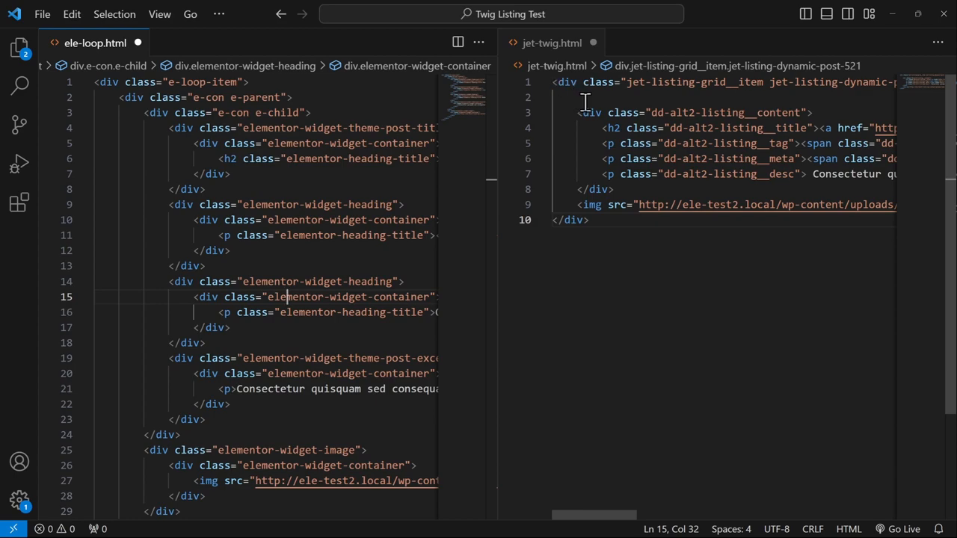
mouse_move(557, 147)
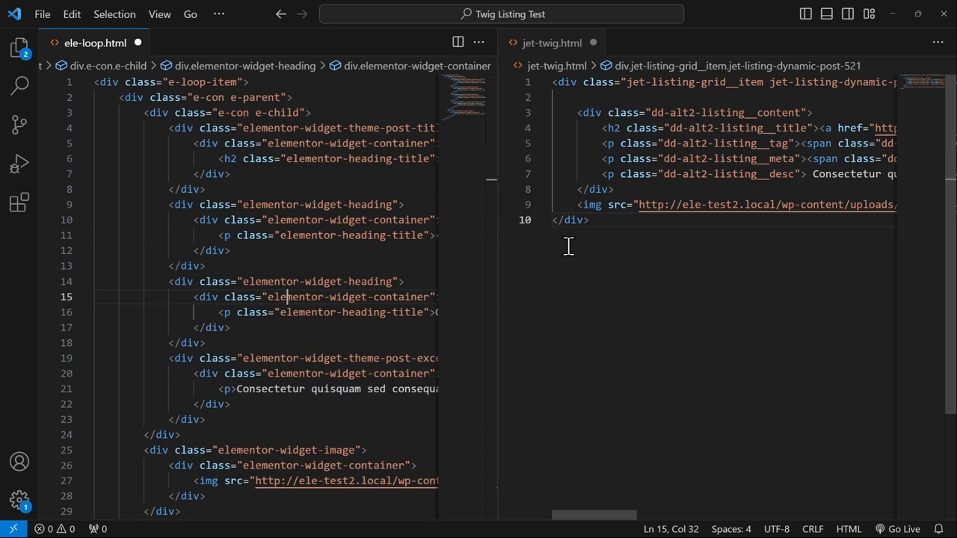
left_click(336, 9)
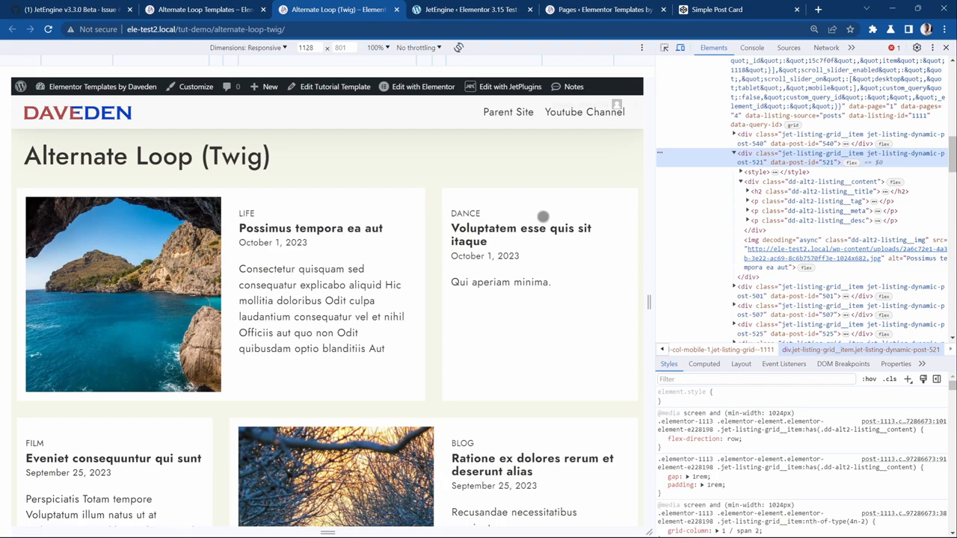
Return to the JetEngine dashboard's Performance settings tab.
left_click(471, 9)
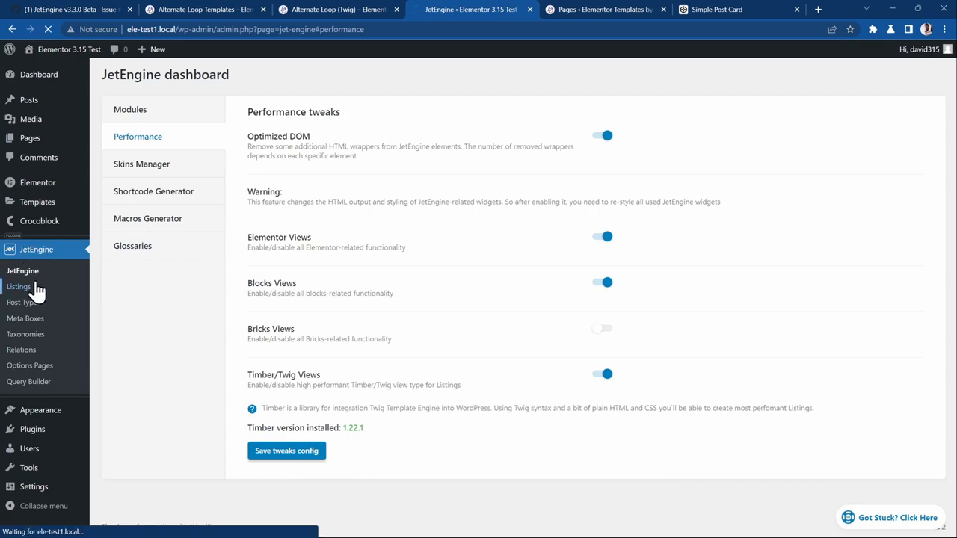
Create a new listing item named Test 4 with Timber/Twig as its listing view.
left_click(18, 287)
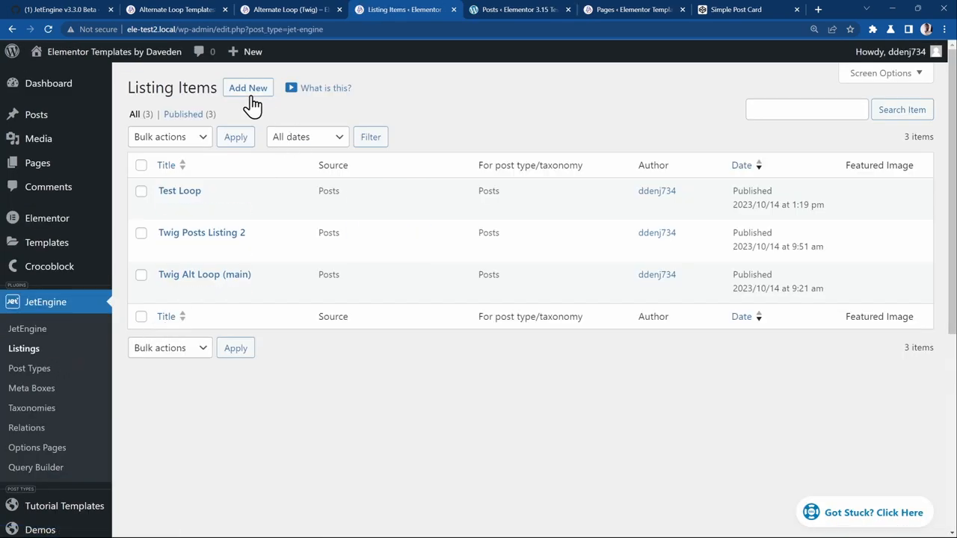
left_click(249, 87)
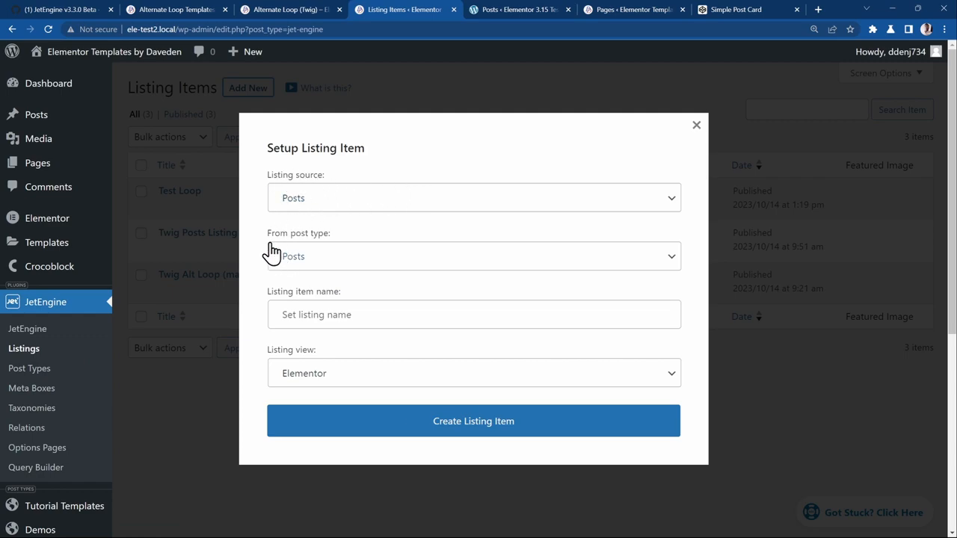
mouse_move(326, 272)
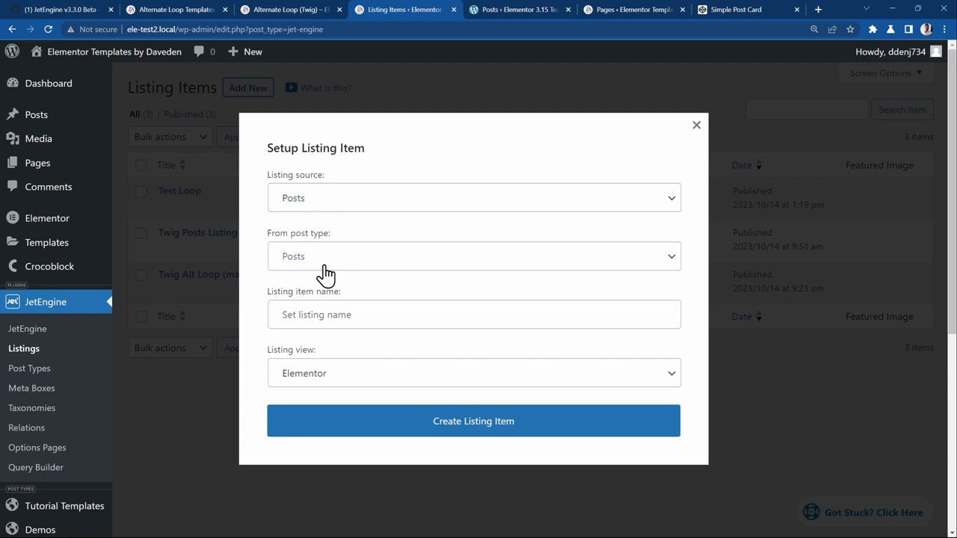
left_click(472, 314)
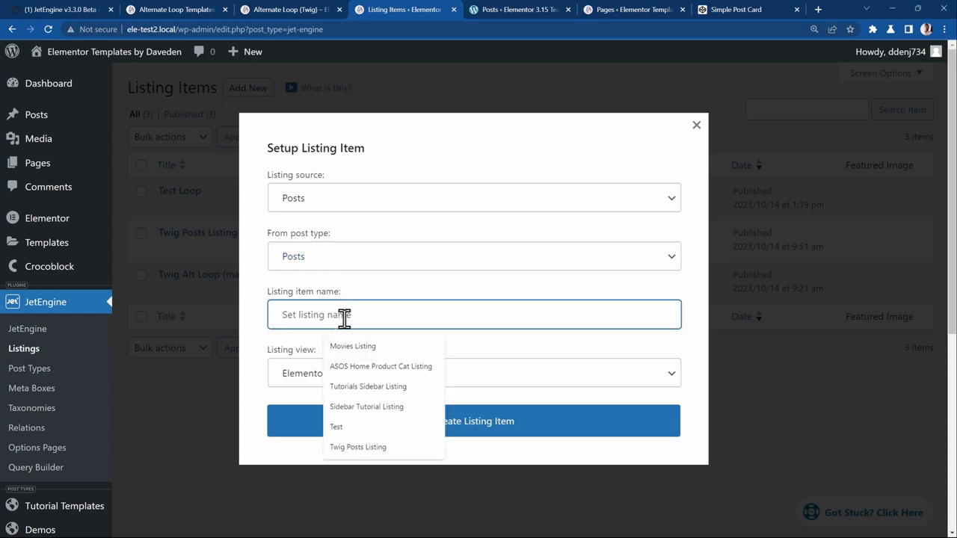
left_click(474, 314)
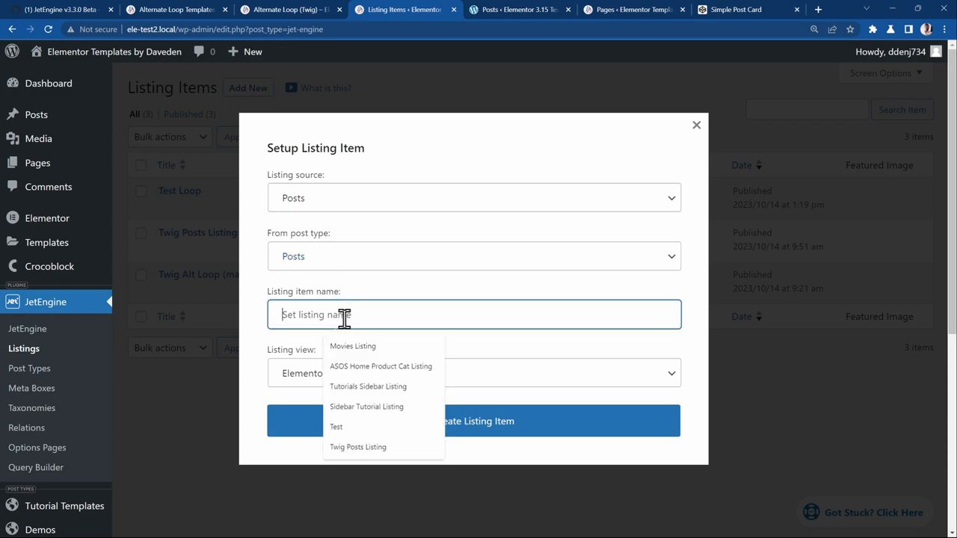
type("Test 4")
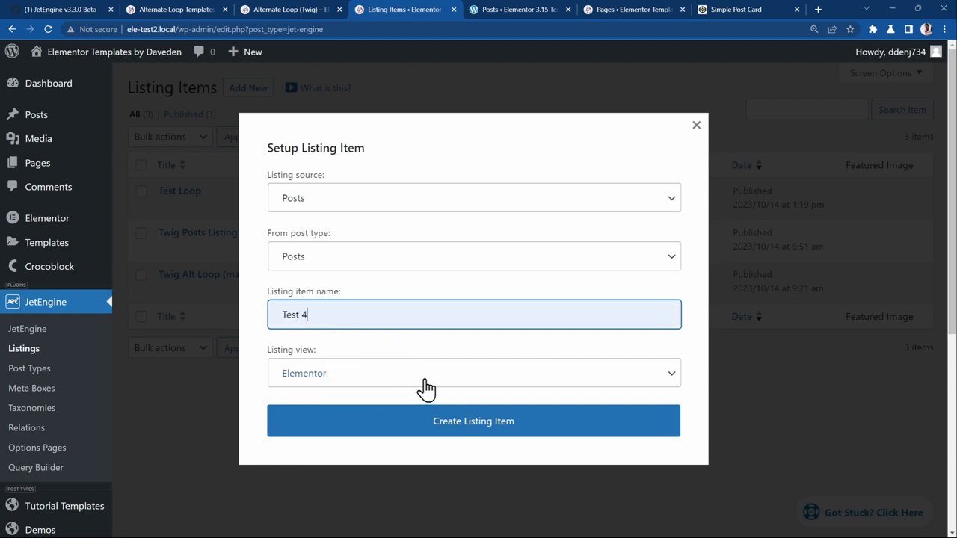
left_click(474, 374)
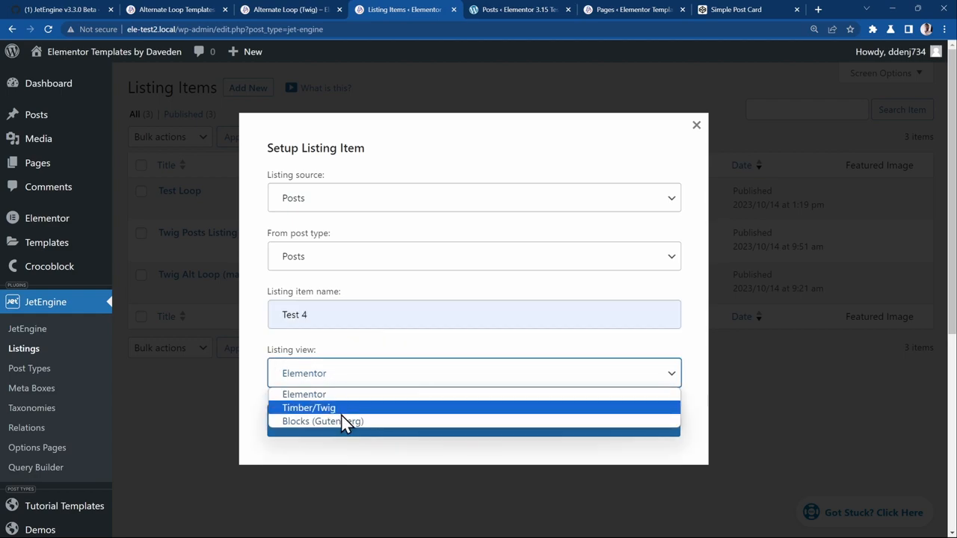
left_click(308, 407)
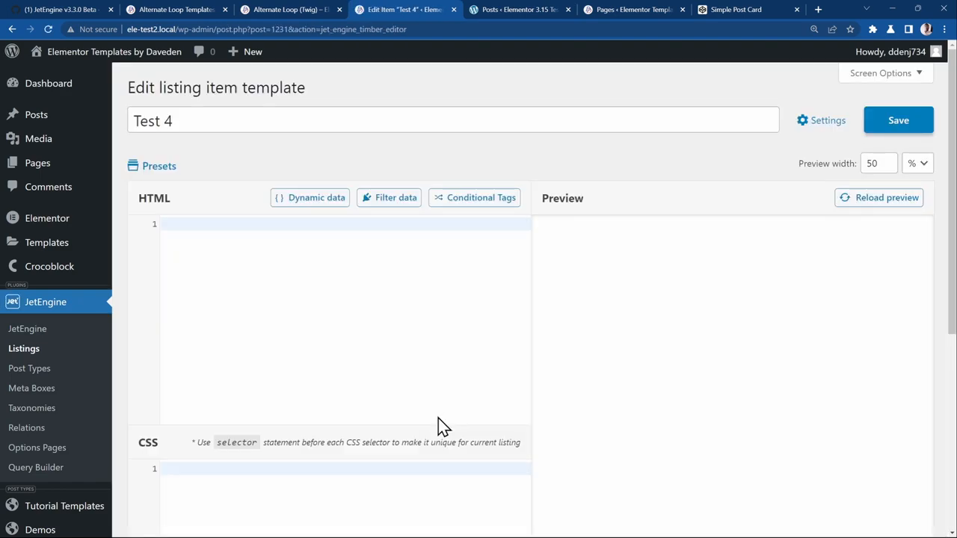
mouse_move(173, 217)
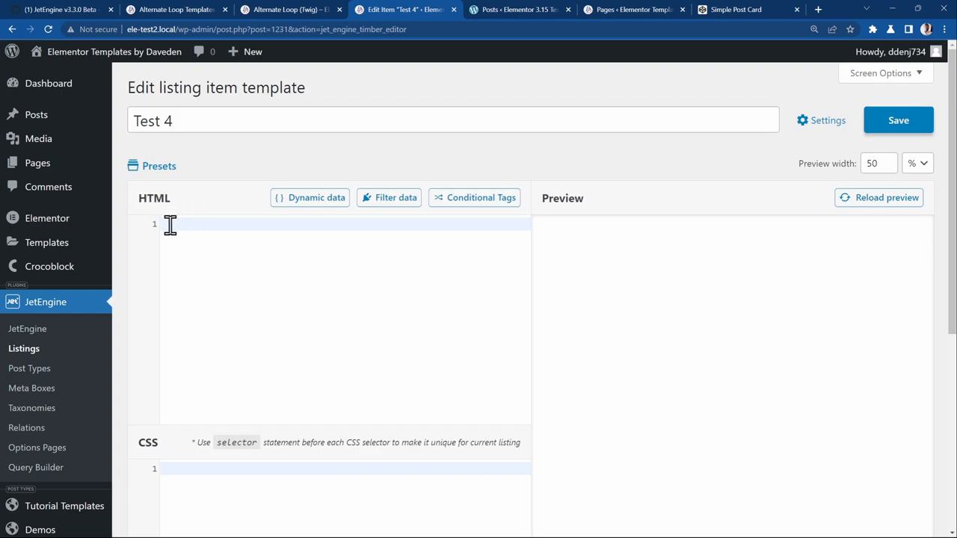
mouse_move(231, 343)
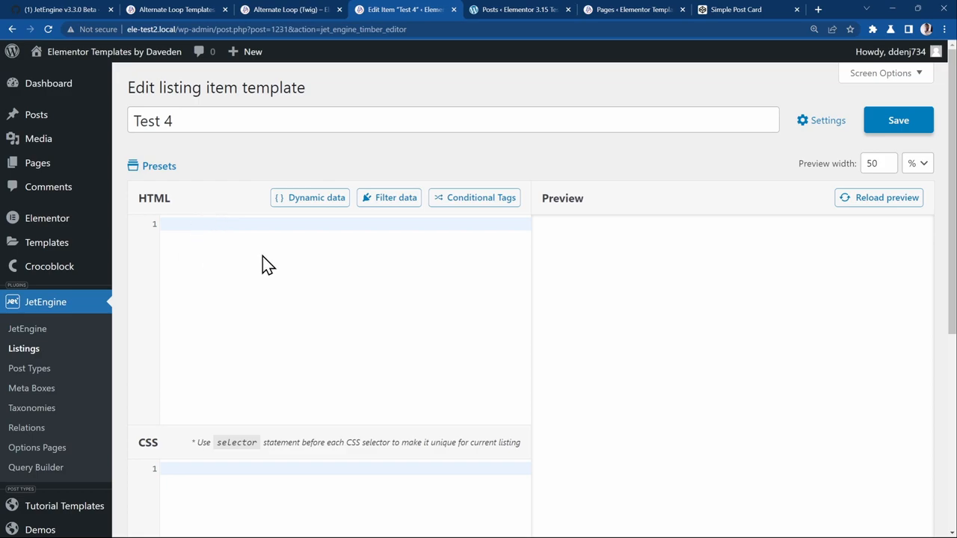
mouse_move(281, 248)
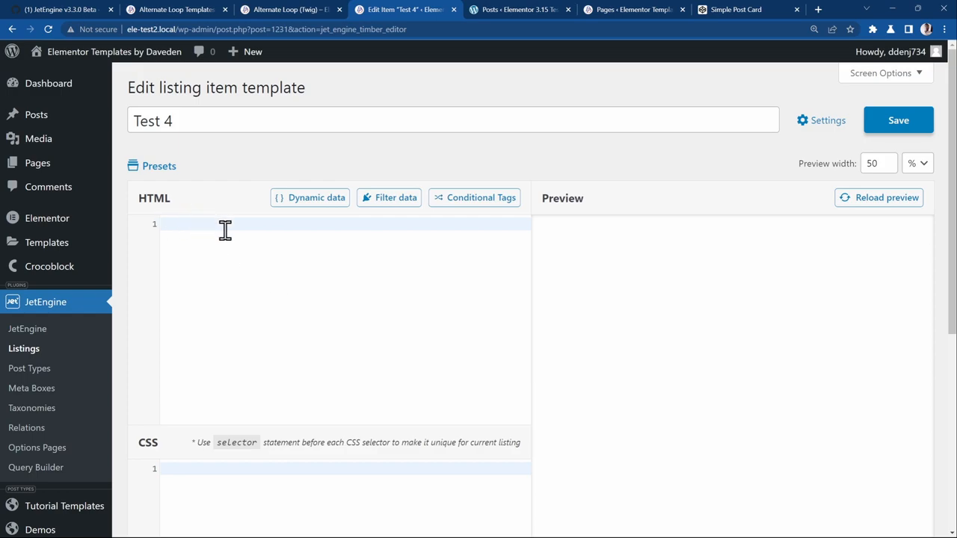
mouse_move(206, 224)
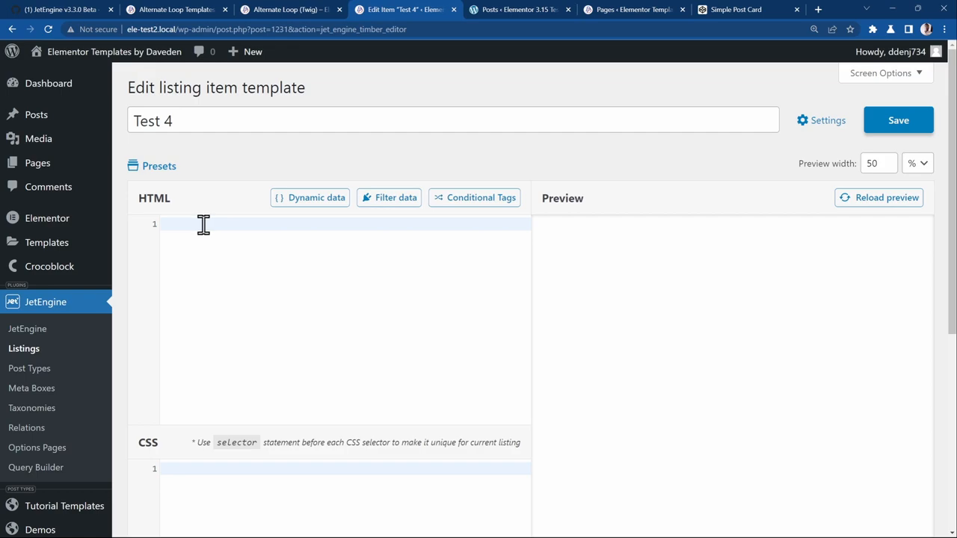
mouse_move(196, 218)
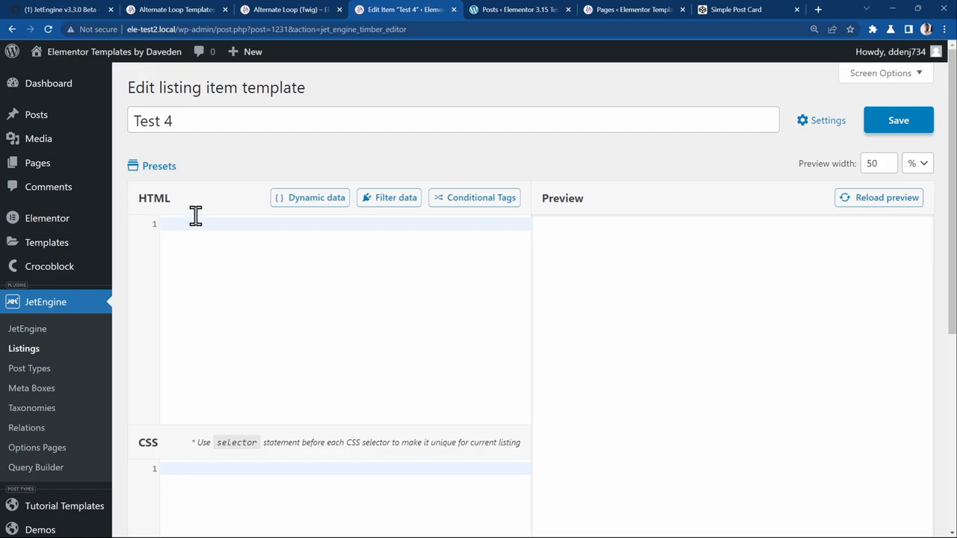
mouse_move(153, 187)
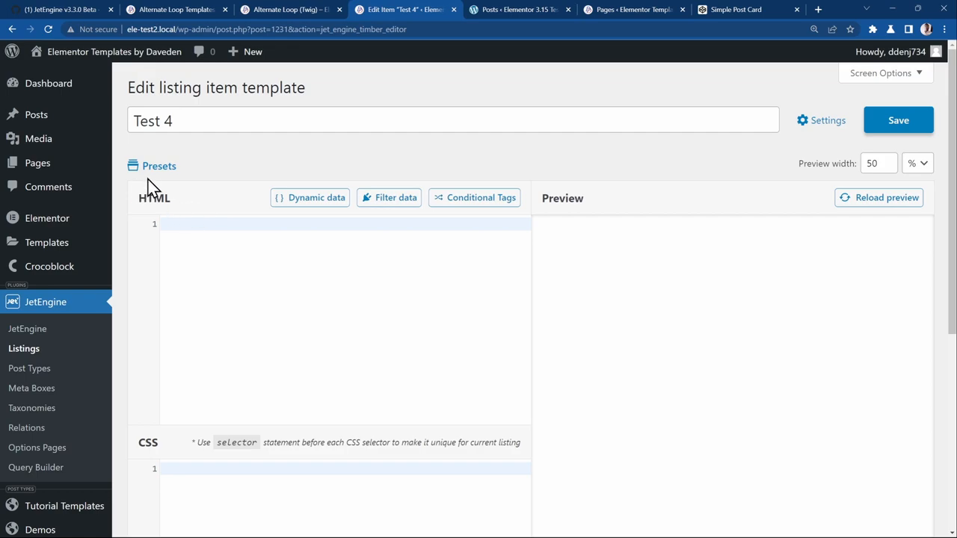
Apply the image card preset with Read more button to the Test 4 template.
left_click(153, 166)
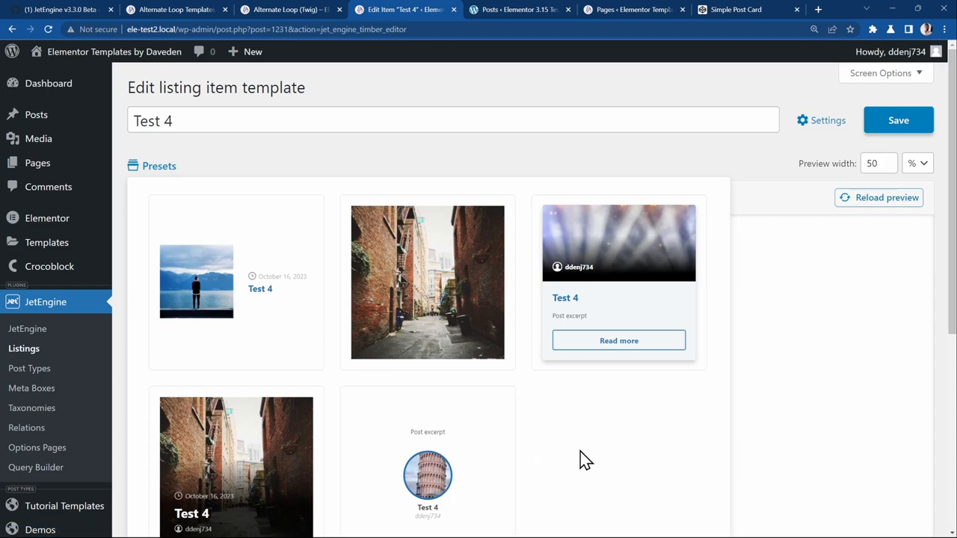
mouse_move(559, 448)
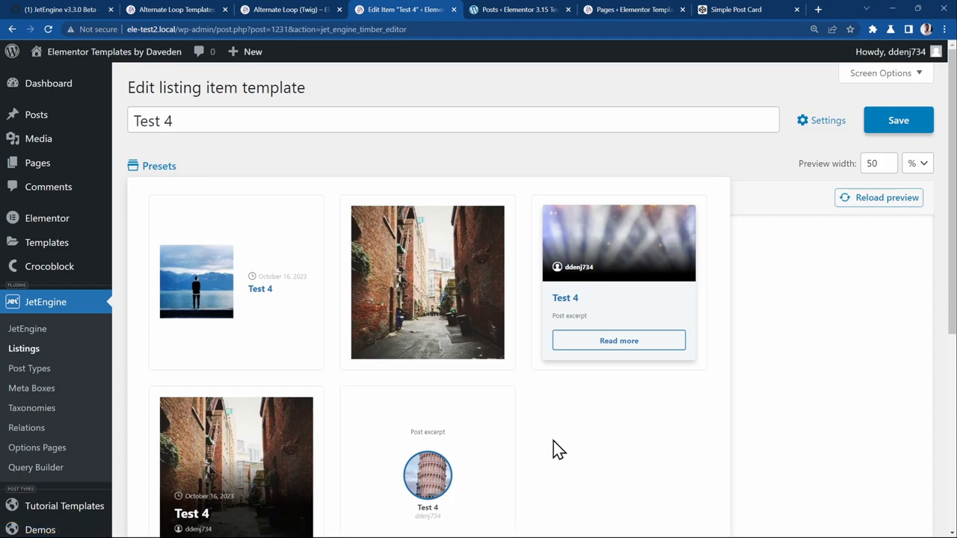
mouse_move(649, 287)
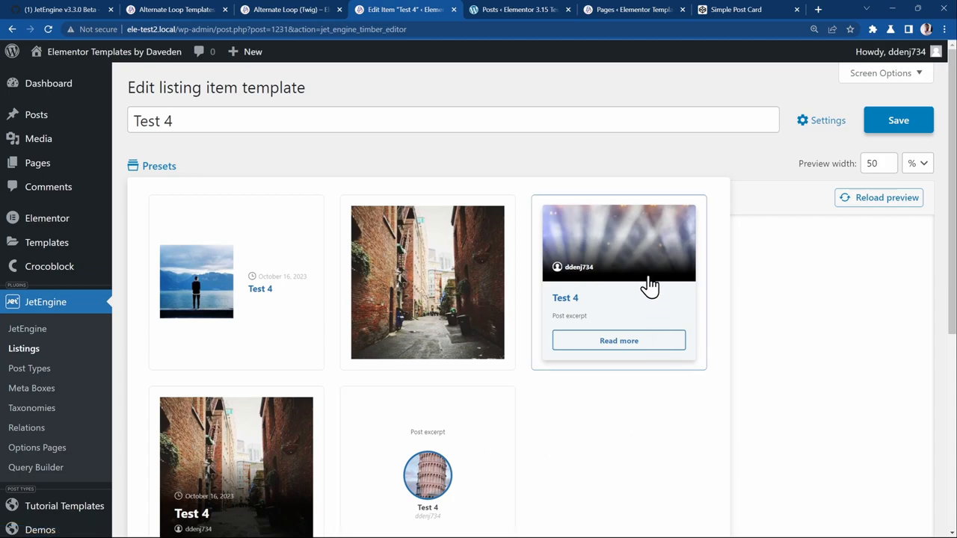
left_click(619, 281)
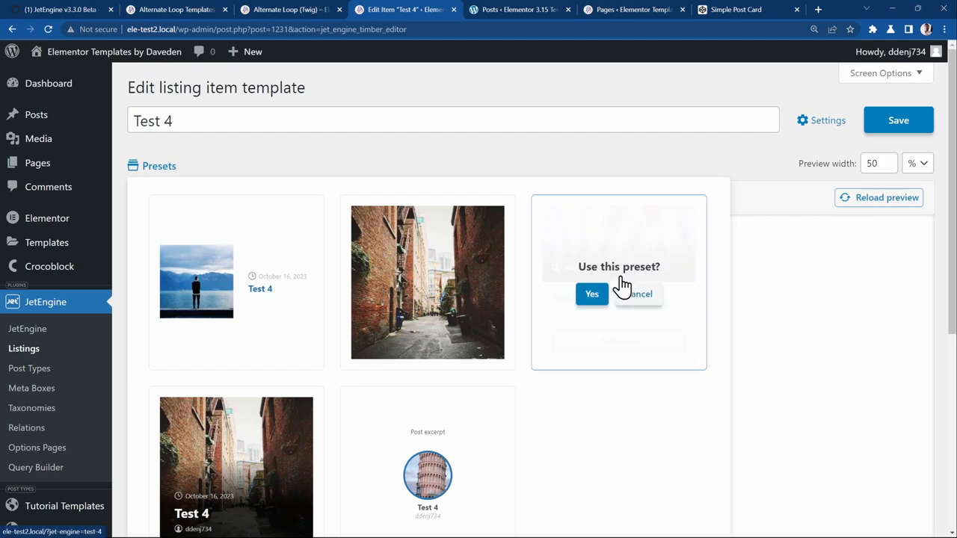
left_click(592, 293)
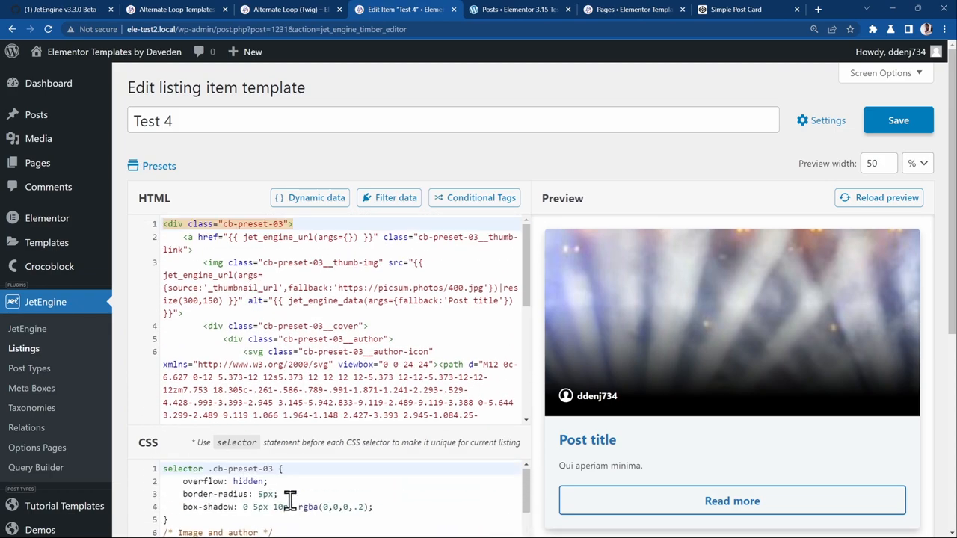
Scroll through the preset card's Twig HTML and CSS code.
scroll("down", 3)
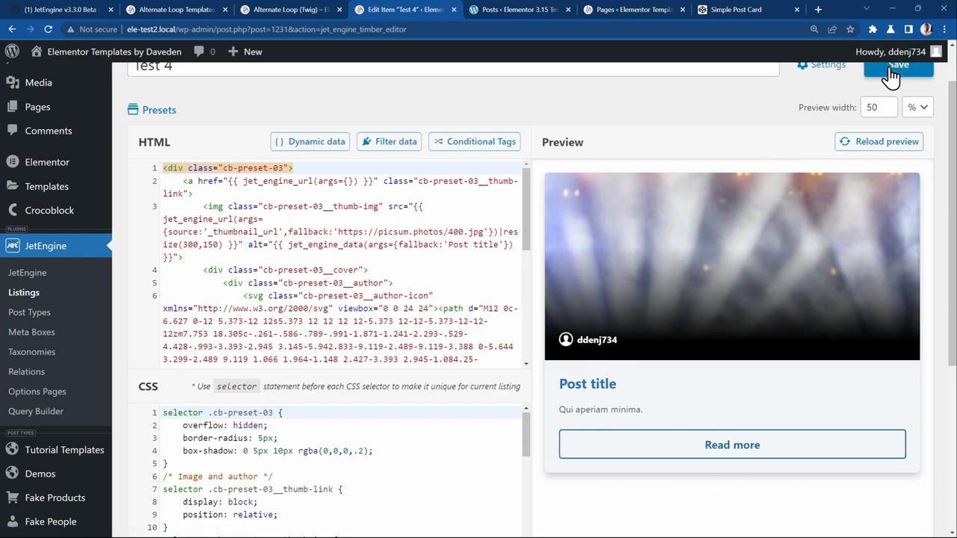
mouse_move(306, 132)
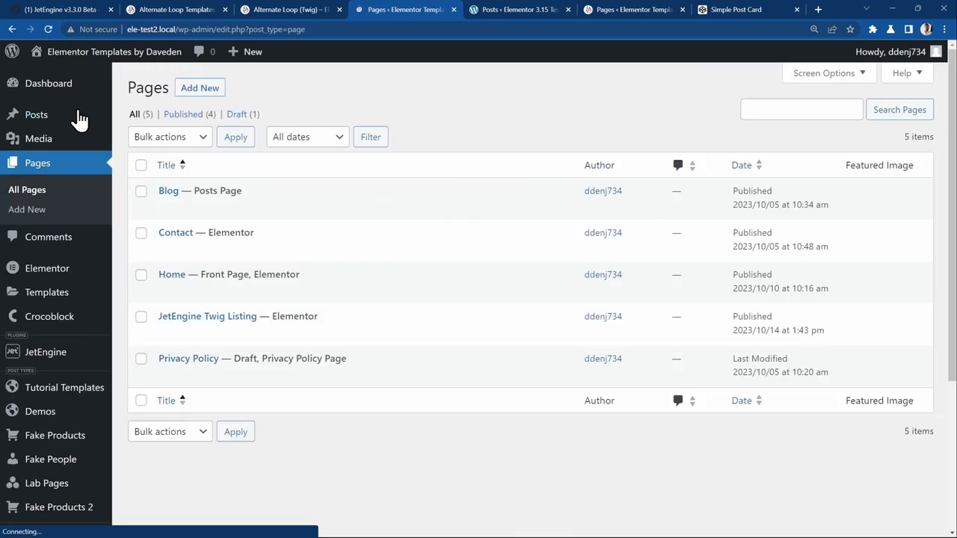
Create a new page titled Twig and open it in Elementor.
left_click(200, 87)
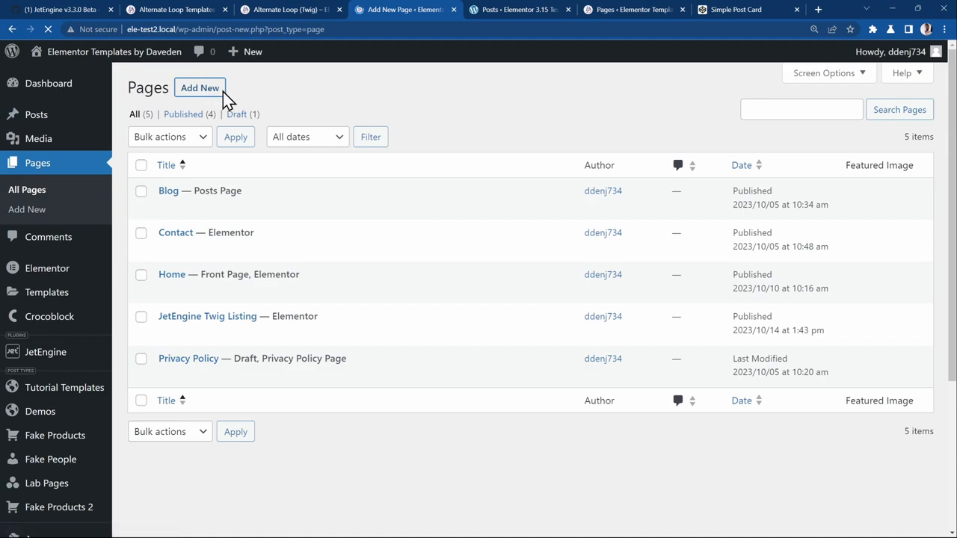
left_click(200, 87)
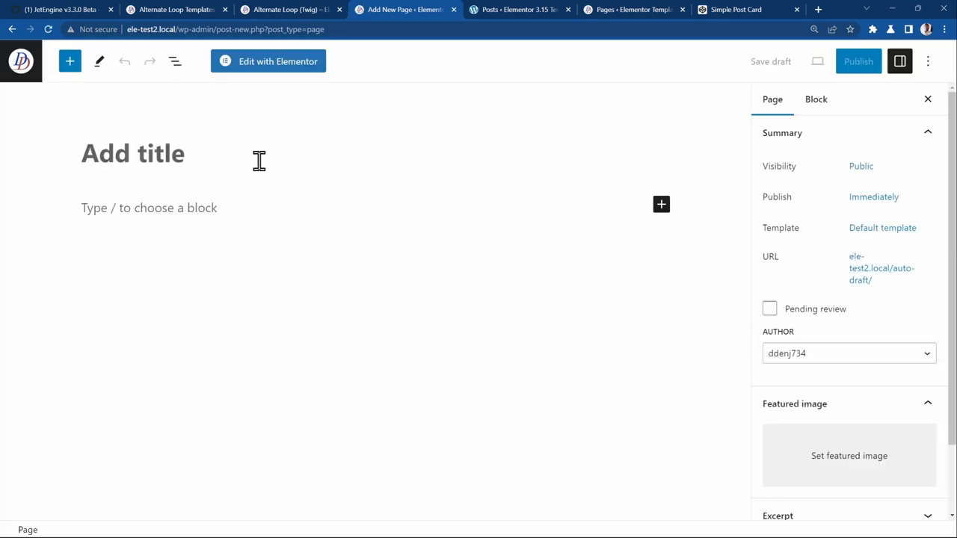
type("Tw")
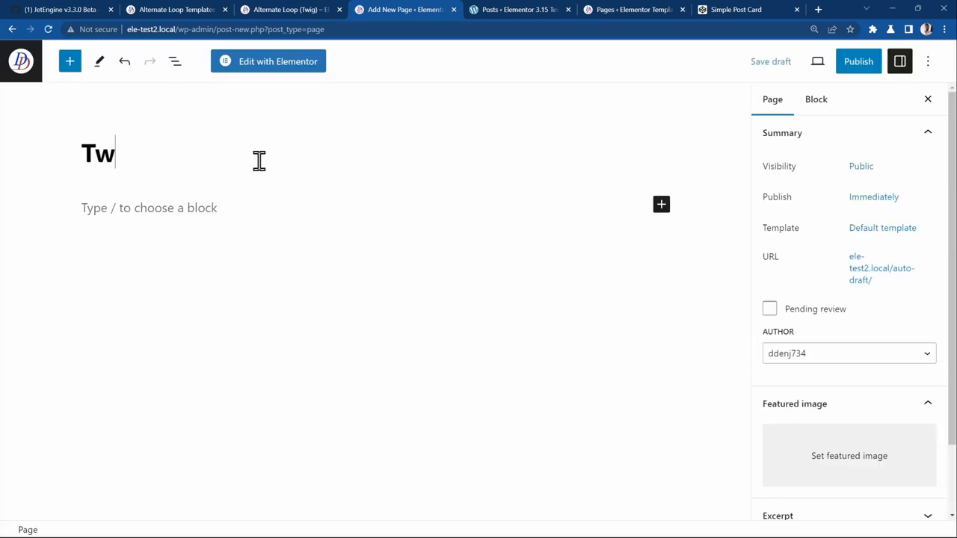
left_click(268, 62)
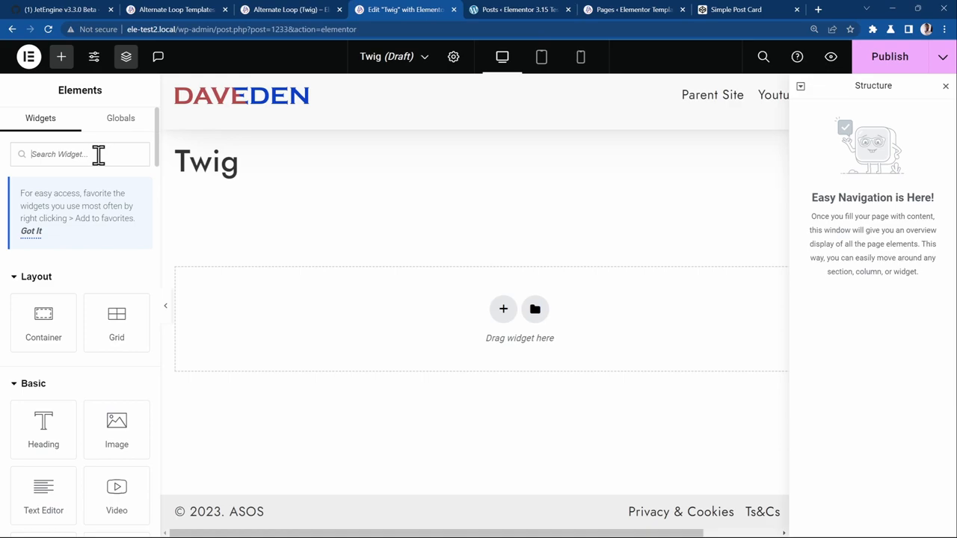
Add a Listing Grid widget showing the Test 4 listing.
type("listin")
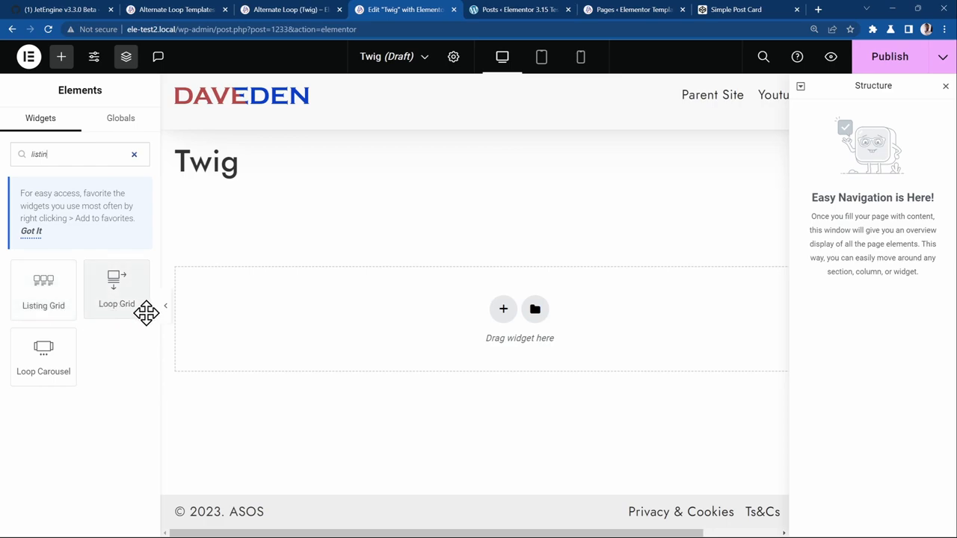
mouse_move(60, 305)
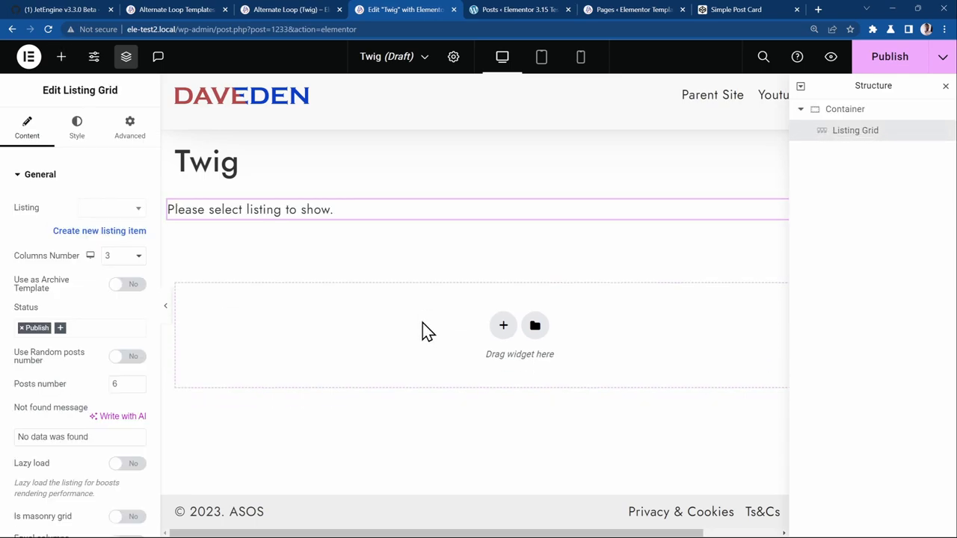
left_click(111, 207)
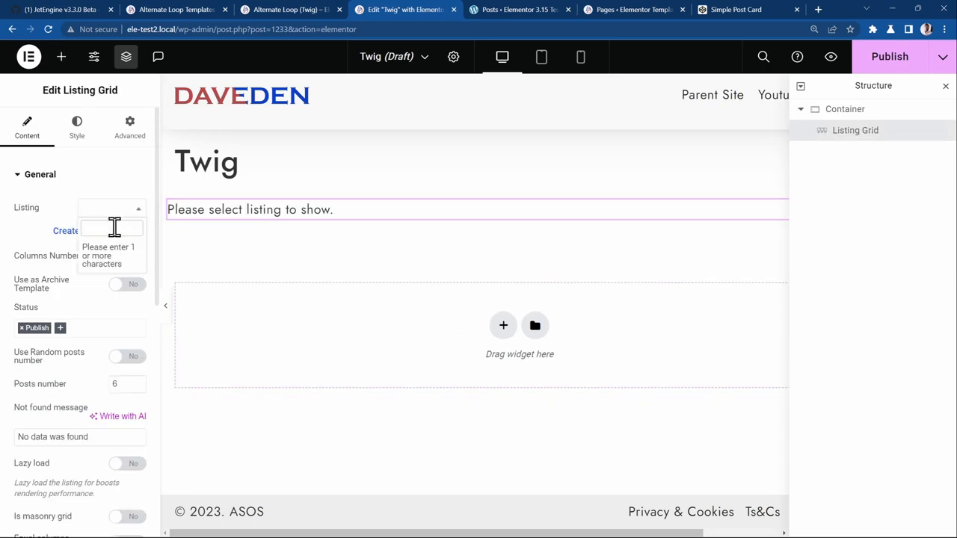
type("t")
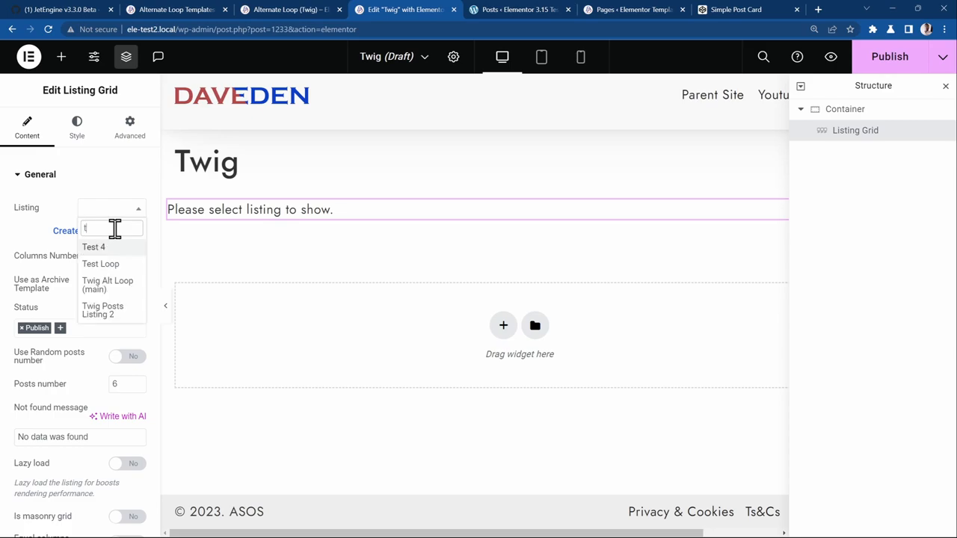
left_click(93, 246)
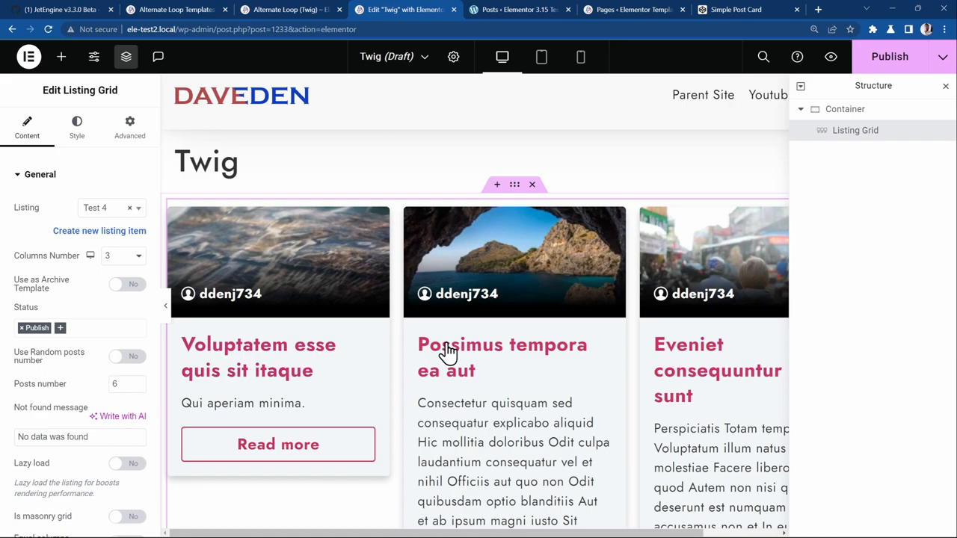
Publish the Twig page and preview it live.
scroll("down", 3)
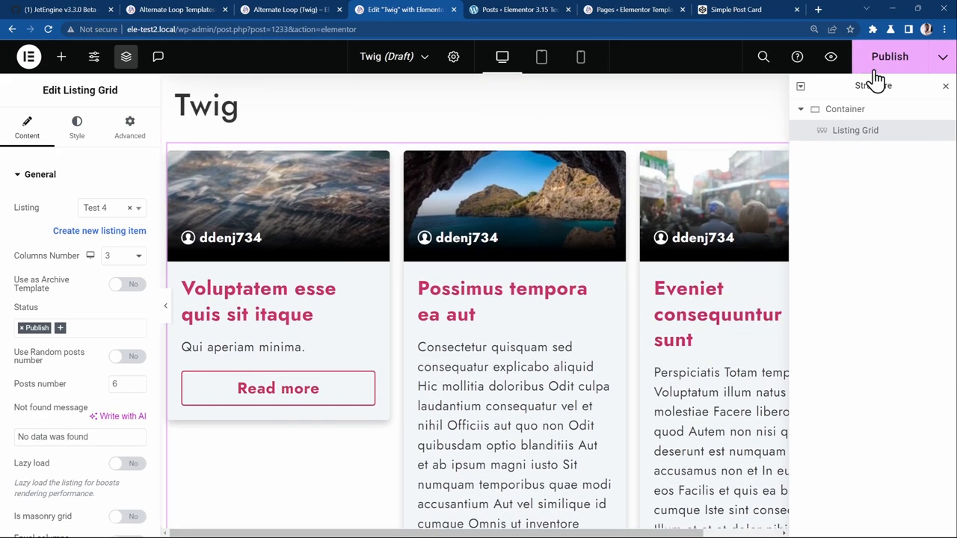
left_click(889, 57)
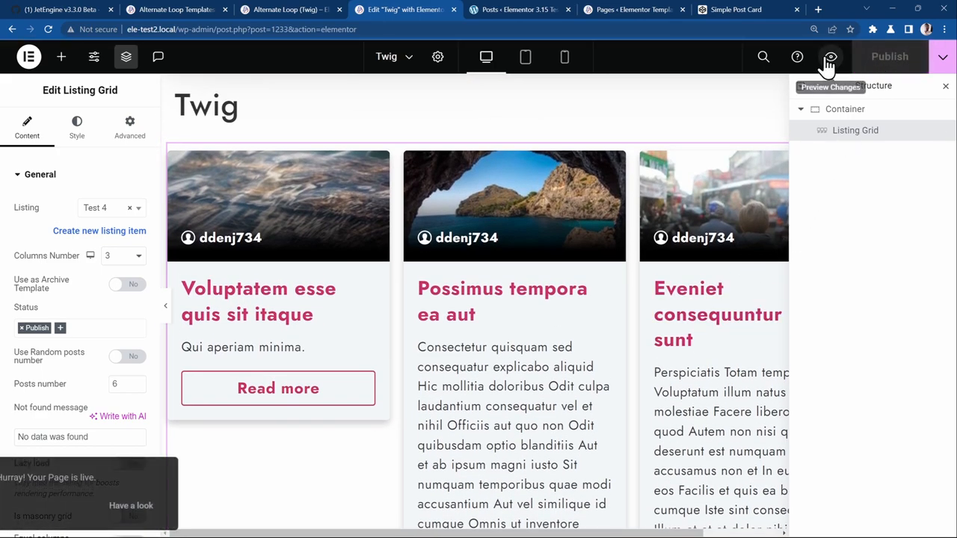
left_click(830, 56)
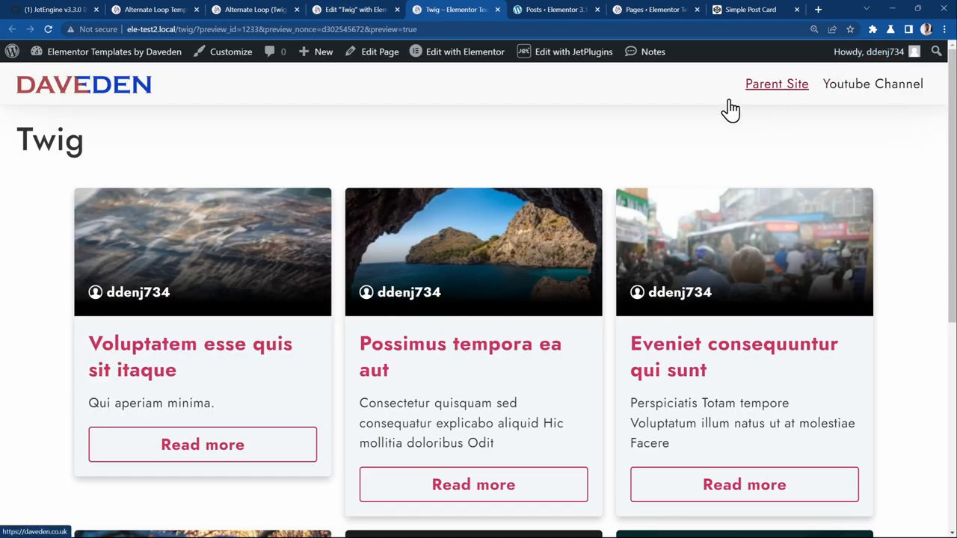
Inspect the second card's title link markup in Chrome DevTools.
scroll("down", 3)
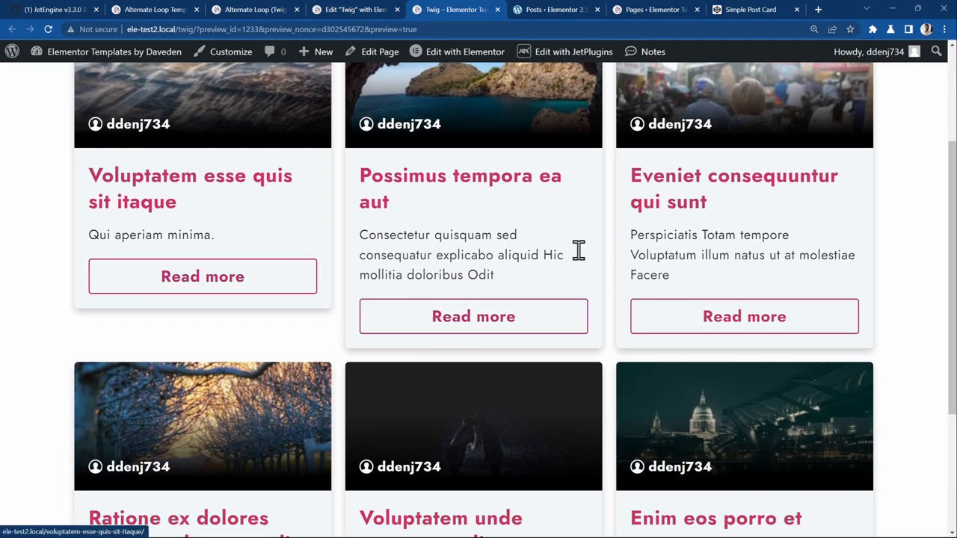
mouse_move(473, 317)
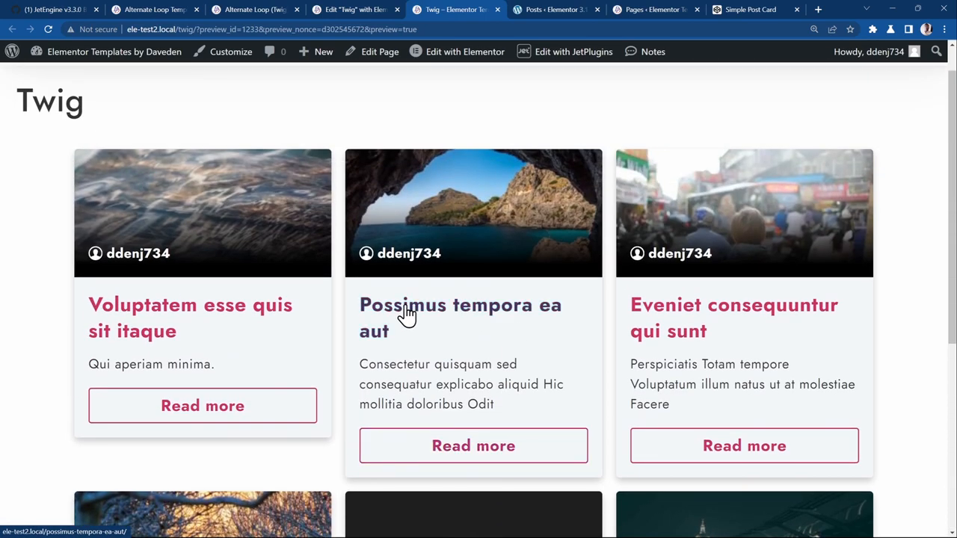
right_click(406, 309)
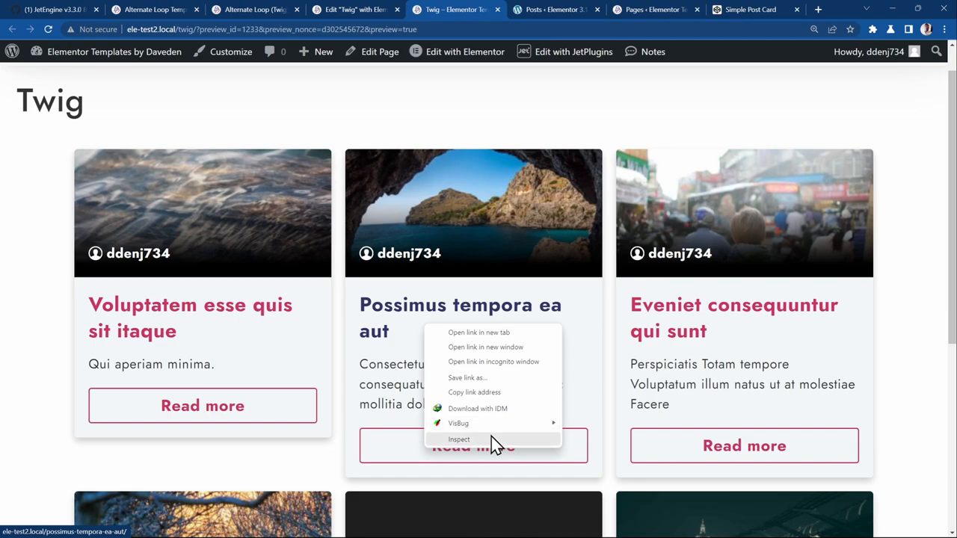
left_click(459, 440)
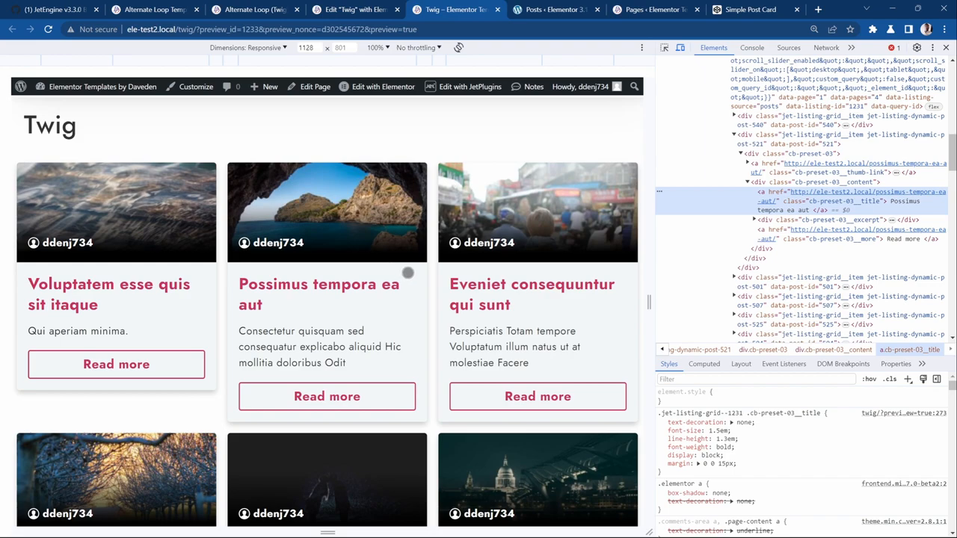
mouse_move(352, 9)
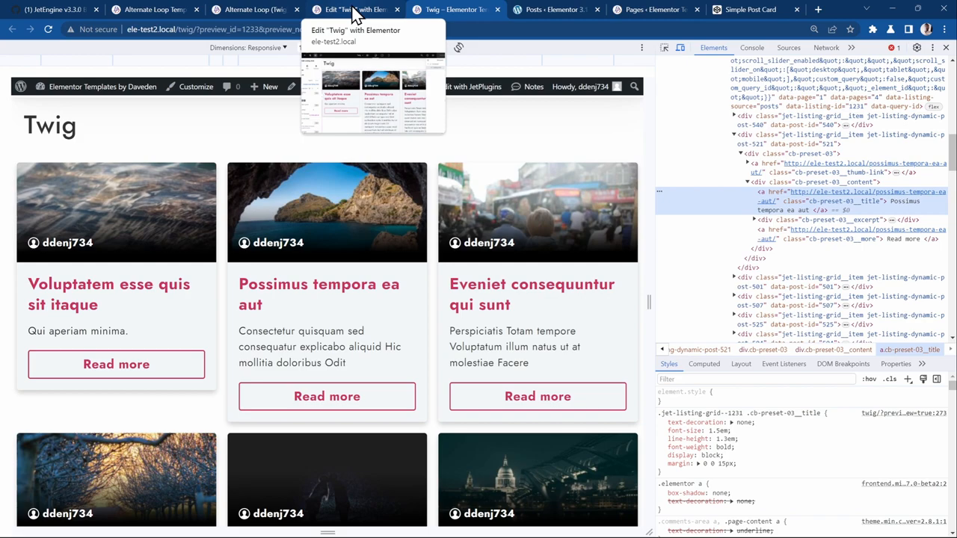
mouse_move(347, 15)
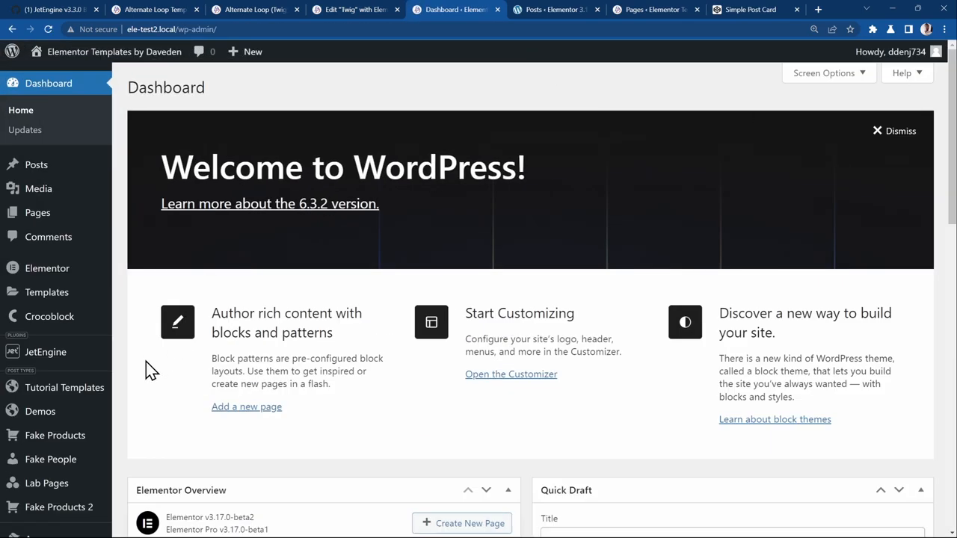
Go to JetEngine > Listings for Test 4, then switch to the Simple Post Card pen.
scroll("down", 3)
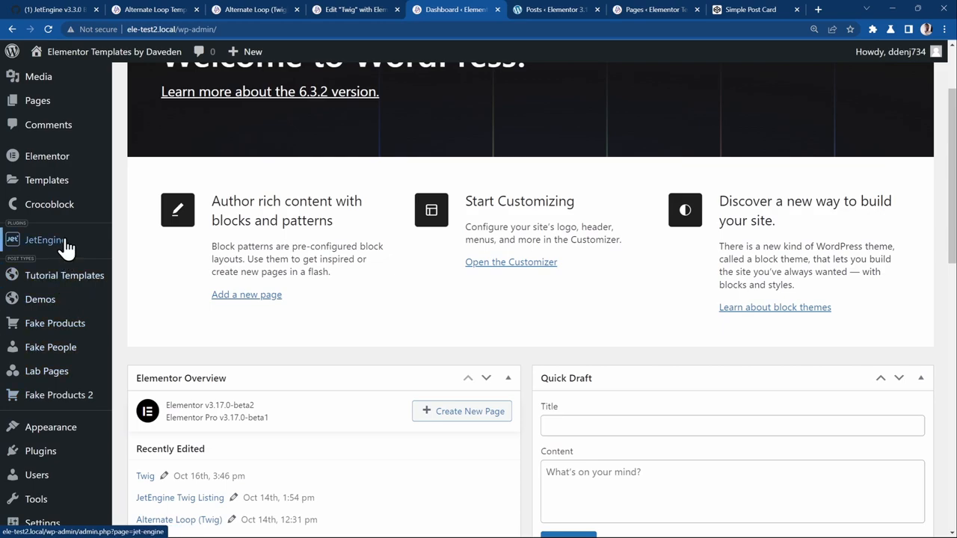
left_click(45, 239)
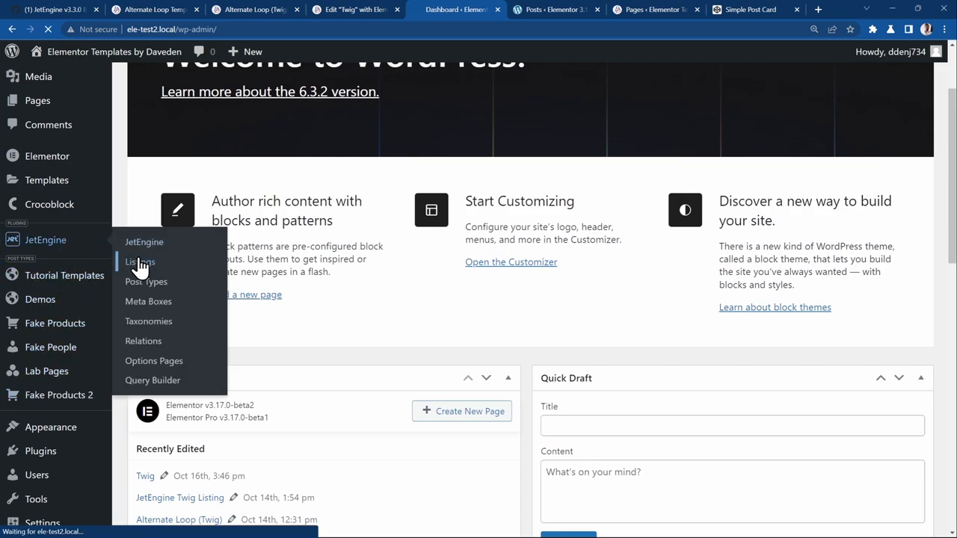
left_click(140, 261)
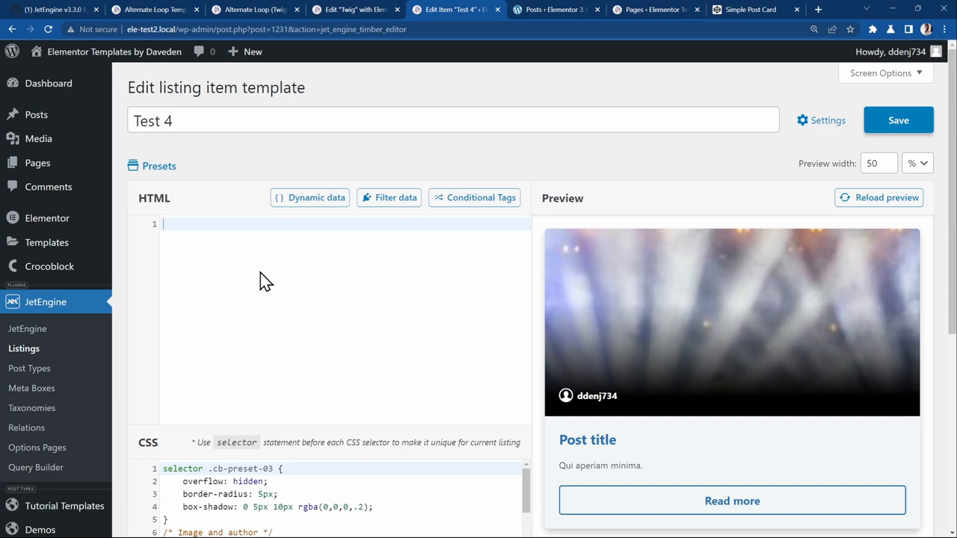
scroll("down", 3)
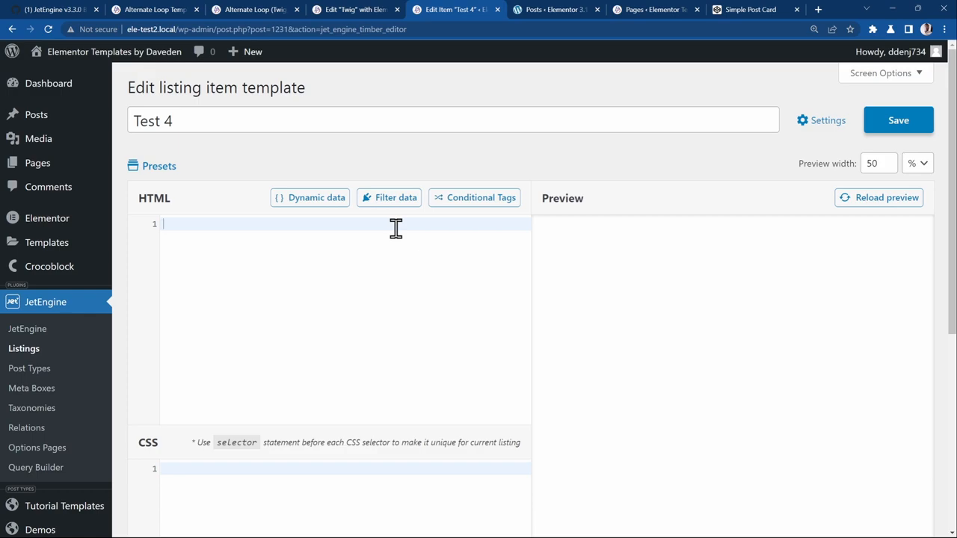
left_click(751, 9)
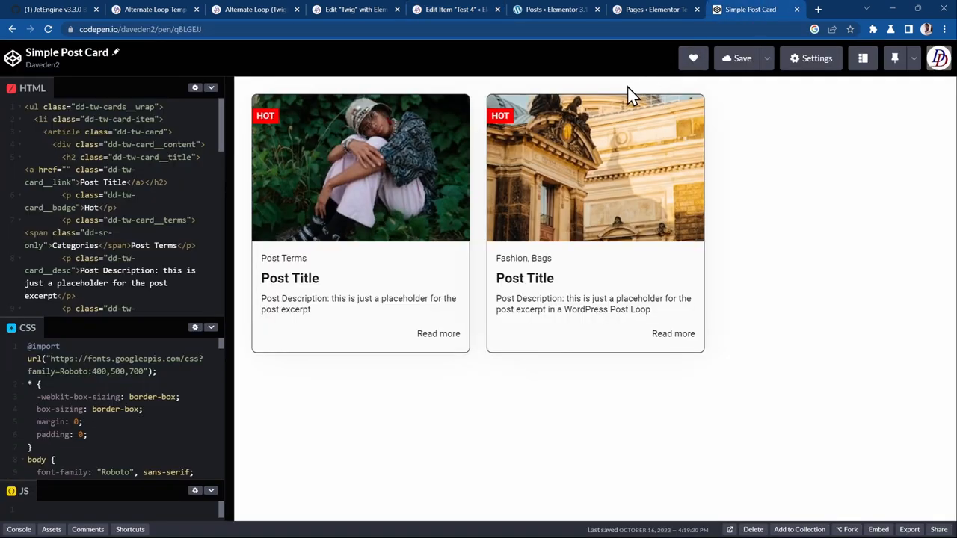
mouse_move(430, 204)
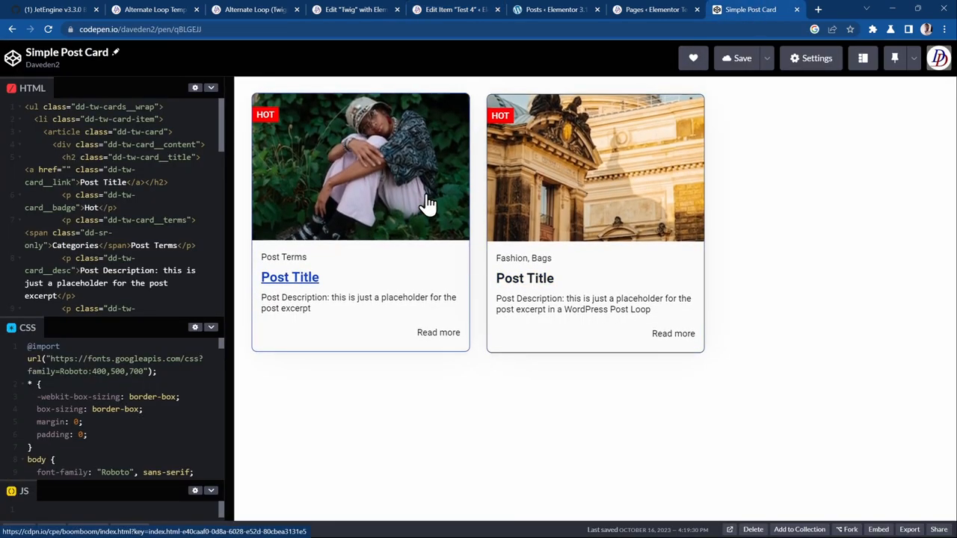
mouse_move(387, 232)
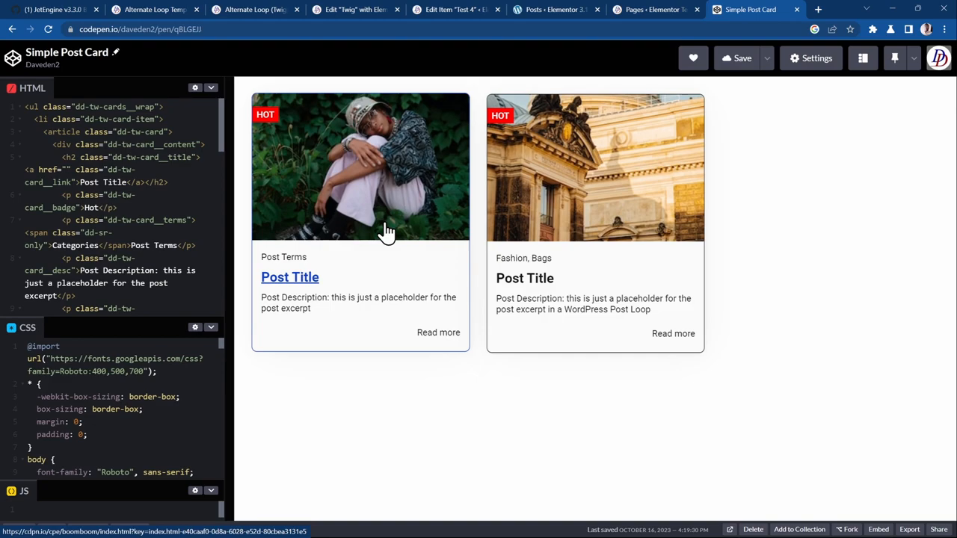
mouse_move(155, 157)
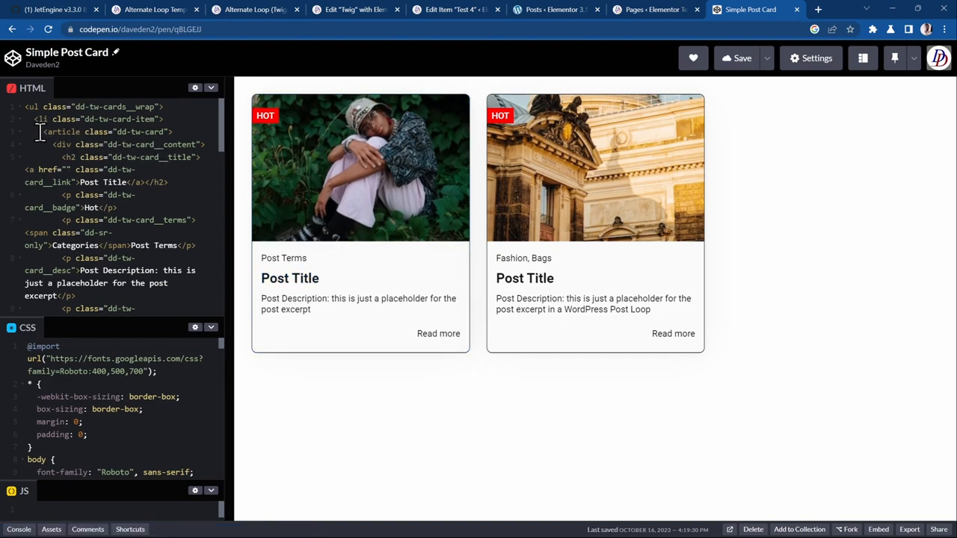
Copy the first card's li markup from the CodePen HTML panel.
scroll("down", 3)
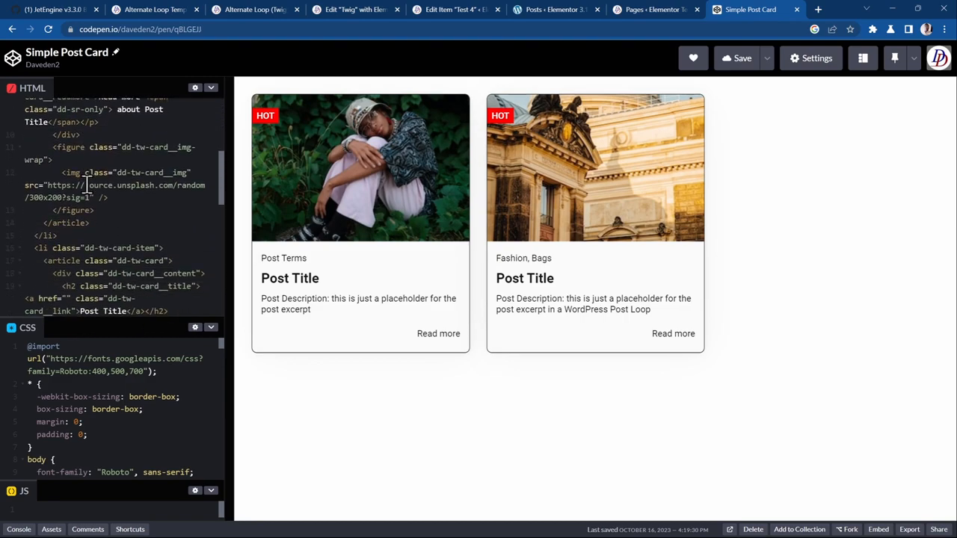
scroll("down", 3)
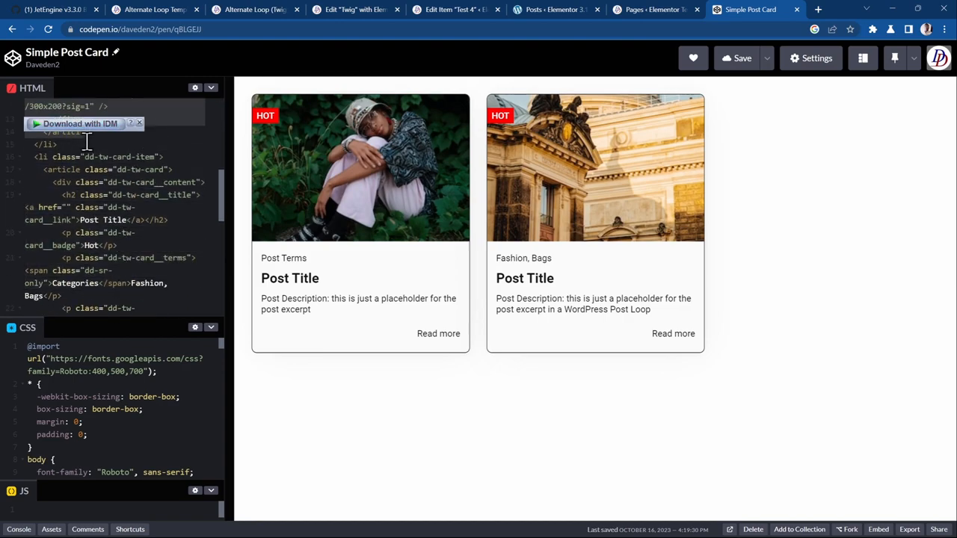
right_click(75, 138)
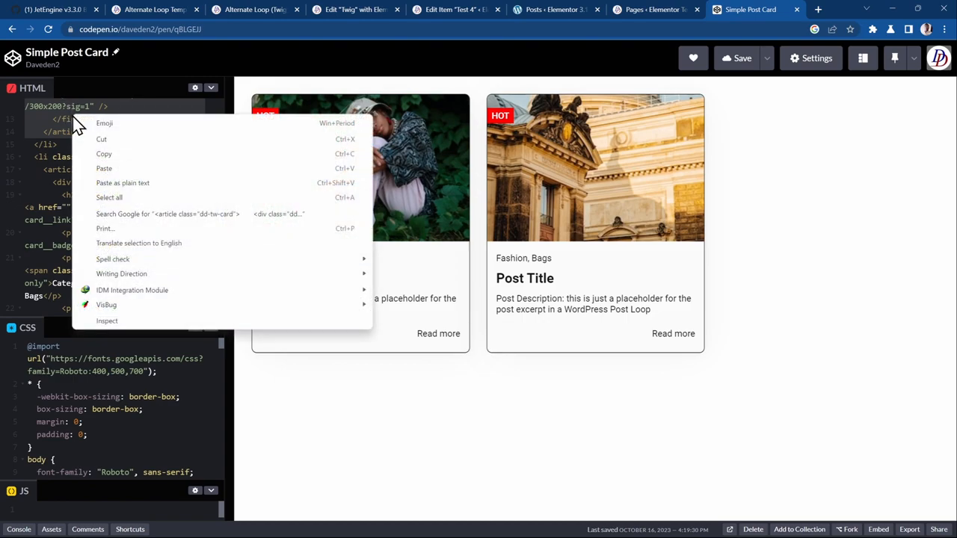
left_click(142, 143)
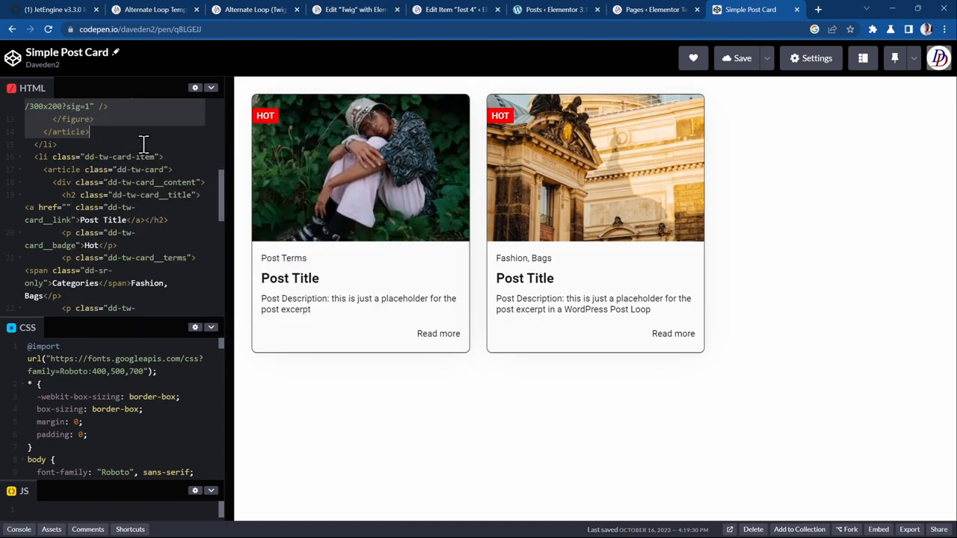
mouse_move(431, 45)
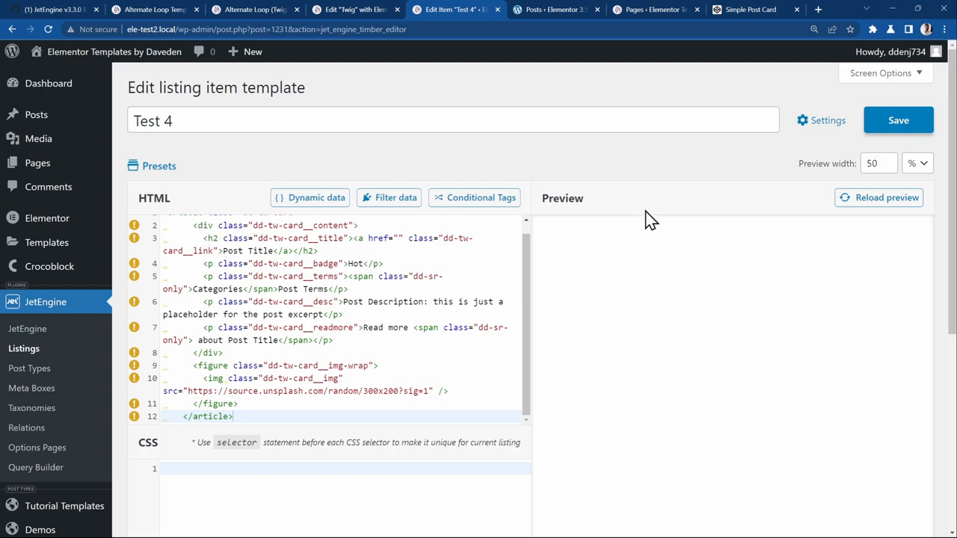
Switch back to the CodePen Simple Post Card pen to review its CSS.
left_click(749, 9)
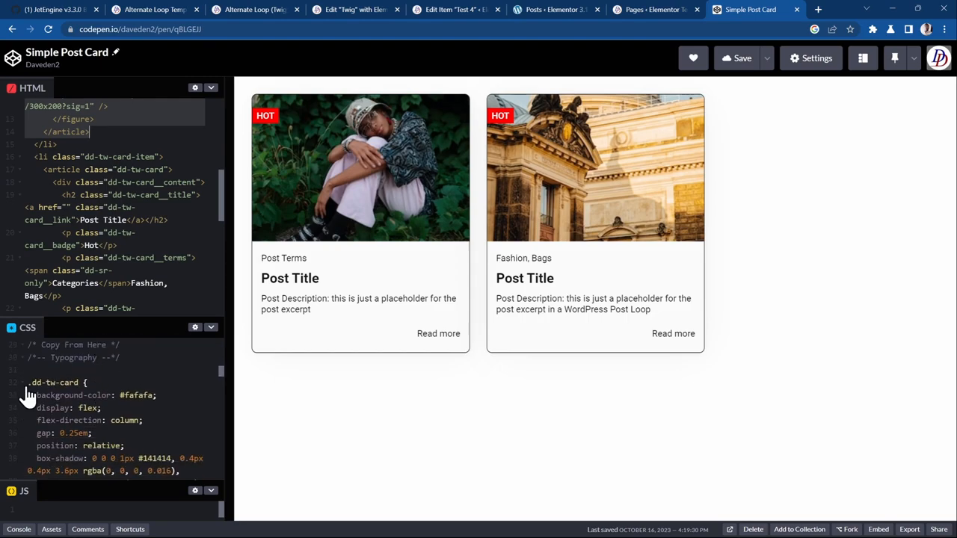
Review the pen's card CSS to the end and return to the Edit Item Test 4 editor.
scroll("down", 3)
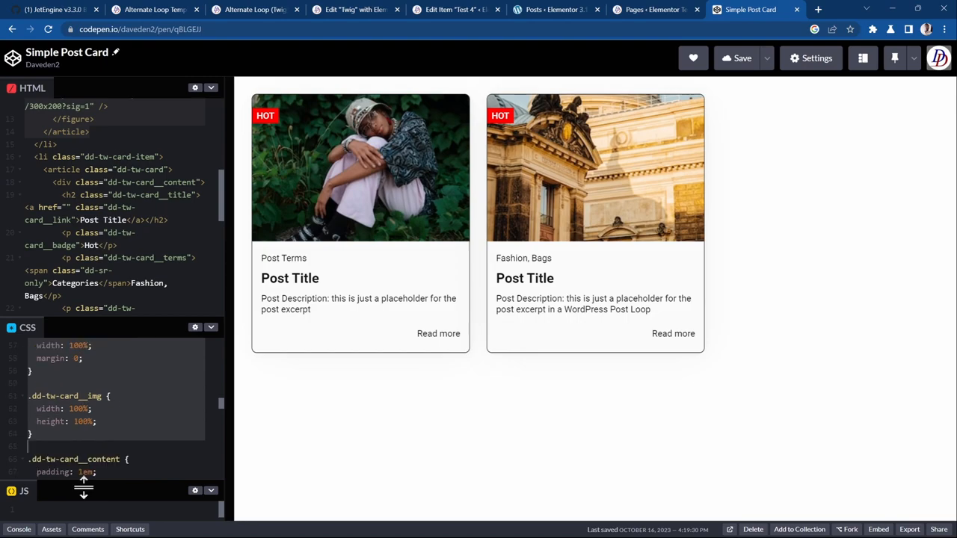
scroll("down", 3)
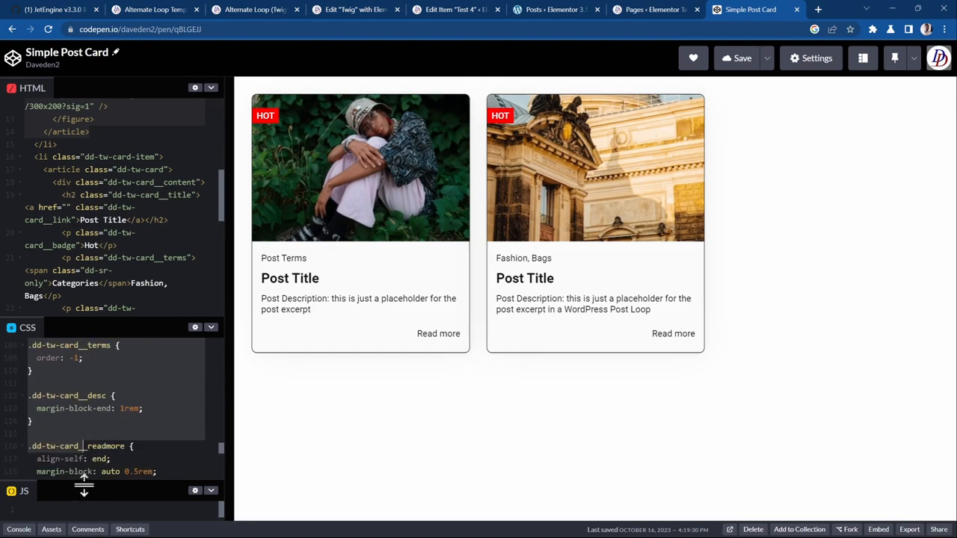
scroll("down", 3)
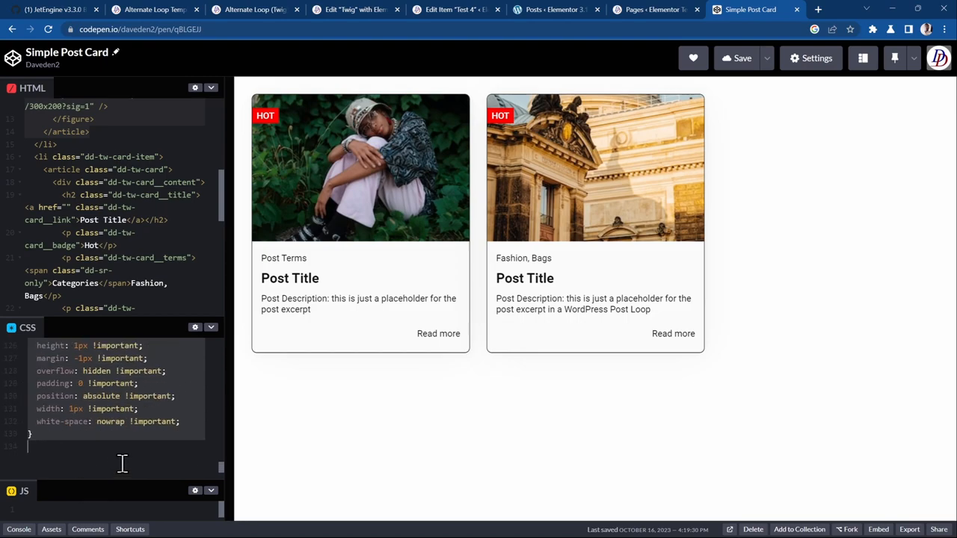
mouse_move(499, 9)
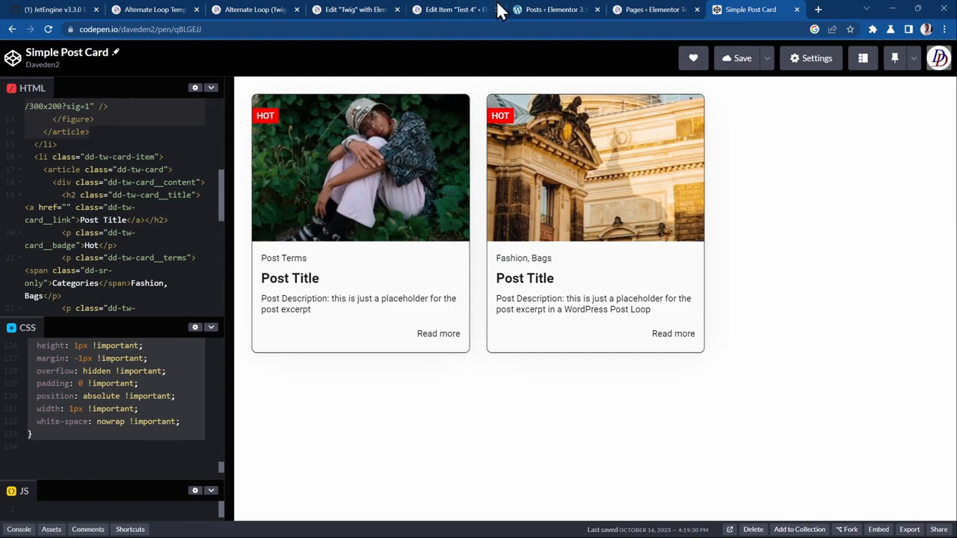
left_click(448, 9)
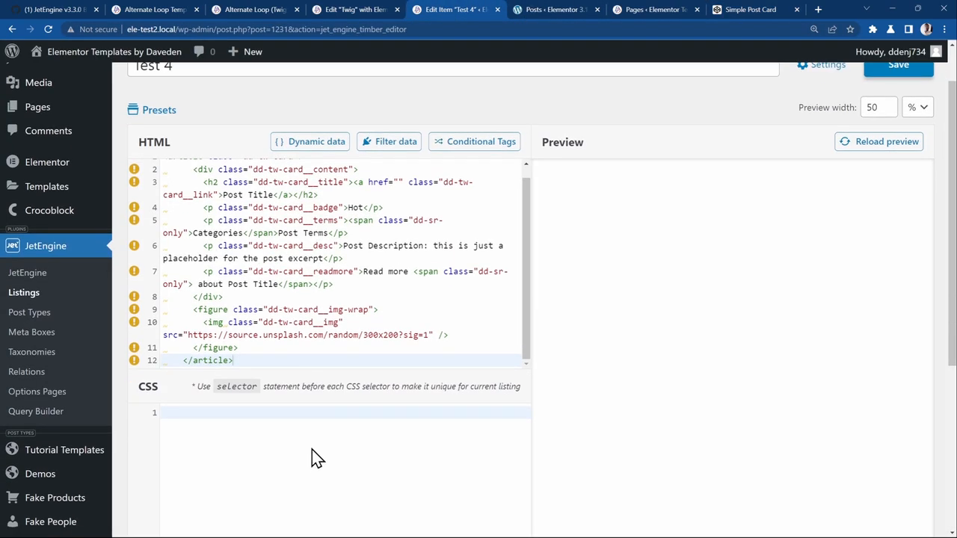
mouse_move(299, 436)
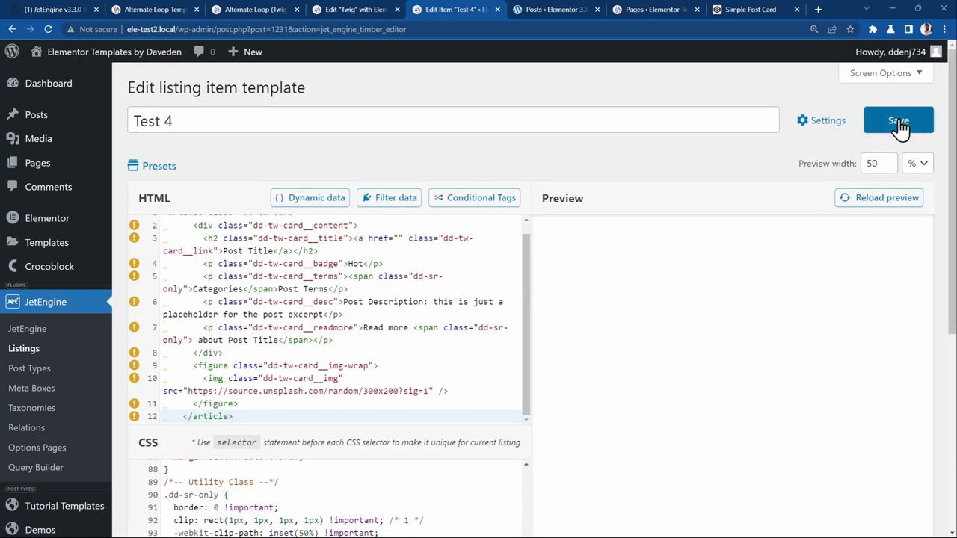
mouse_move(885, 197)
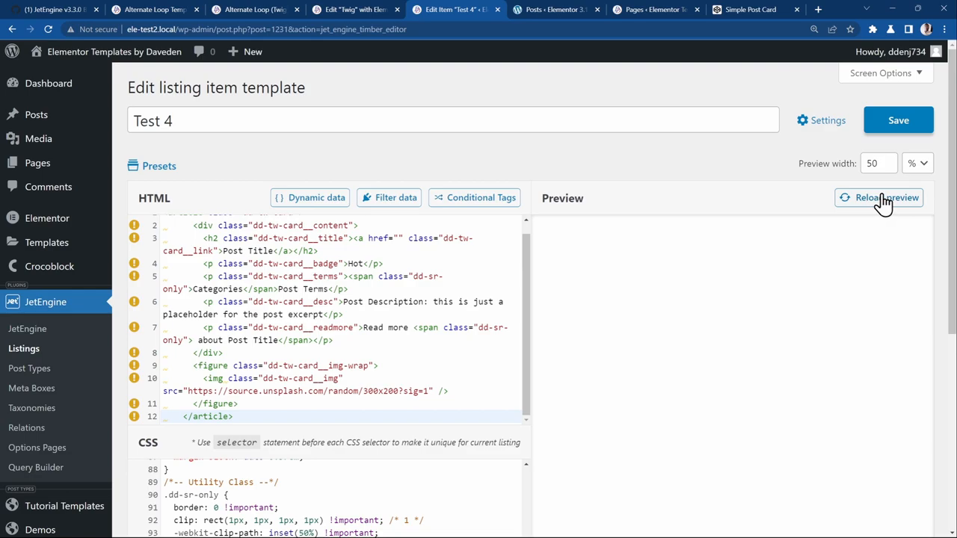
Reload the Test 4 preview to show the card styled by the pasted CSS.
left_click(885, 198)
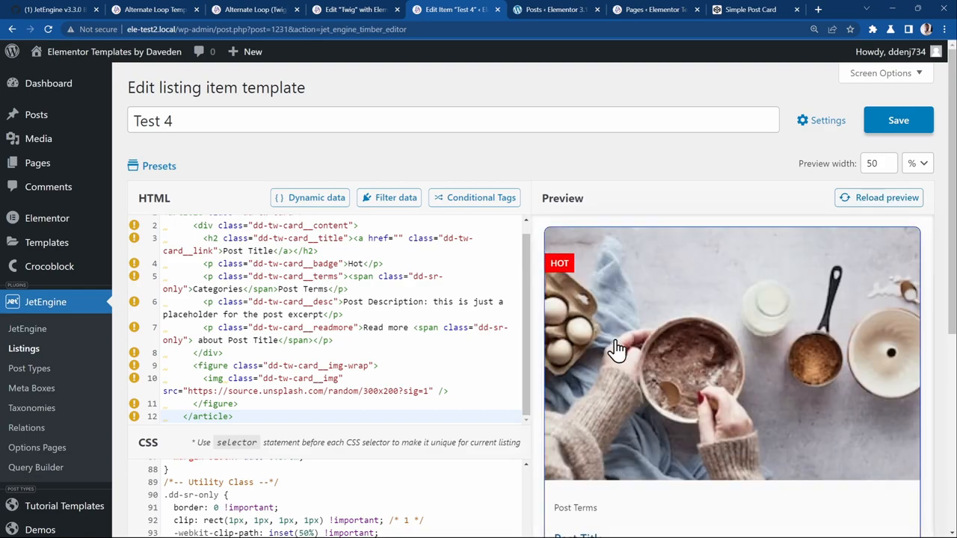
scroll("down", 3)
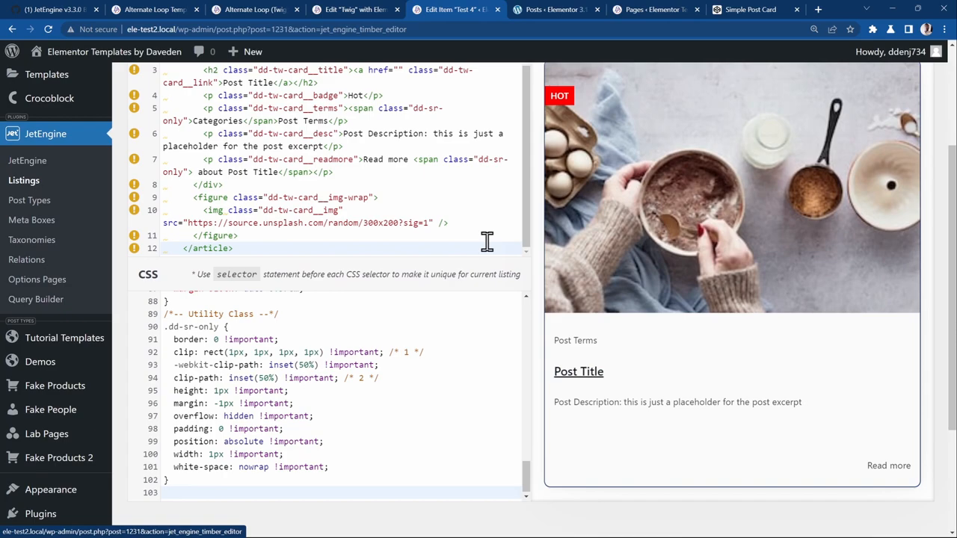
mouse_move(634, 275)
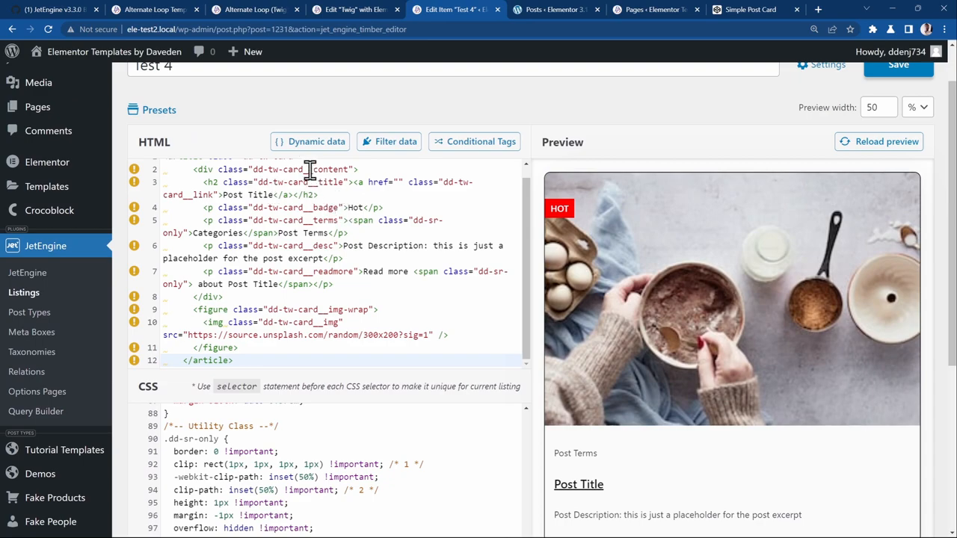
mouse_move(290, 150)
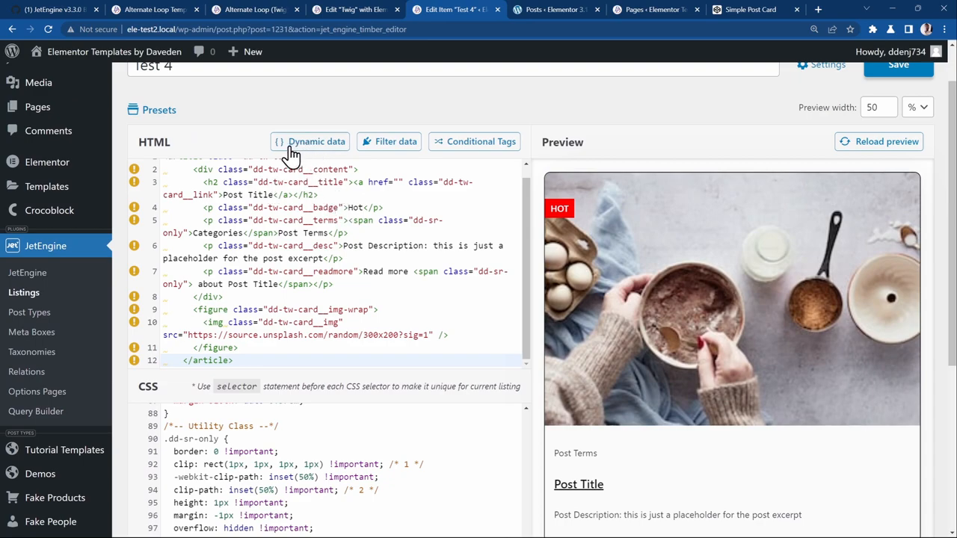
mouse_move(276, 161)
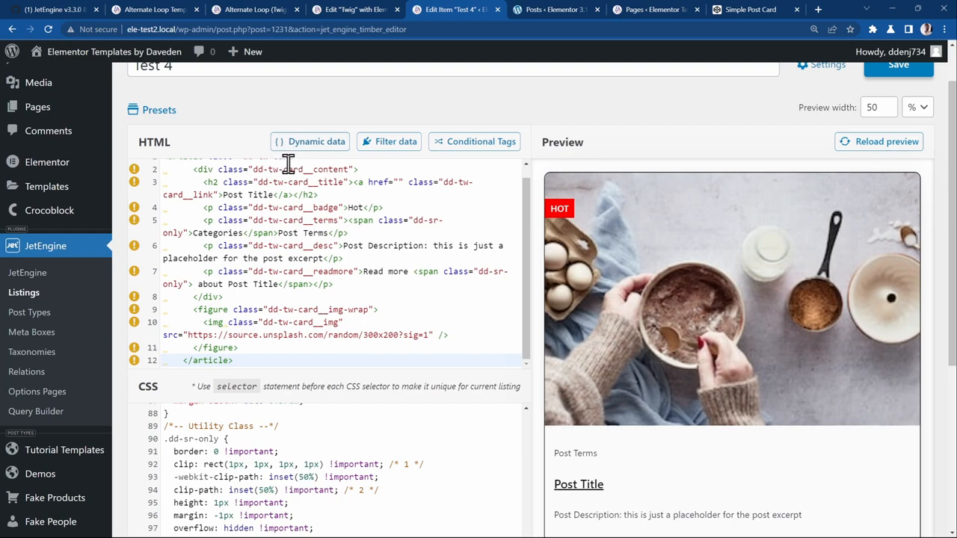
mouse_move(311, 146)
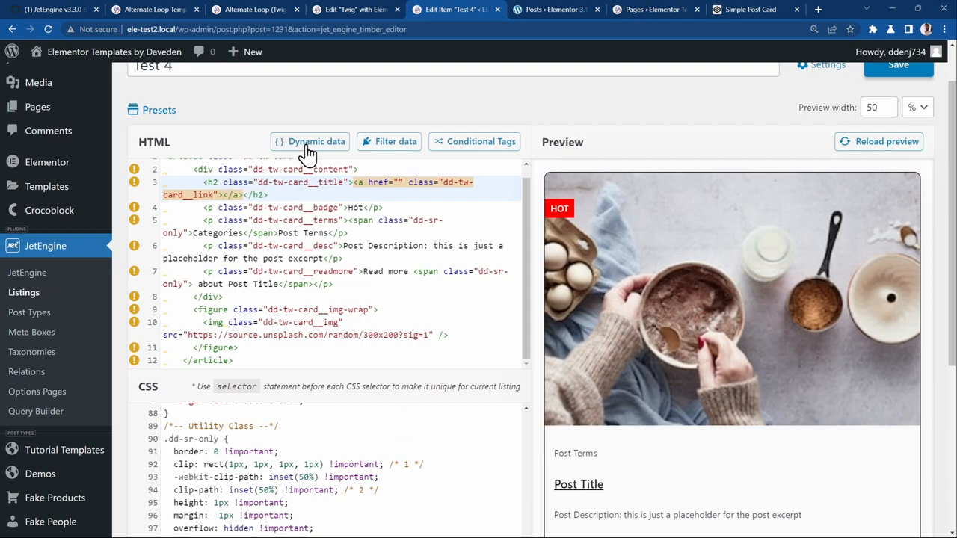
Replace the card heading link text with the dynamic Post Title tag.
left_click(308, 141)
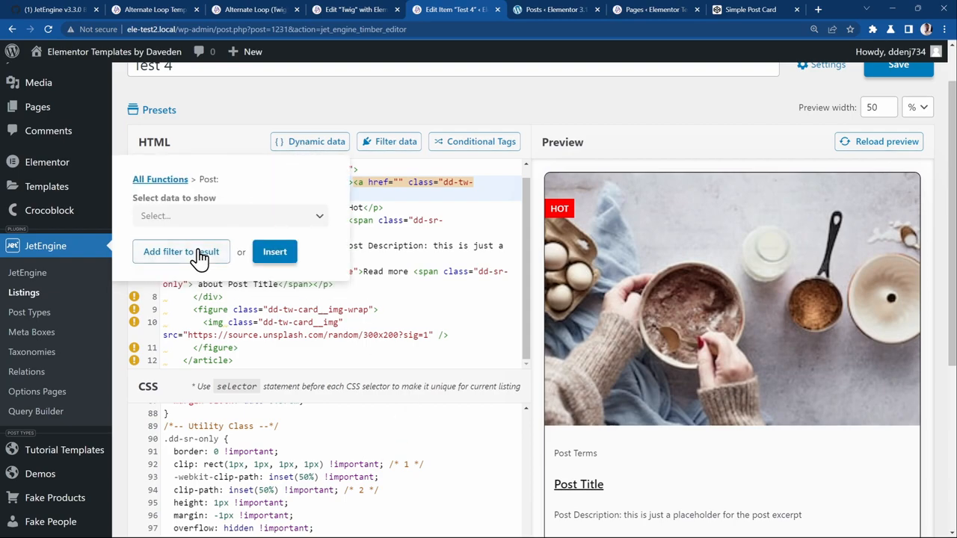
left_click(230, 215)
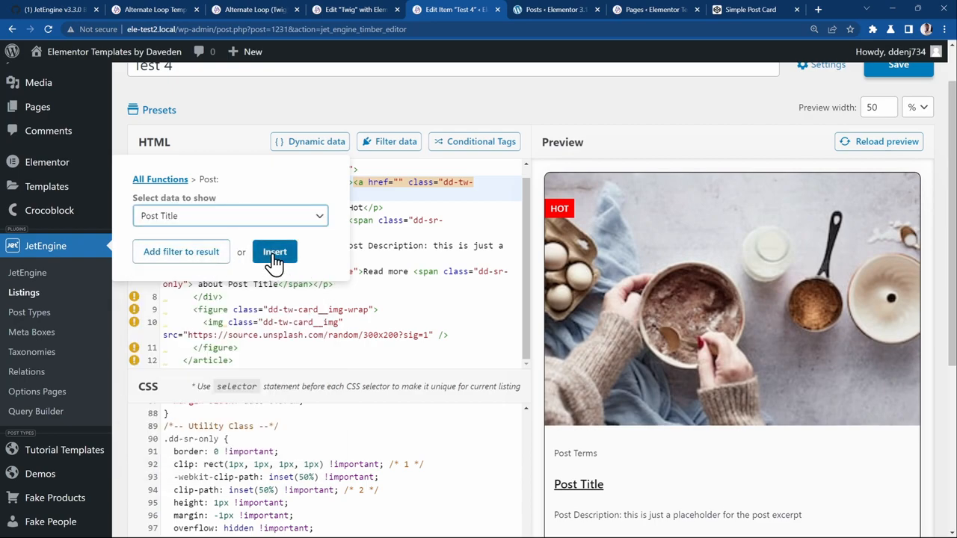
left_click(275, 251)
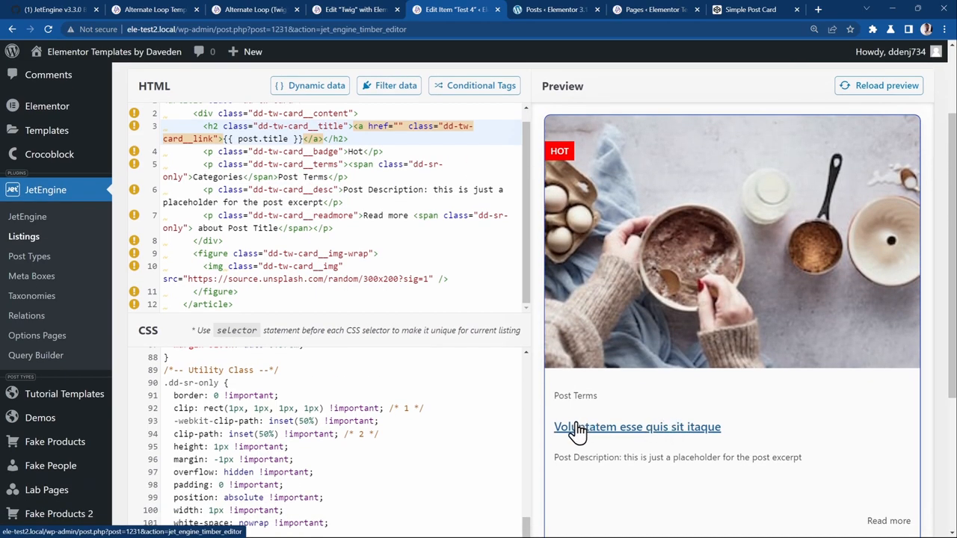
mouse_move(526, 341)
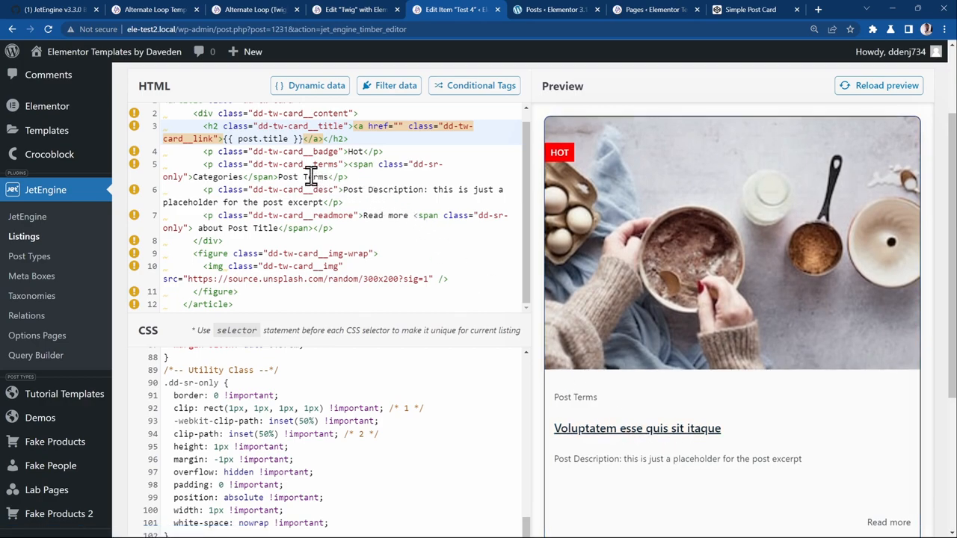
Replace the 'Post Terms' placeholder with dynamic Post > Post Terms data.
double_click(302, 176)
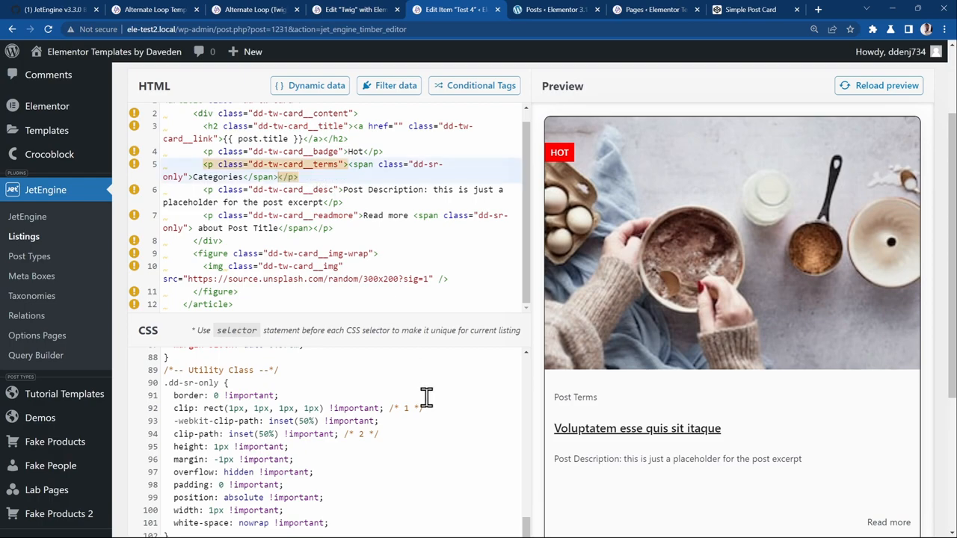
left_click(310, 85)
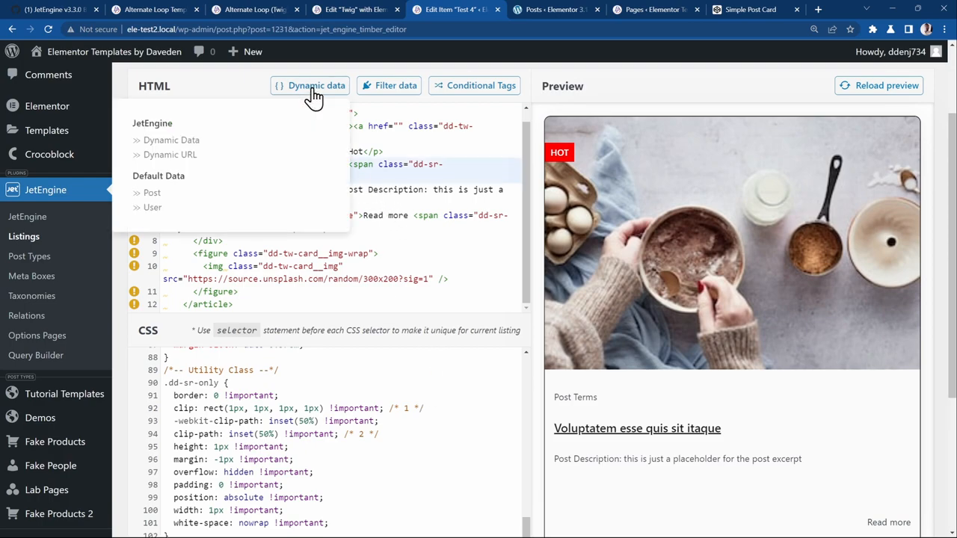
left_click(170, 141)
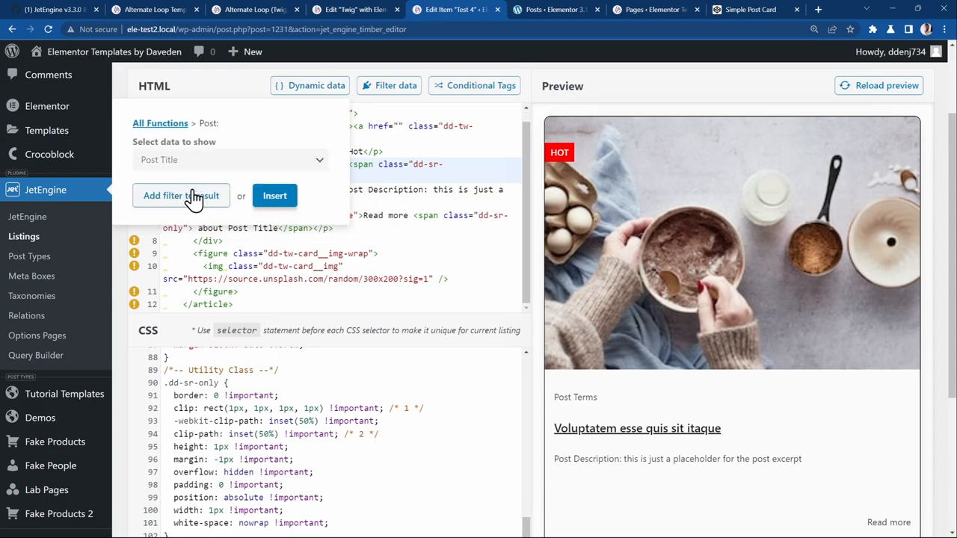
left_click(230, 158)
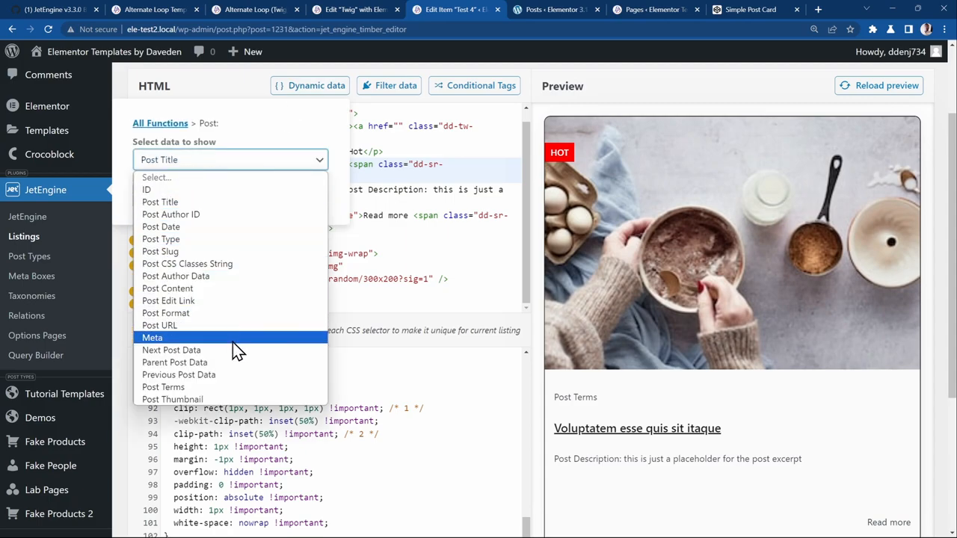
left_click(163, 386)
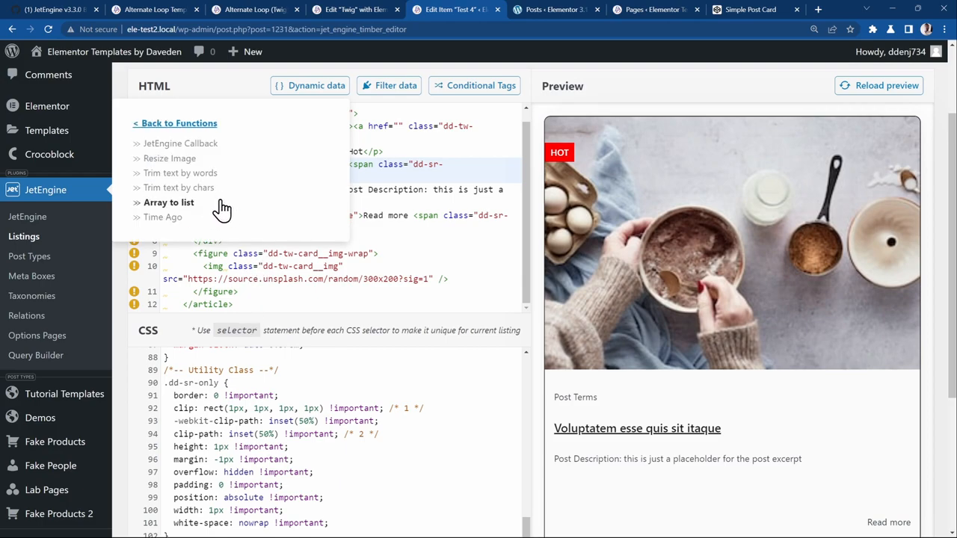
Apply the Array to list filter with ',' delimiter and insert the terms tag.
left_click(168, 202)
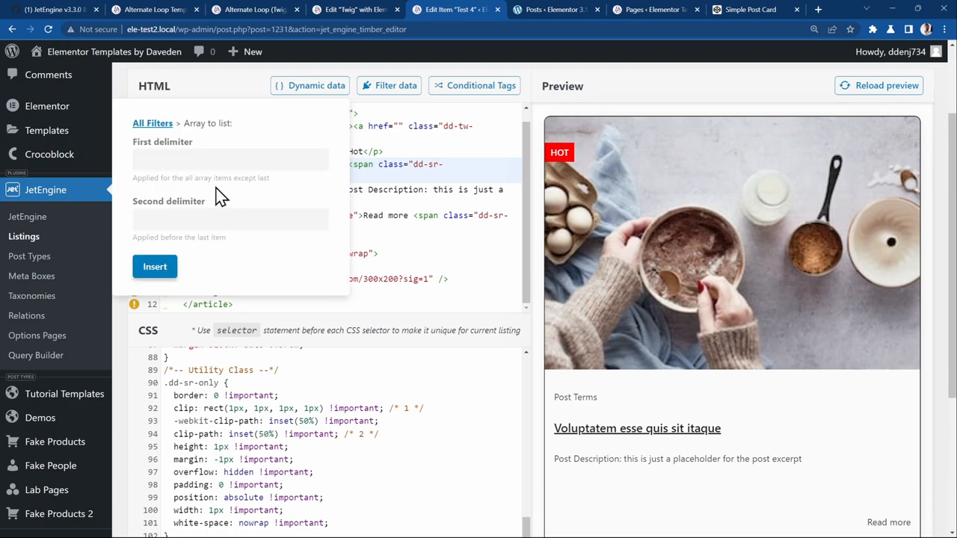
left_click(231, 158)
type(",")
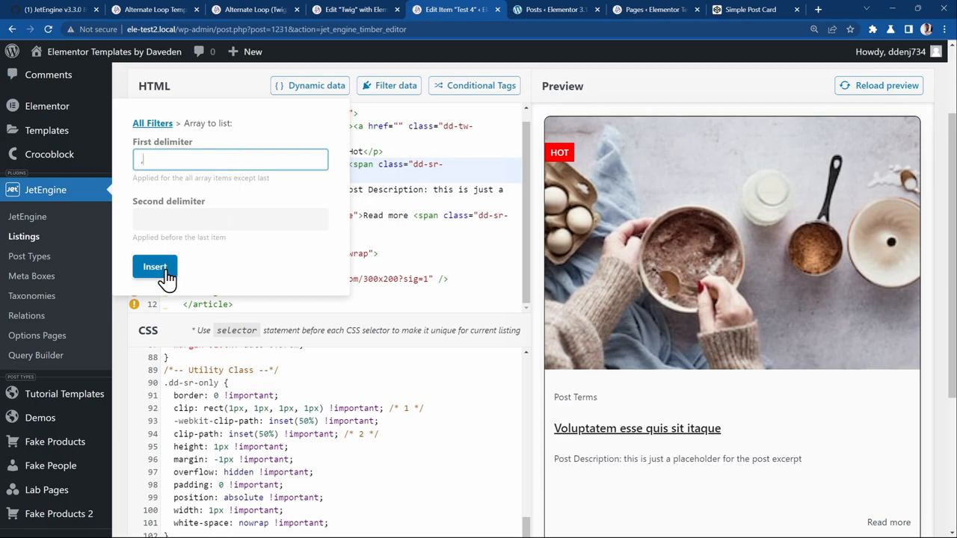
left_click(155, 266)
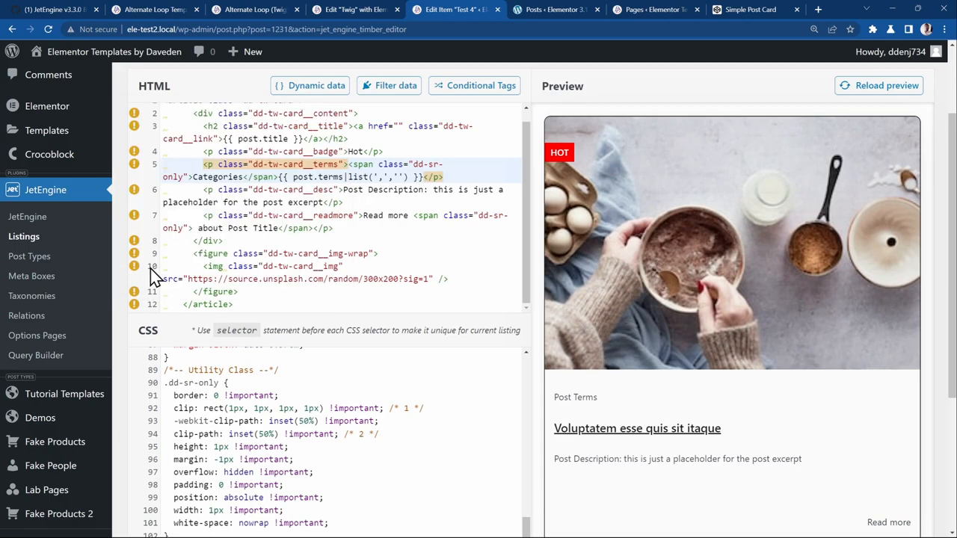
mouse_move(427, 215)
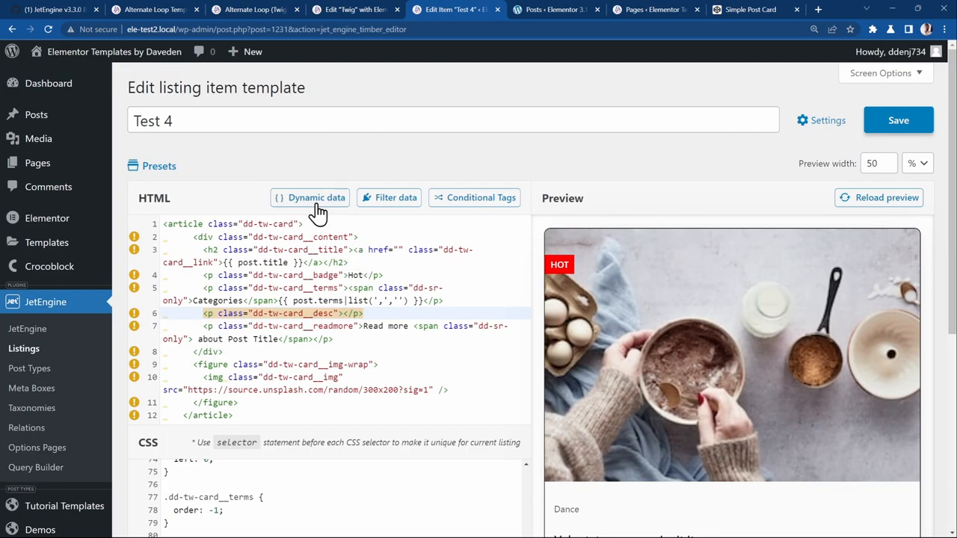
Insert a Dynamic Data Excerpt tag with automatically generated excerpt and custom length 25.
left_click(310, 198)
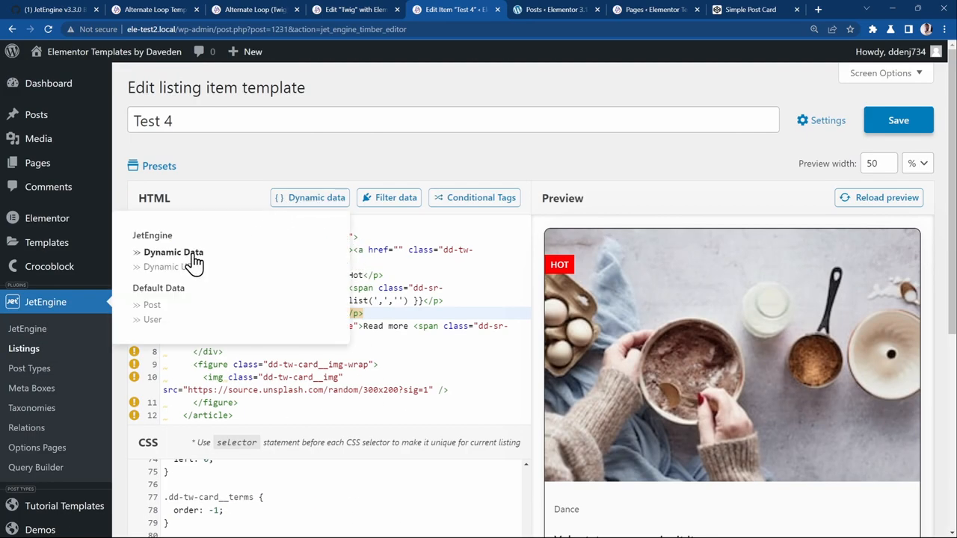
left_click(173, 251)
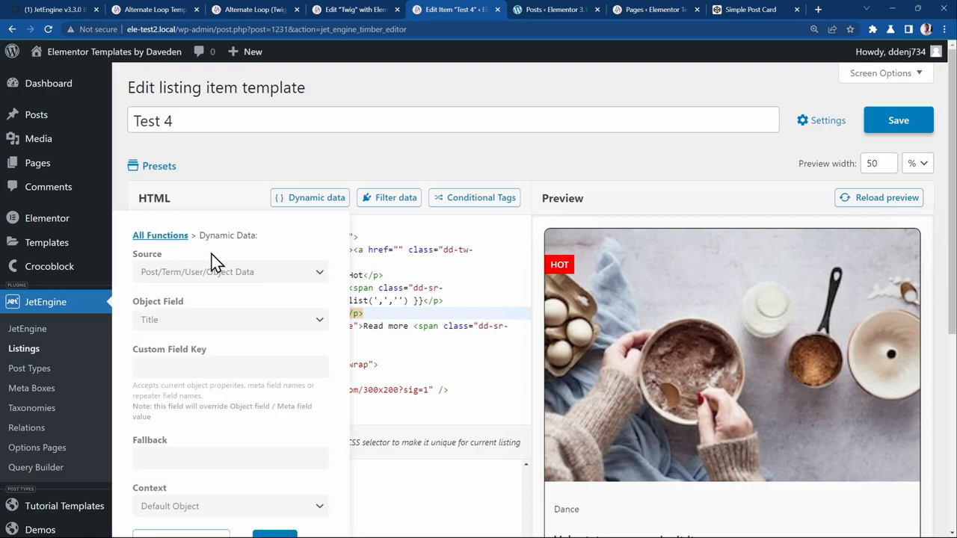
mouse_move(191, 314)
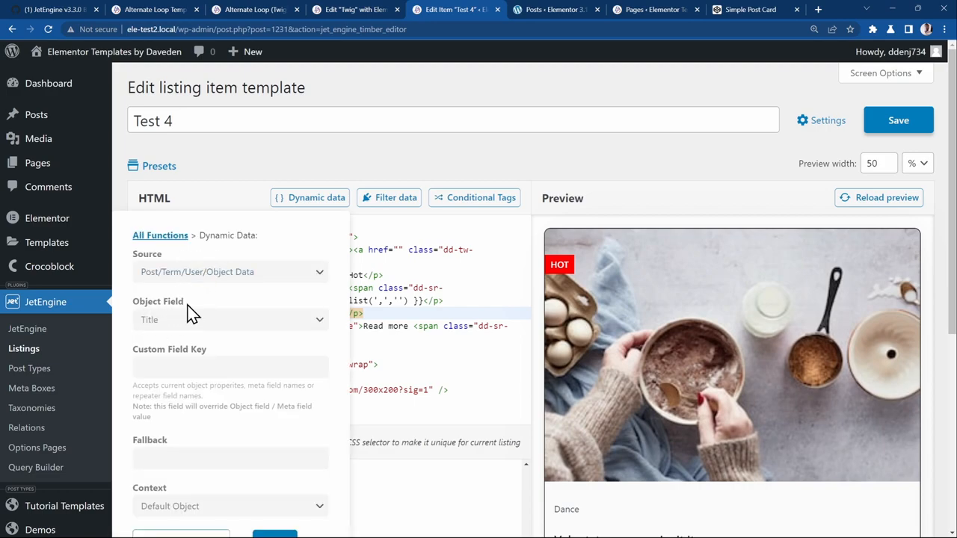
left_click(230, 320)
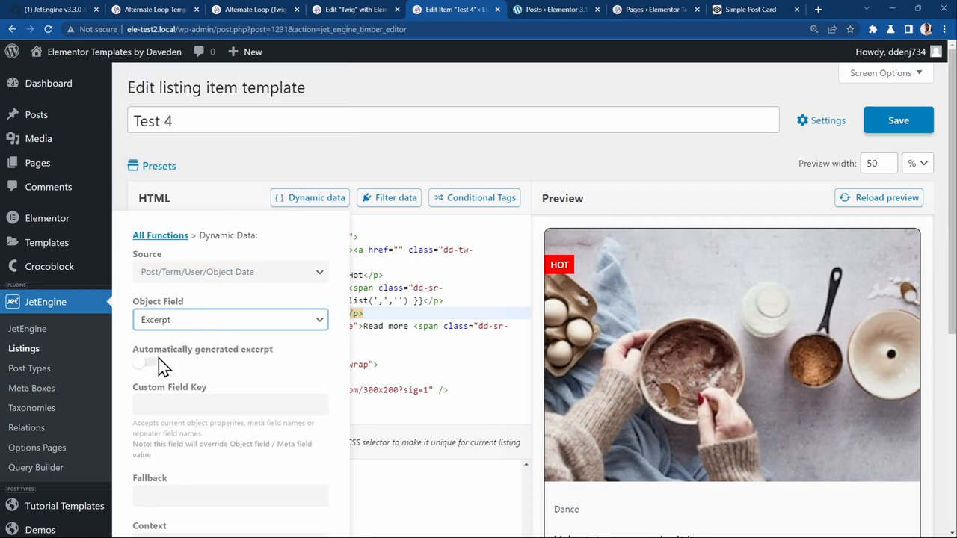
left_click(144, 364)
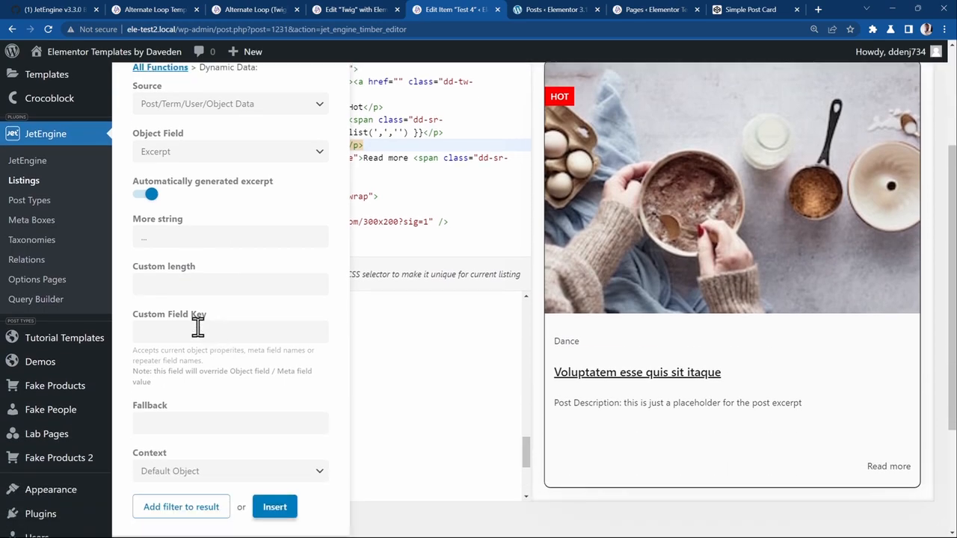
left_click(230, 284)
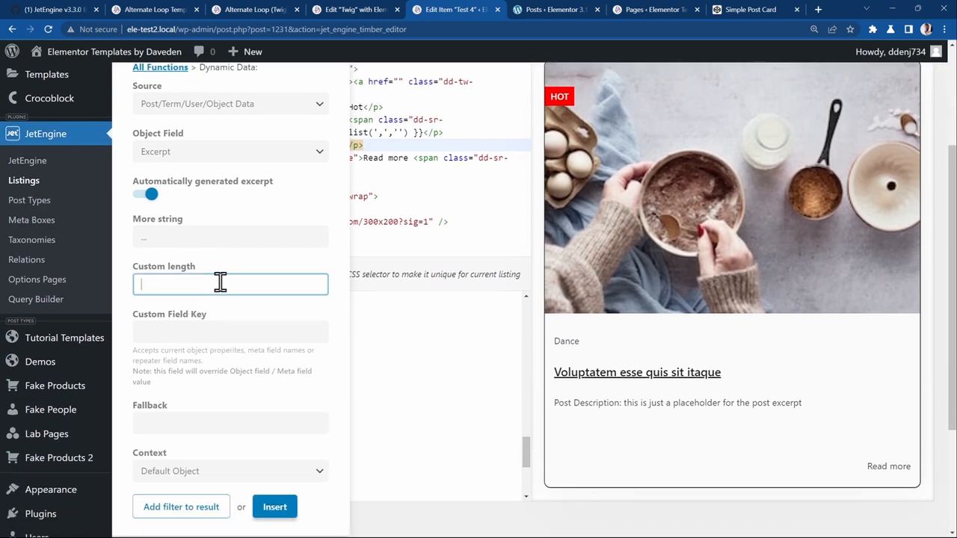
type("25")
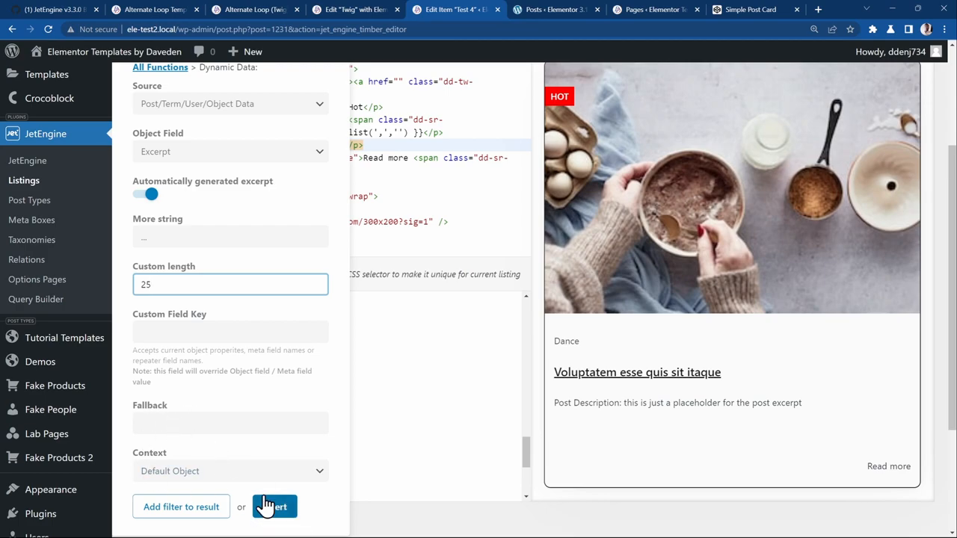
left_click(275, 507)
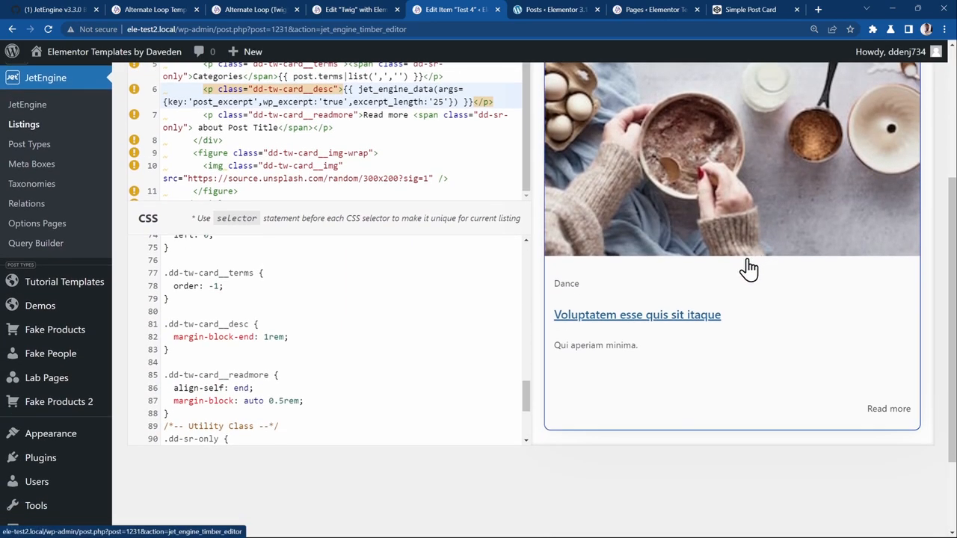
mouse_move(601, 377)
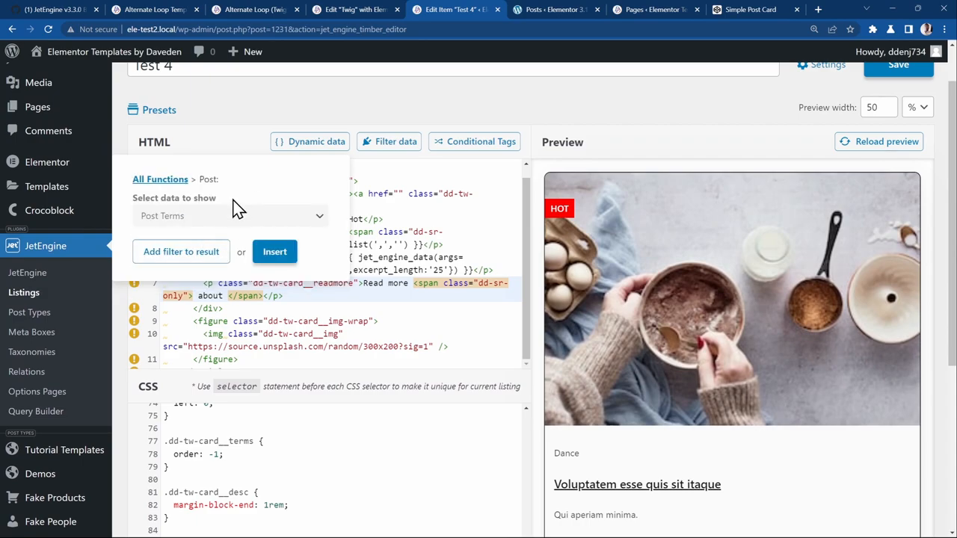
Insert the dynamic Post Title tag into the Read more hidden text.
left_click(230, 215)
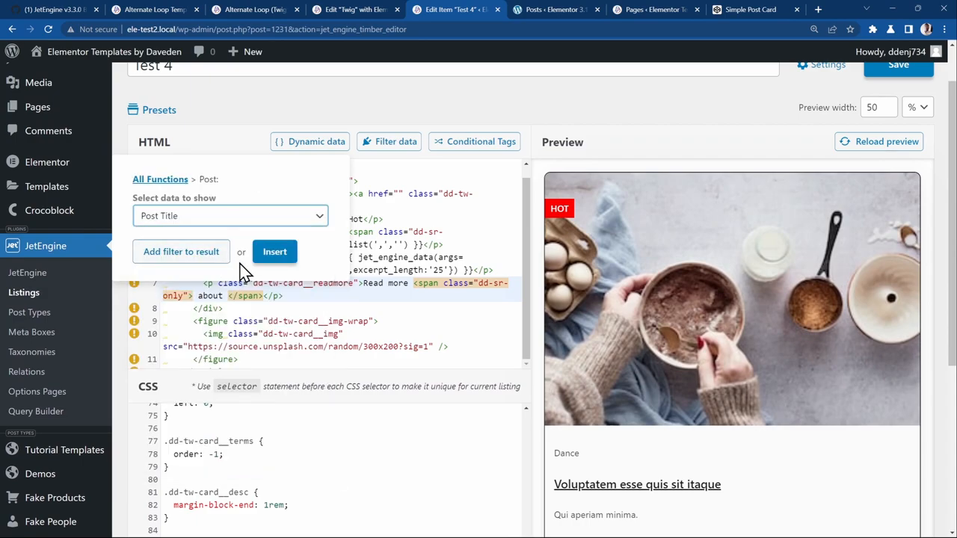
left_click(275, 252)
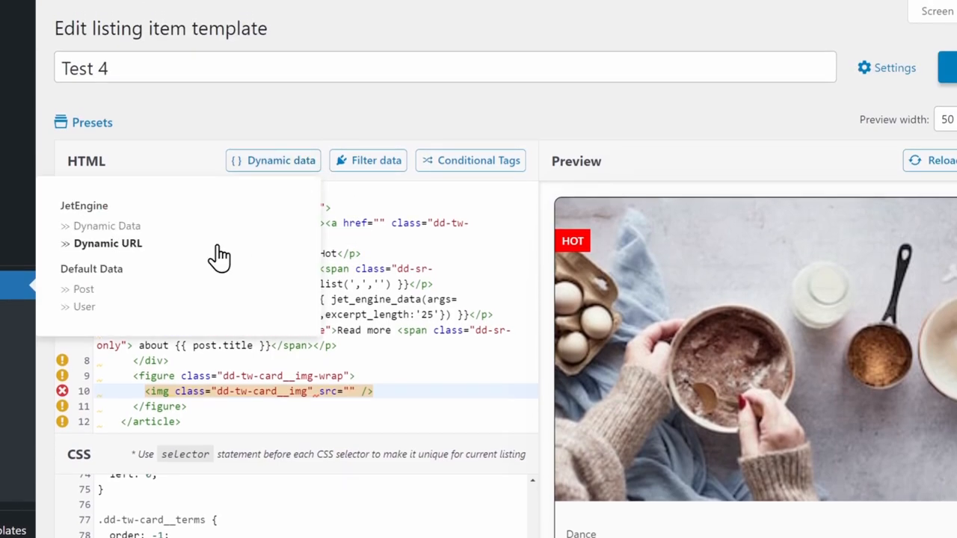
Set the image src to a Dynamic URL: Thumbnail URL, Medium size, fallback source.unsplash.com/random/300x200?sig=1.
left_click(108, 242)
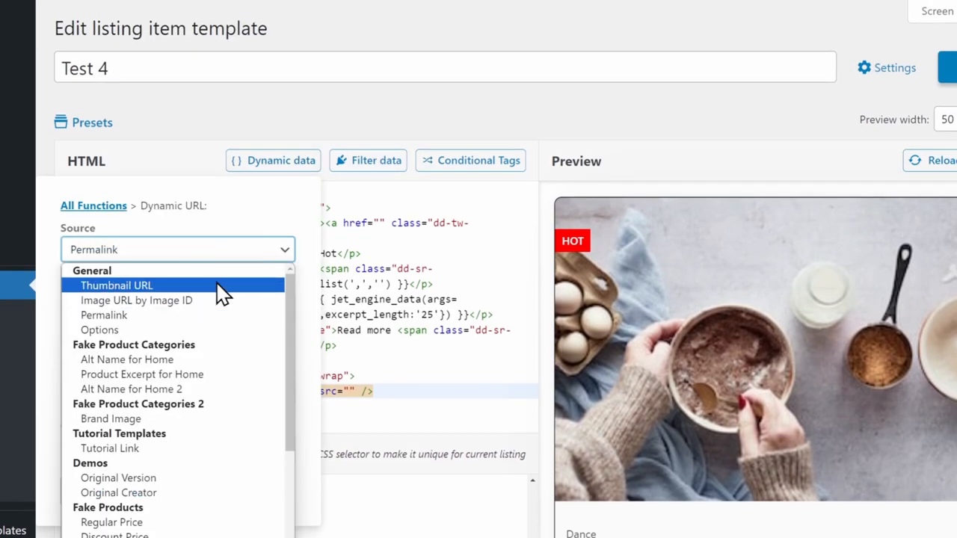
left_click(116, 284)
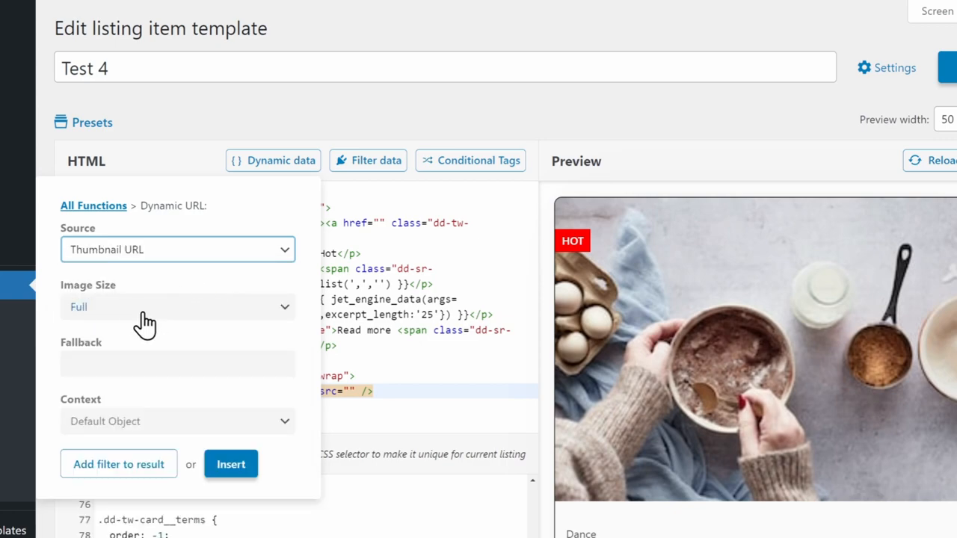
left_click(176, 306)
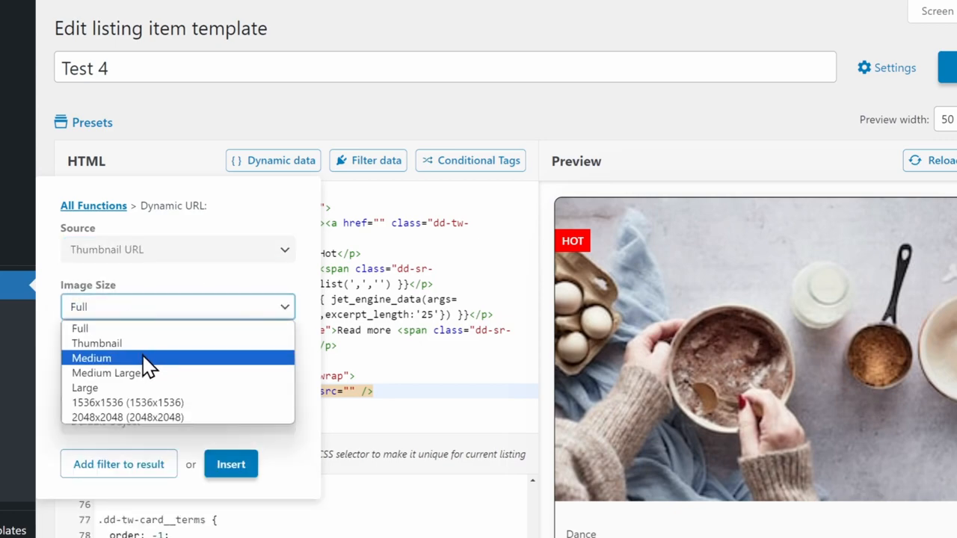
left_click(92, 358)
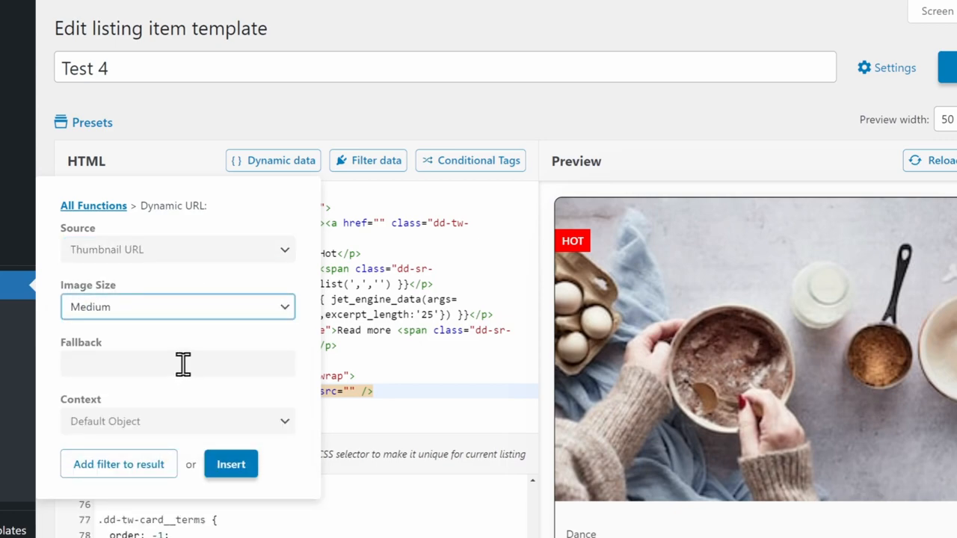
type("source.unsplash.com/random/300x200?sig=1")
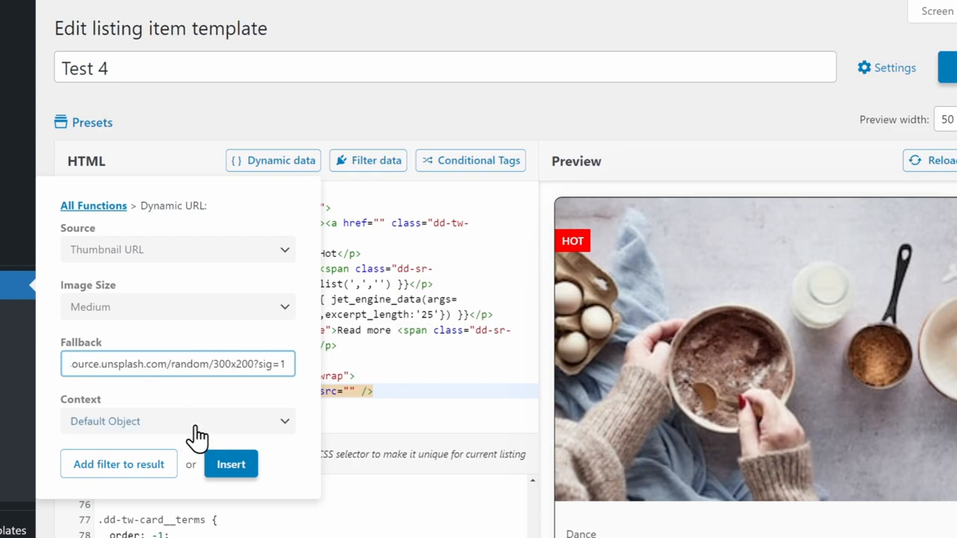
left_click(230, 463)
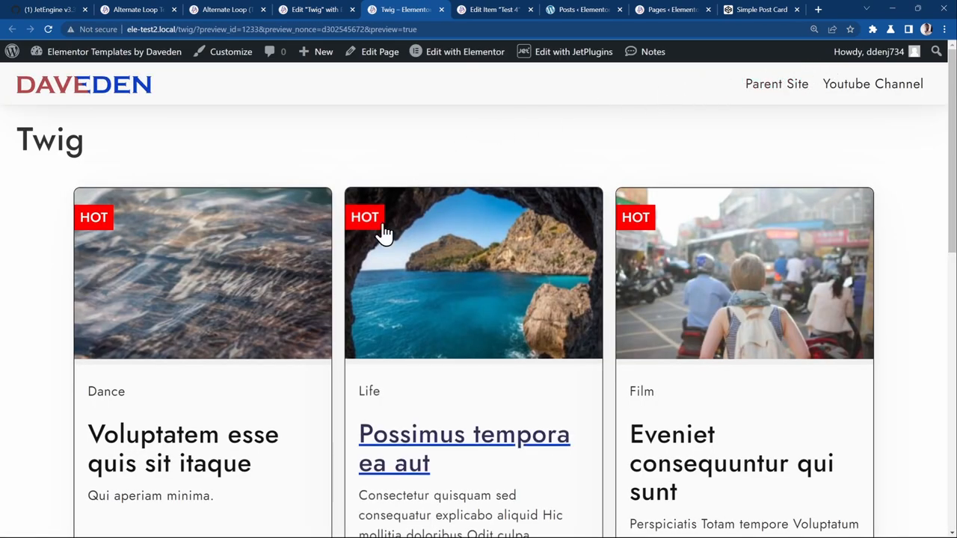
Scroll down the Twig page to review more Test 4 cards with distinct images and Read more links.
scroll("down", 3)
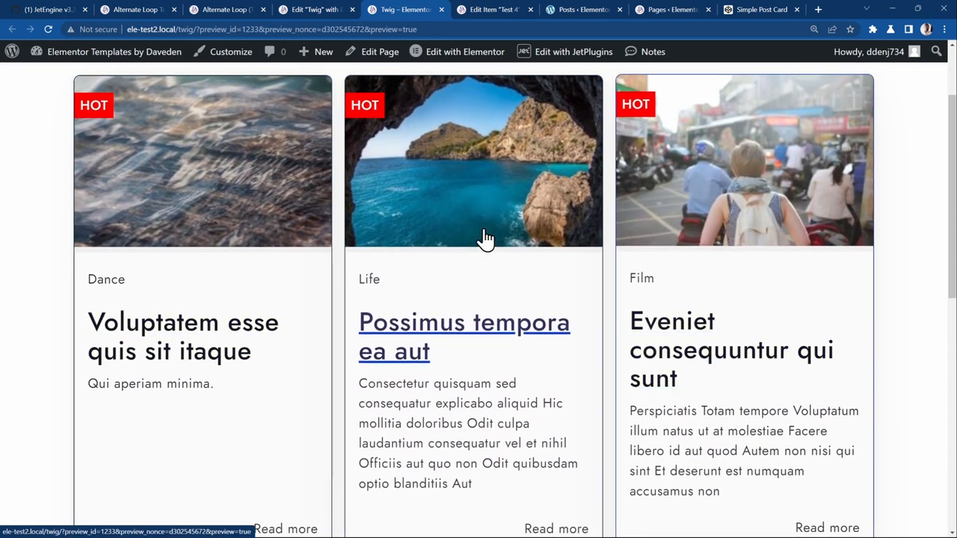
mouse_move(413, 271)
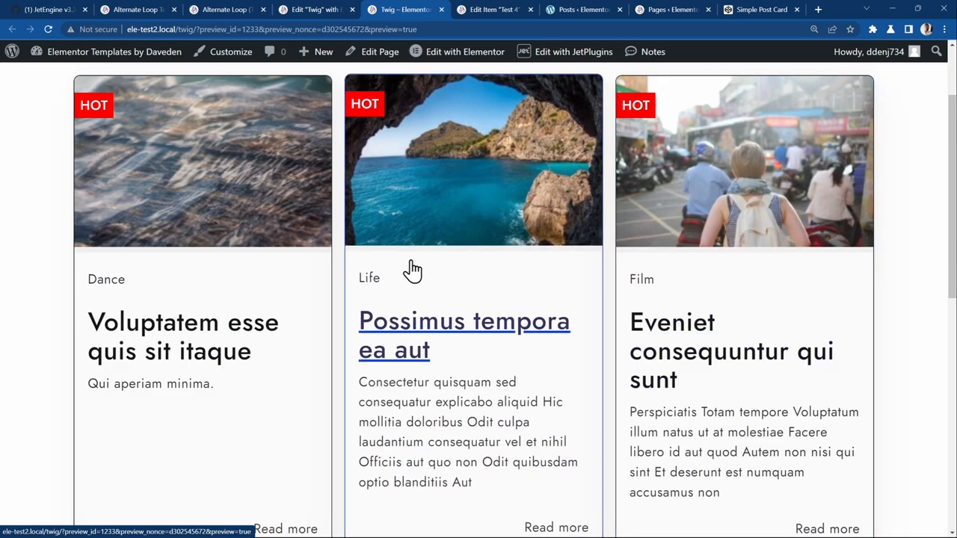
scroll("down", 3)
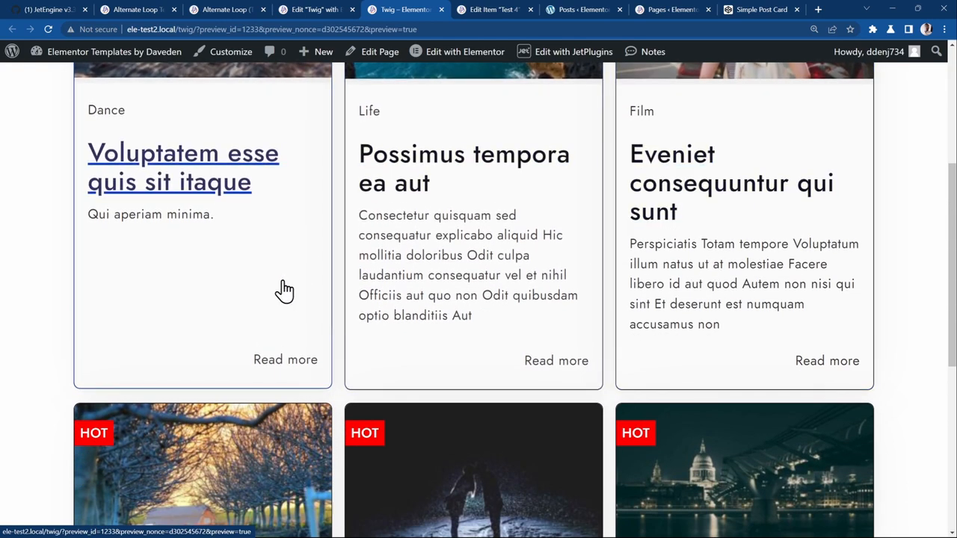
scroll("down", 3)
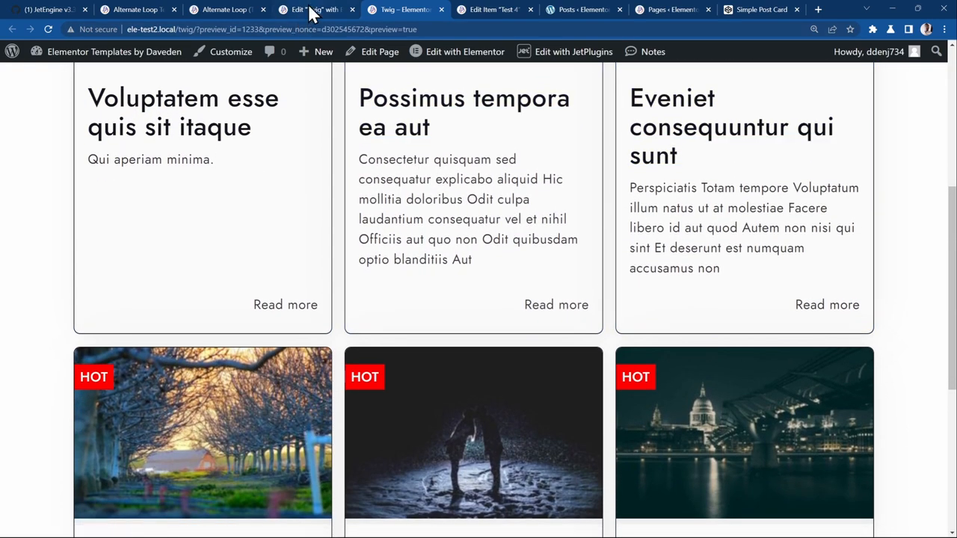
Set the Listing Grid's Columns Number to 4 so four cards show per row.
left_click(314, 9)
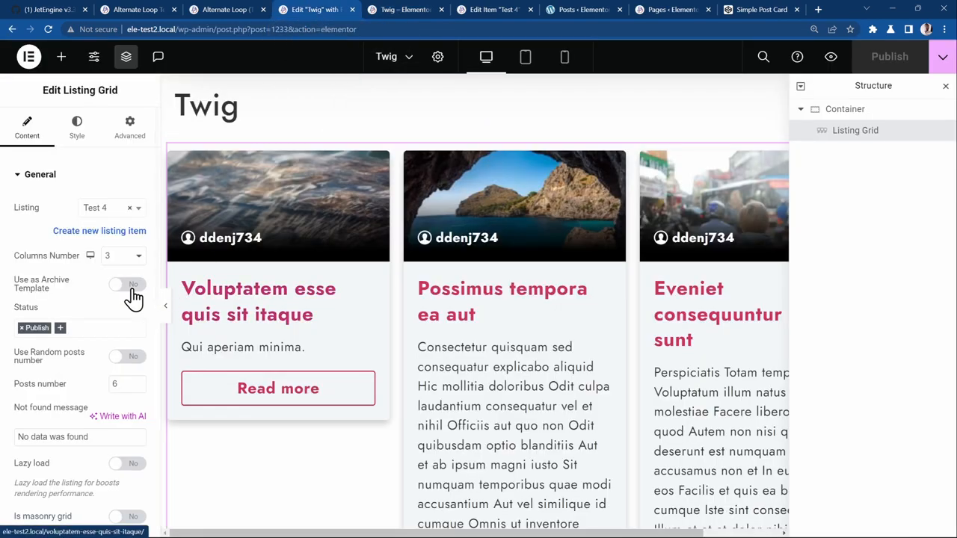
left_click(123, 256)
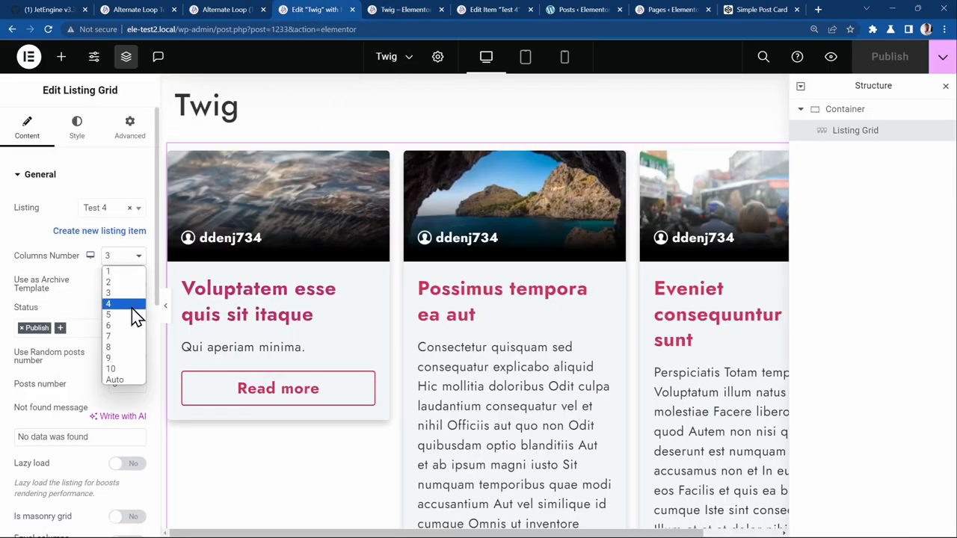
left_click(107, 303)
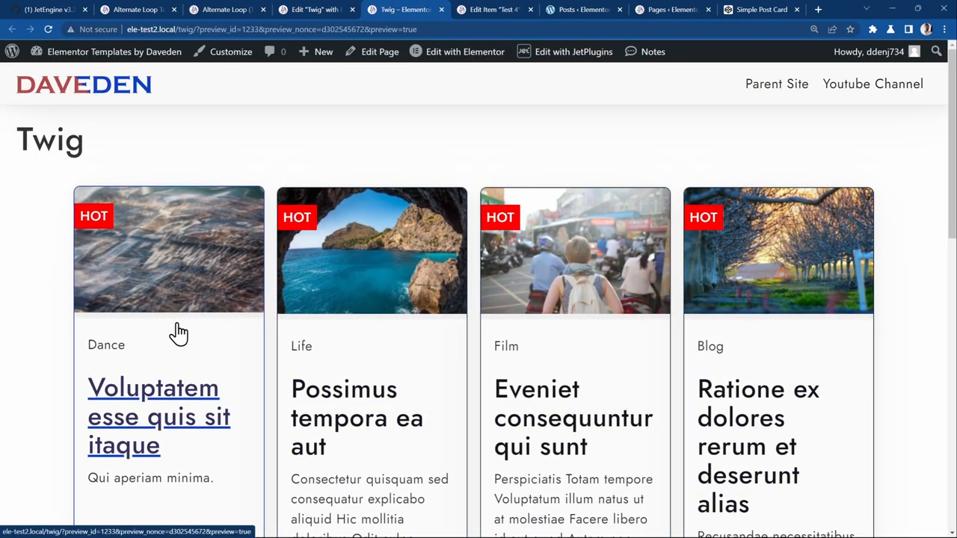
Scroll the front-end Twig page to reveal the second row of the four-column grid.
scroll("down", 3)
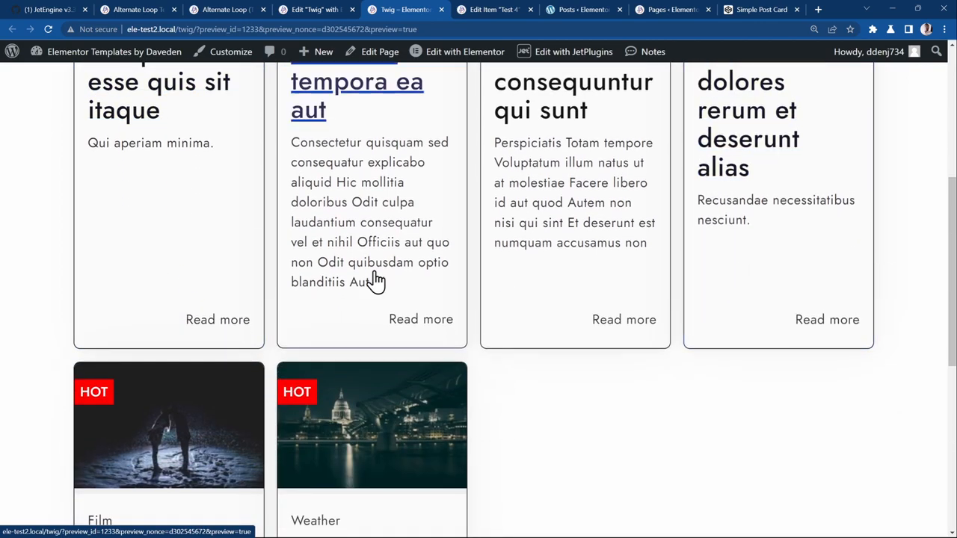
mouse_move(762, 206)
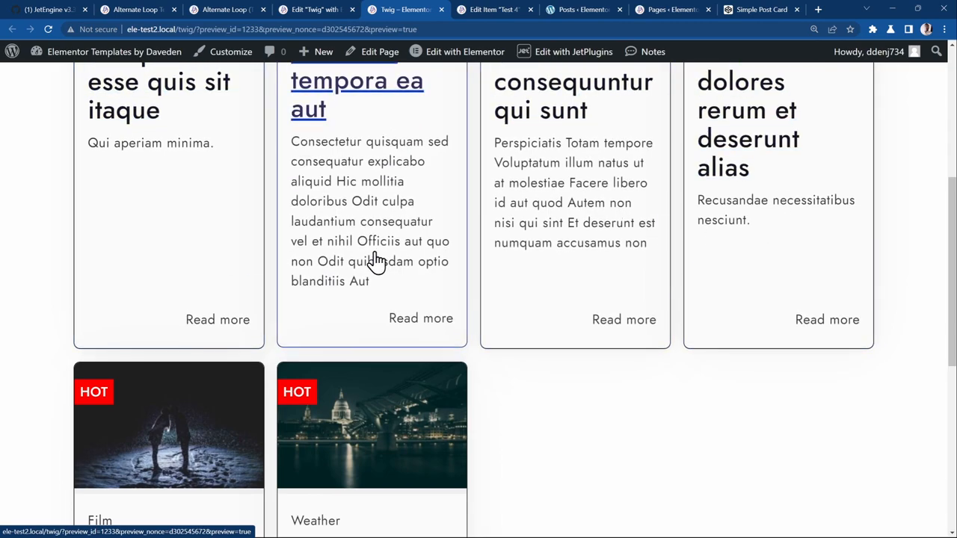
mouse_move(441, 380)
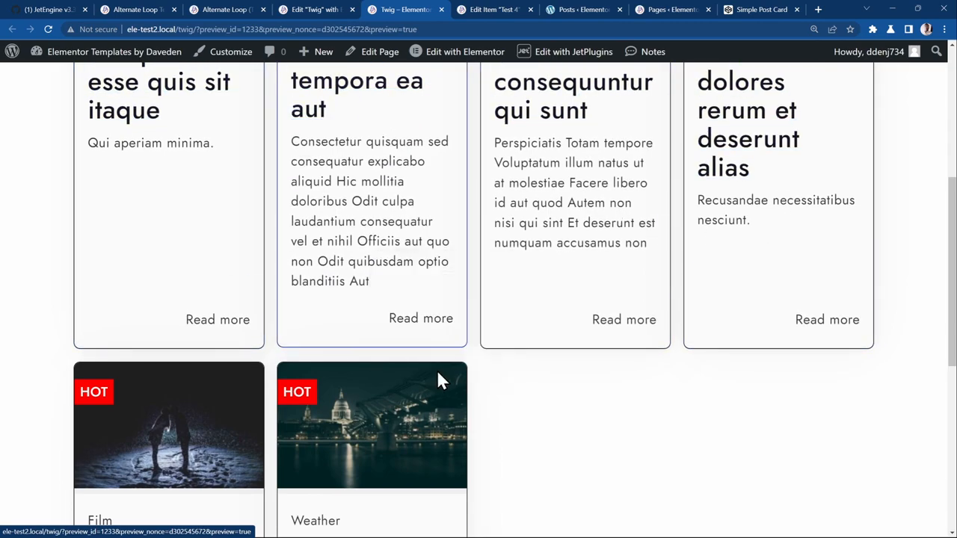